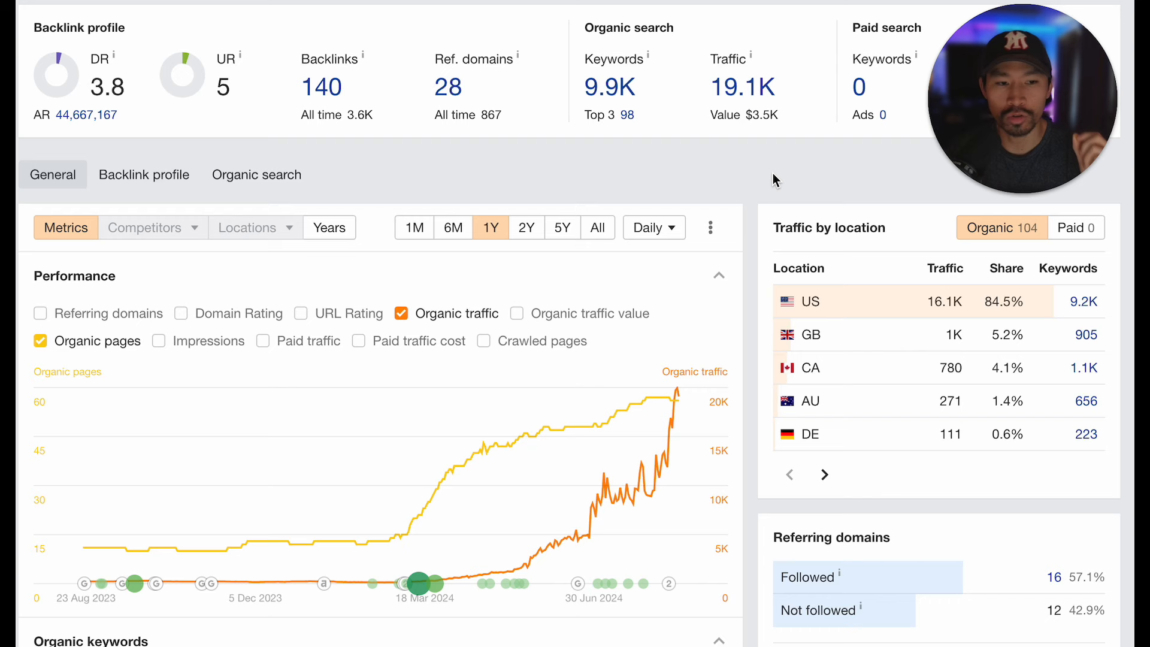
{"action": "mouse_move", "coordinate": [740, 254]}
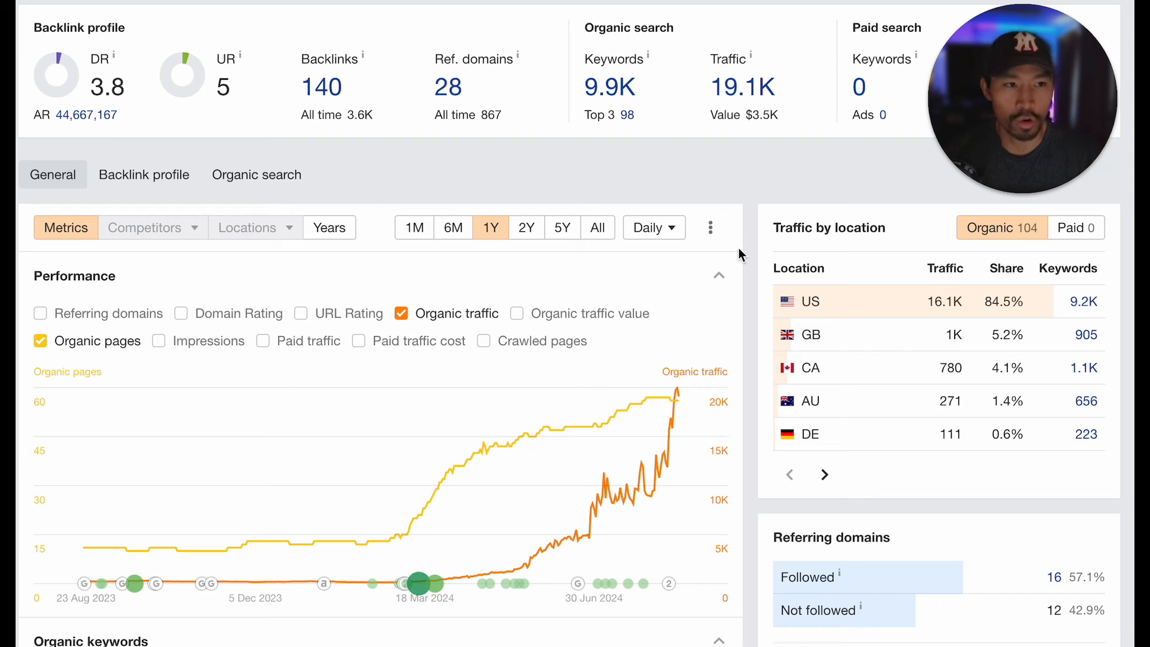
{"action": "mouse_move", "coordinate": [358, 555]}
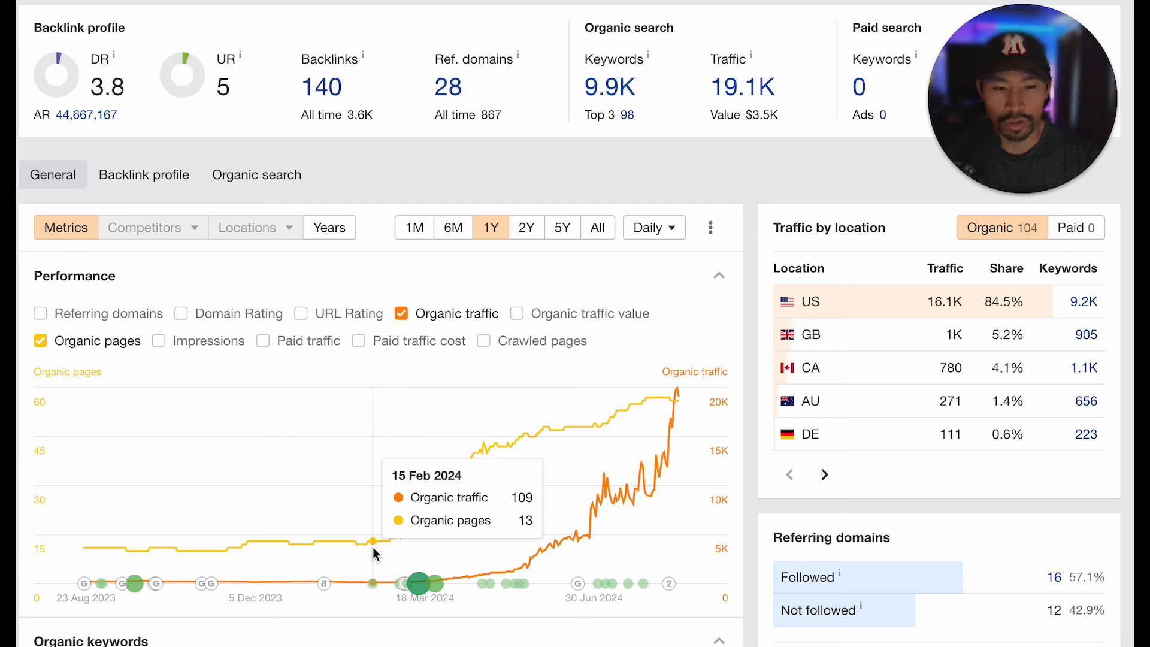
{"action": "mouse_move", "coordinate": [678, 510]}
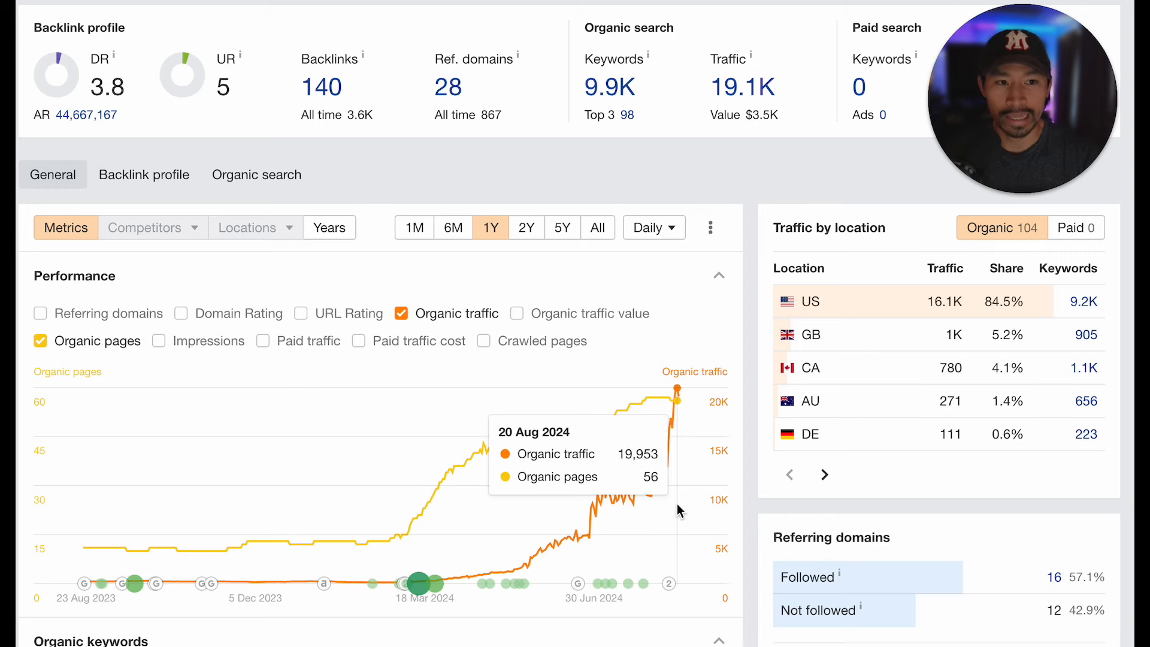
Scroll through the Search results report showing 27.6K clicks and 1.56M impressions
{"action": "scroll", "scroll_direction": "down", "scroll_amount": 3}
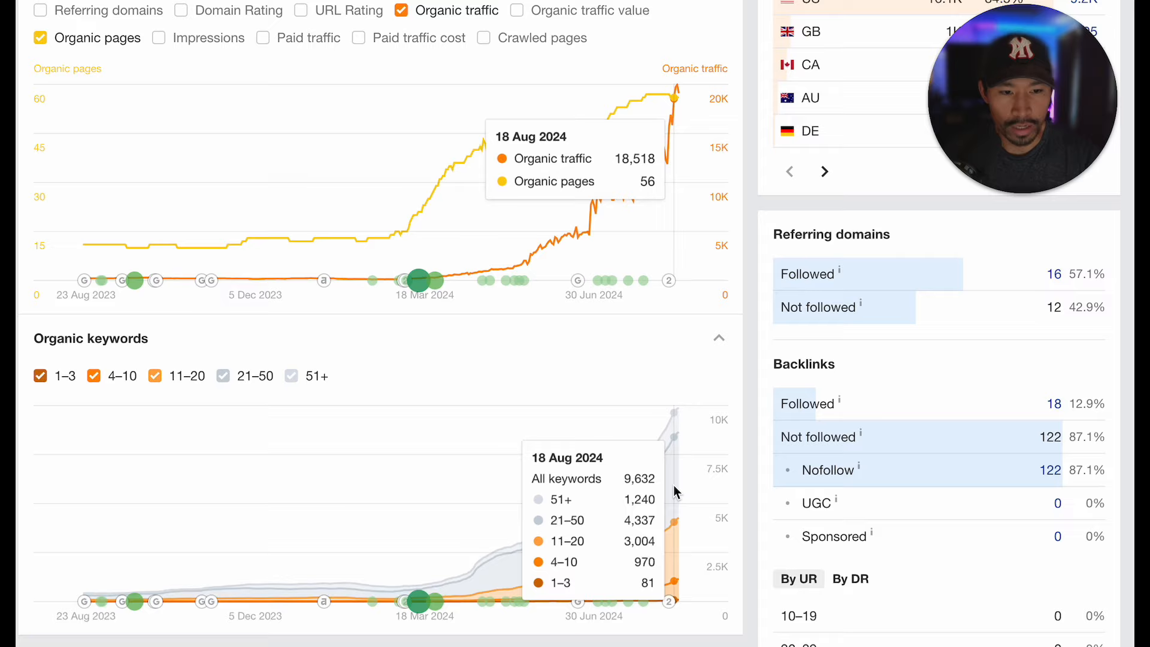
{"action": "scroll", "scroll_direction": "down", "scroll_amount": 3}
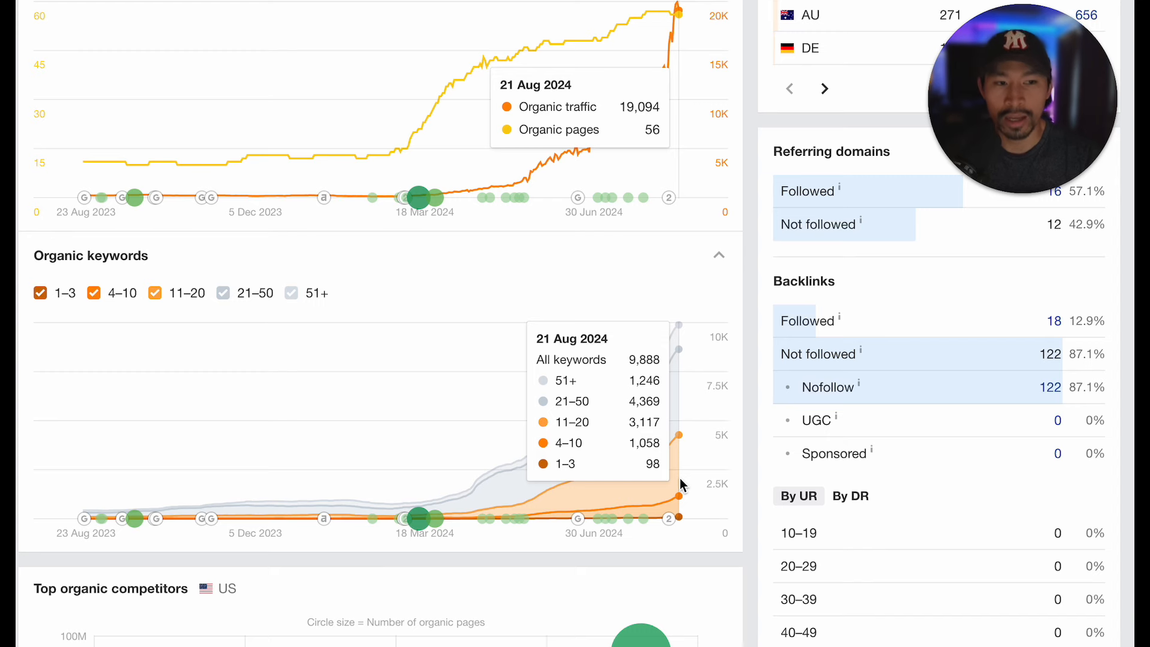
{"action": "scroll", "scroll_direction": "up", "scroll_amount": 3}
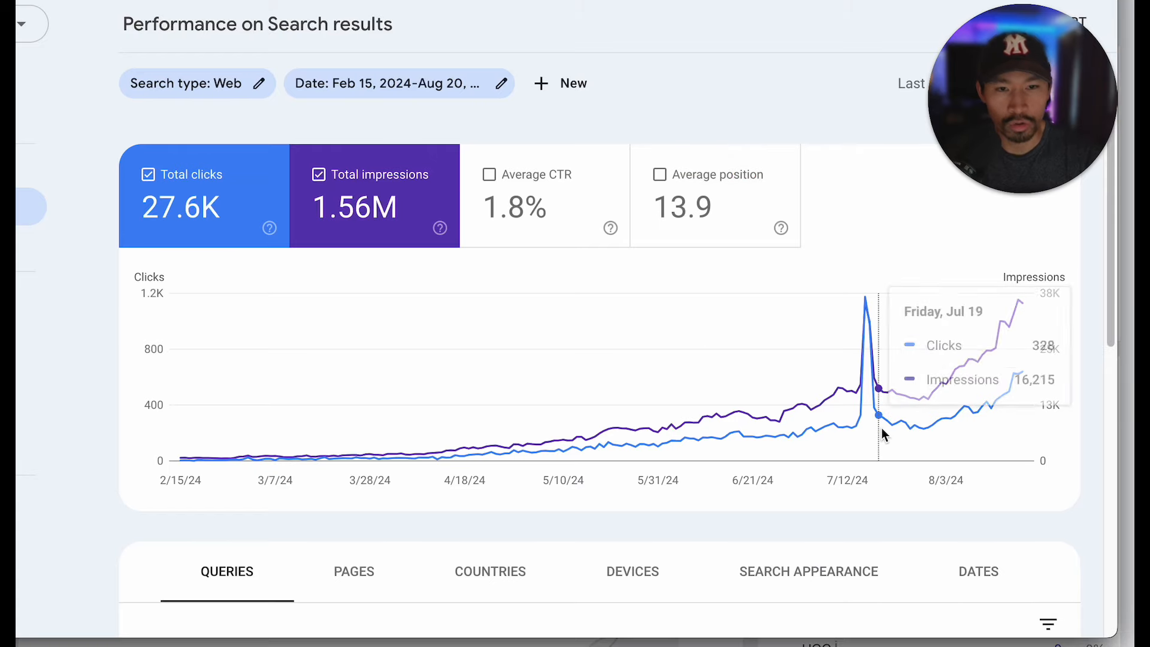
{"action": "mouse_move", "coordinate": [194, 460]}
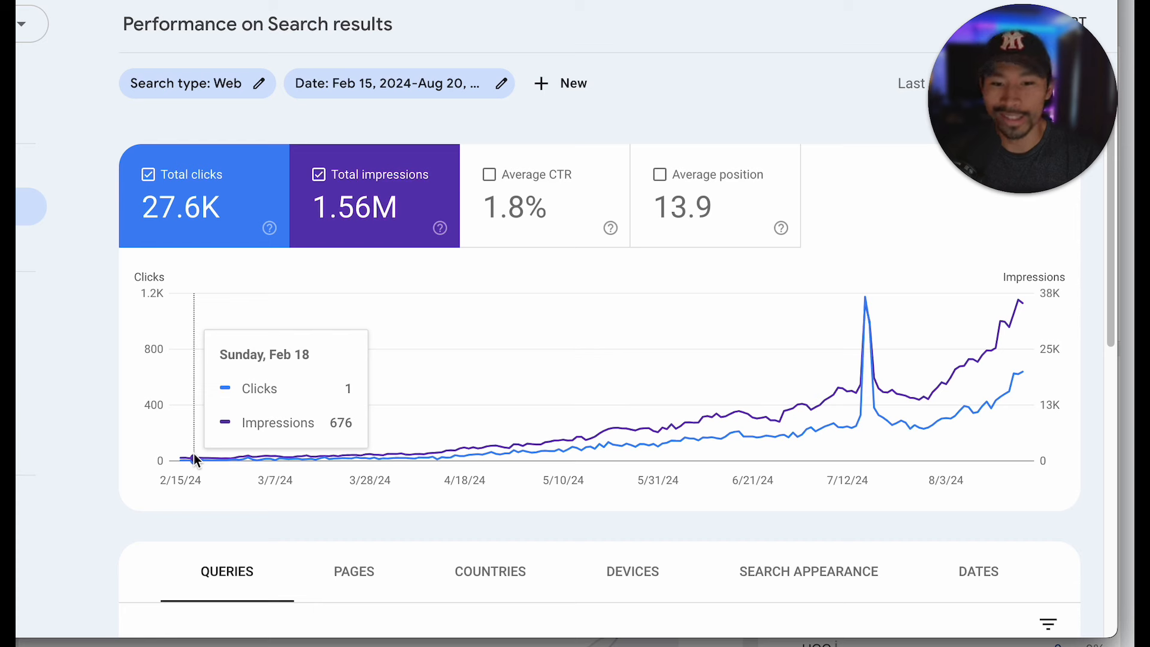
{"action": "mouse_move", "coordinate": [997, 372]}
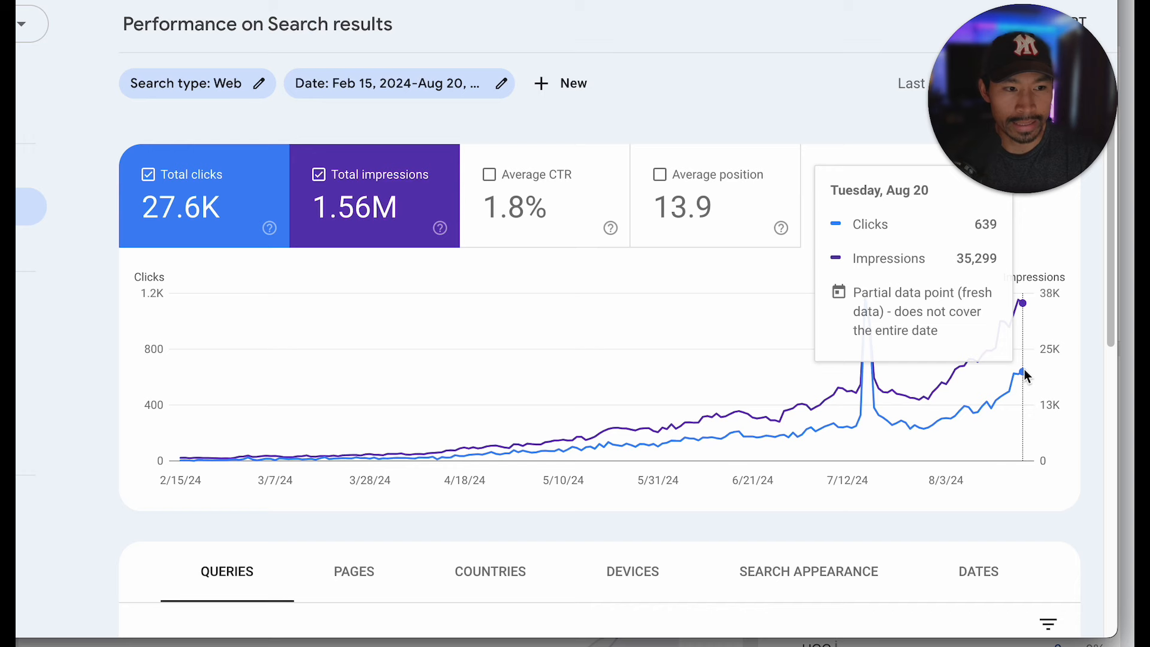
{"action": "mouse_move", "coordinate": [1022, 376]}
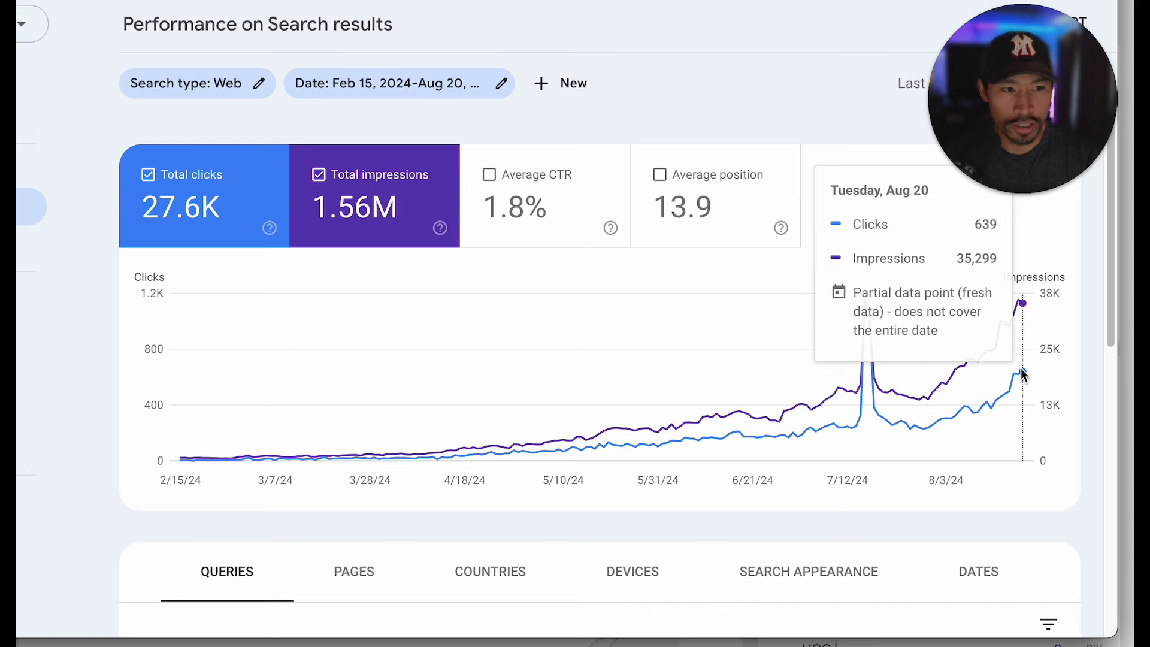
{"action": "mouse_move", "coordinate": [942, 369]}
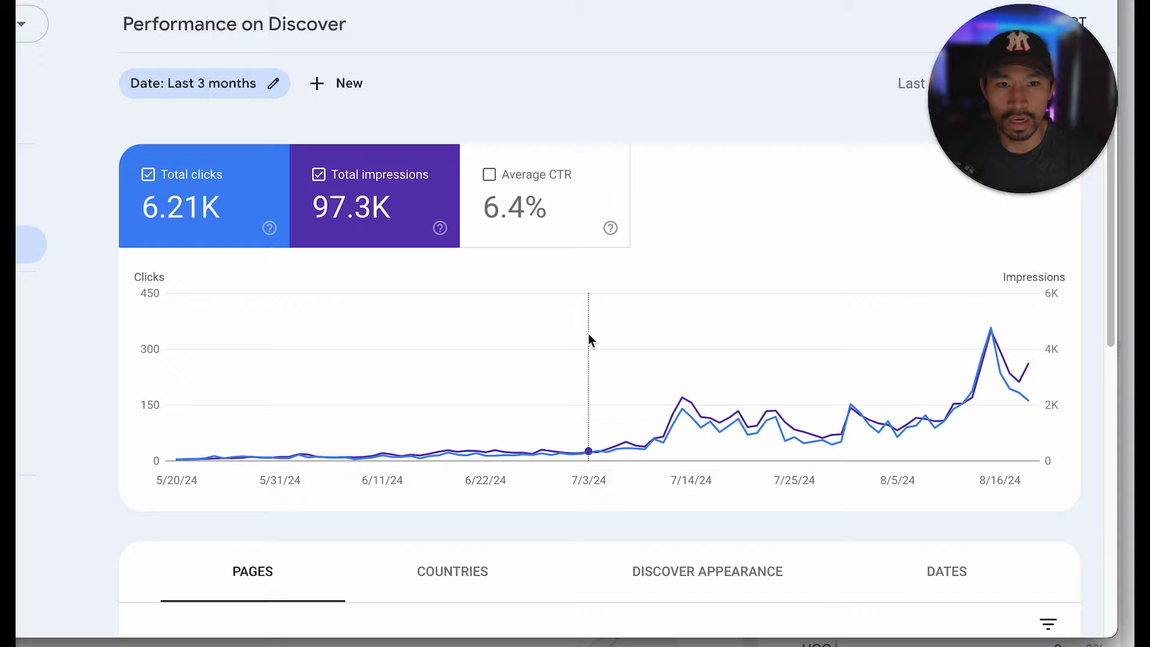
Open the Discover report for May 20–Aug 20, 2024 (6.44K clicks, 103K impressions)
{"action": "left_click", "coordinate": [194, 83]}
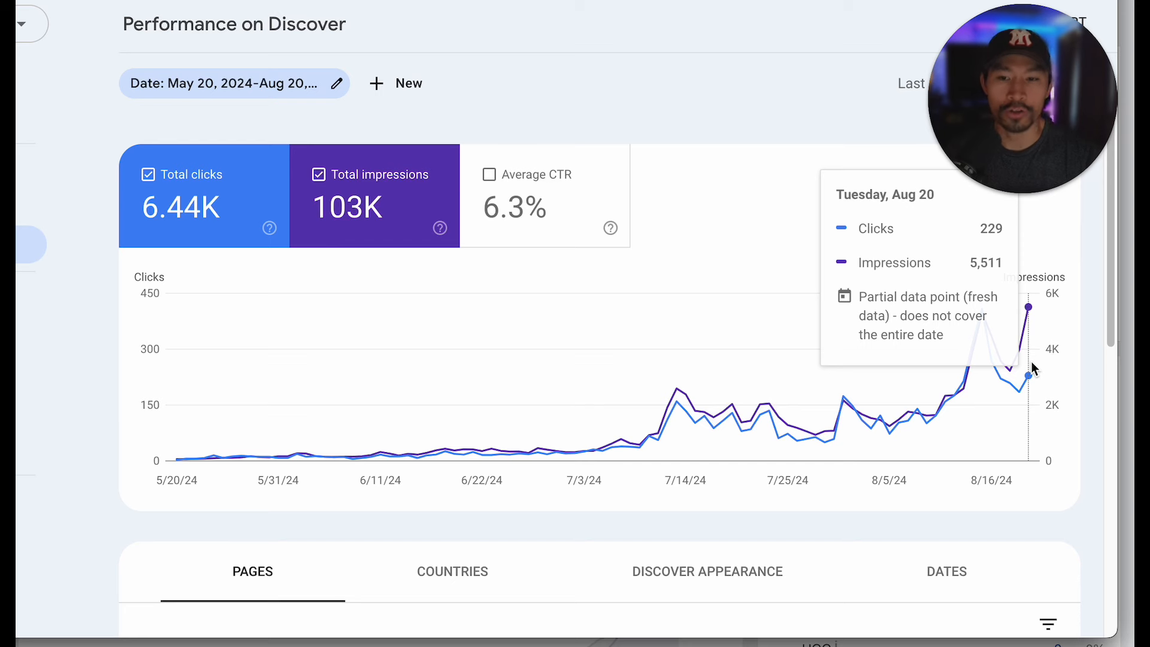
{"action": "mouse_move", "coordinate": [981, 310]}
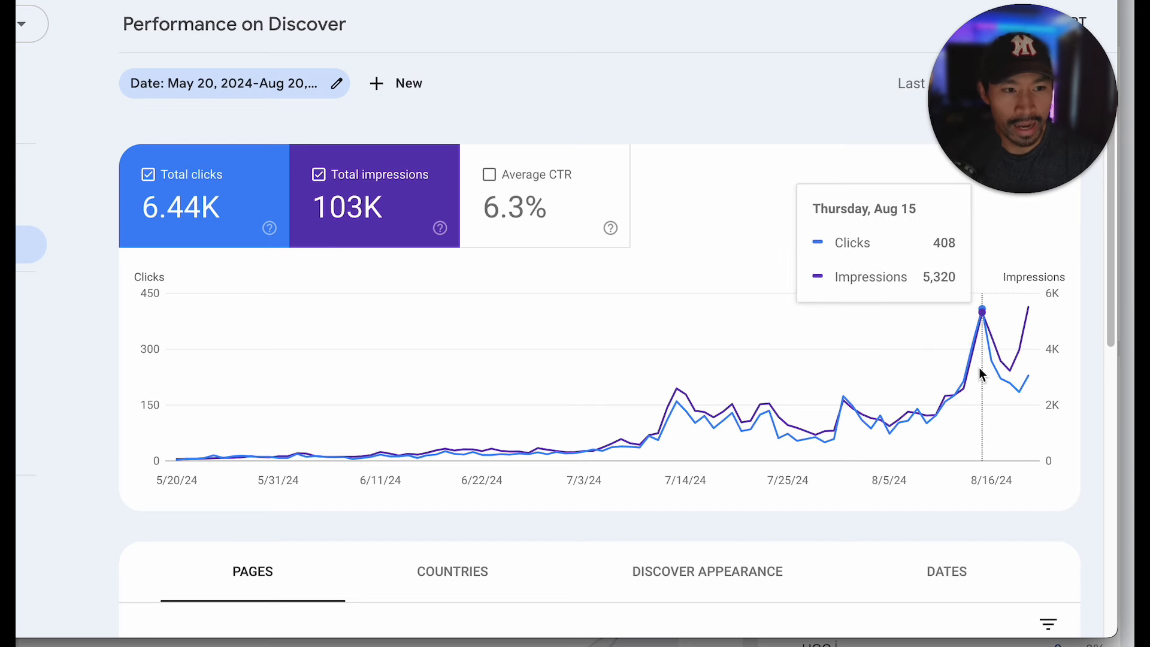
{"action": "mouse_move", "coordinate": [1023, 386]}
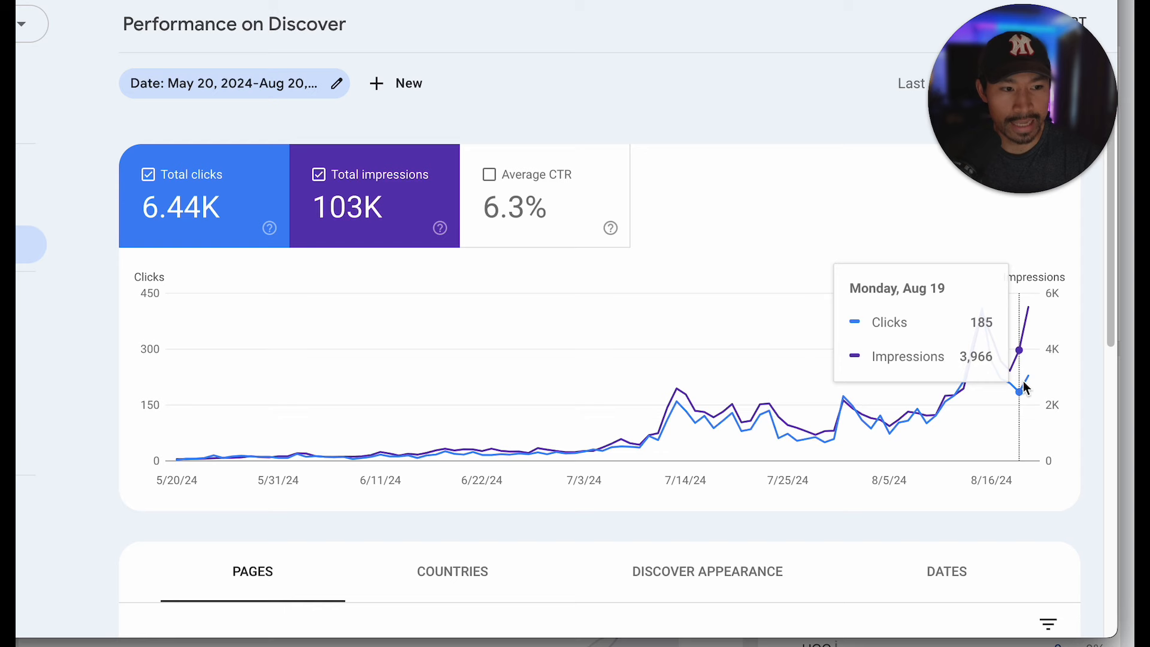
{"action": "mouse_move", "coordinate": [1005, 400]}
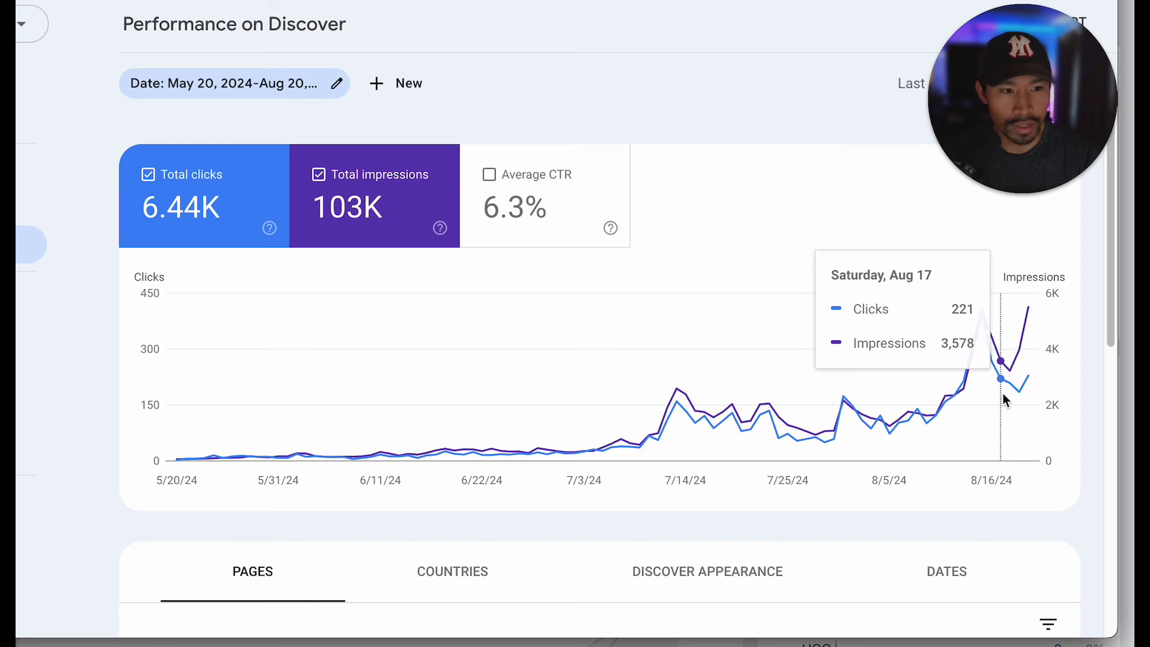
{"action": "mouse_move", "coordinate": [1012, 401]}
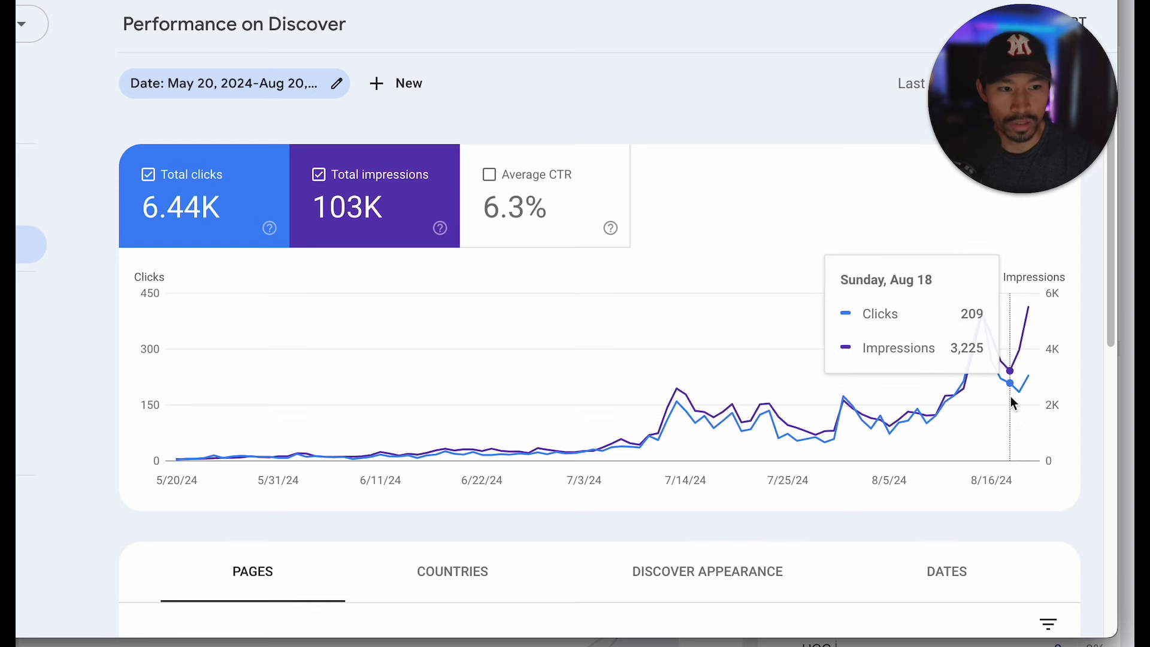
{"action": "mouse_move", "coordinate": [211, 189]}
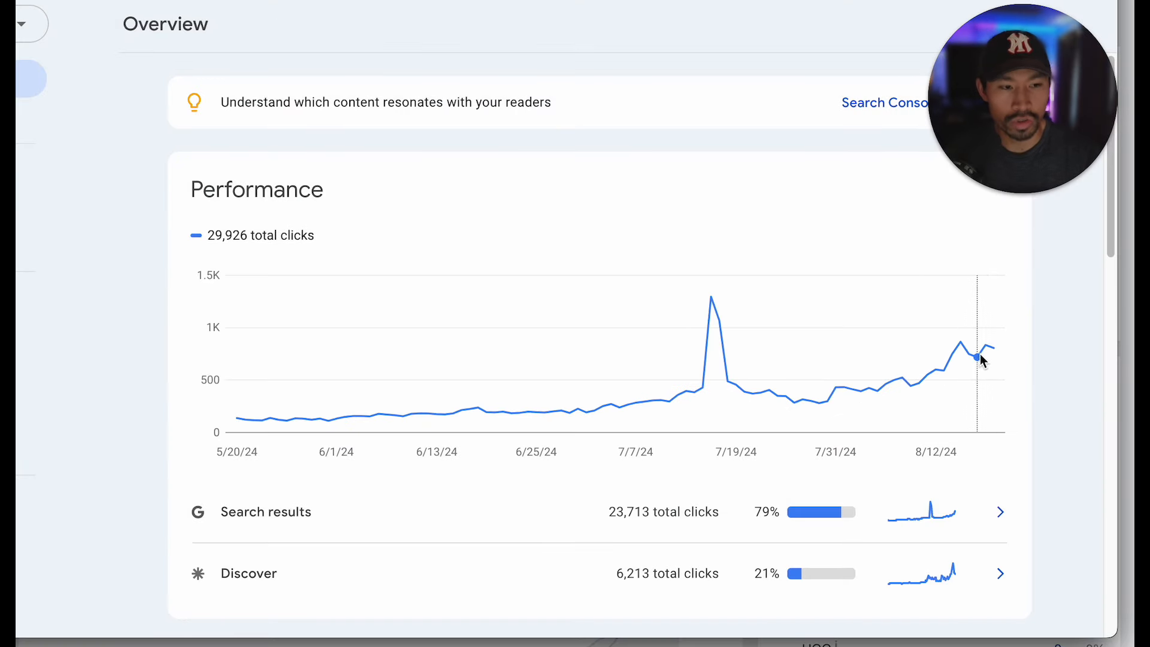
{"action": "mouse_move", "coordinate": [960, 359]}
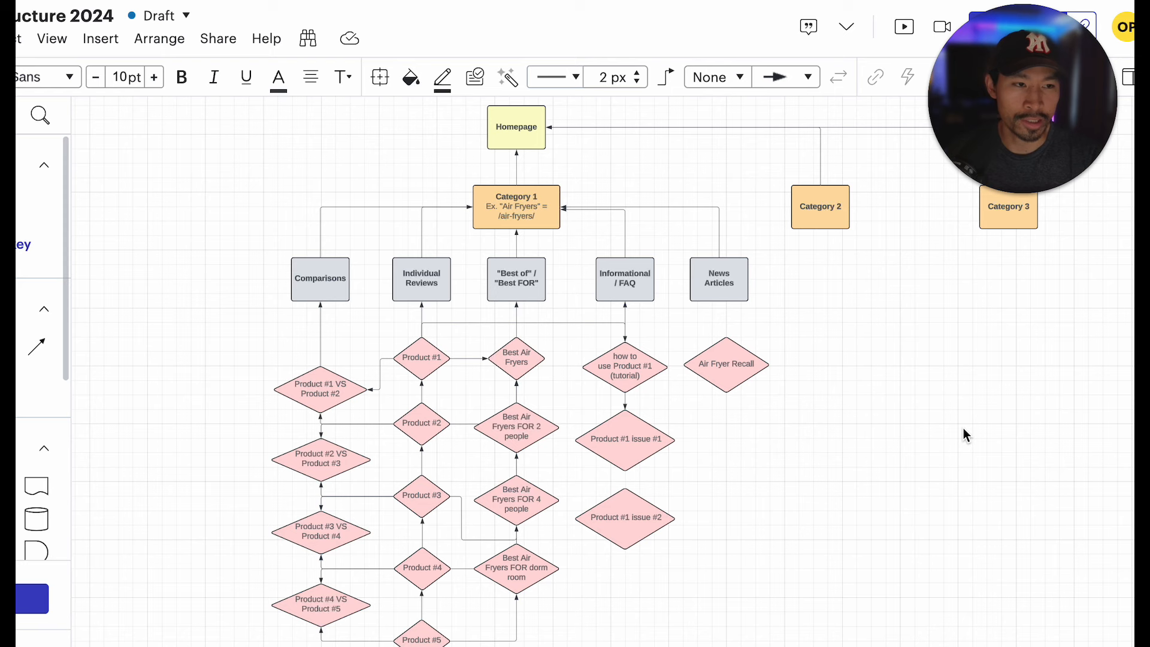
Highlight the Homepage box, the connector and the Individual Reviews box in the flowchart
{"action": "left_click", "coordinate": [516, 127]}
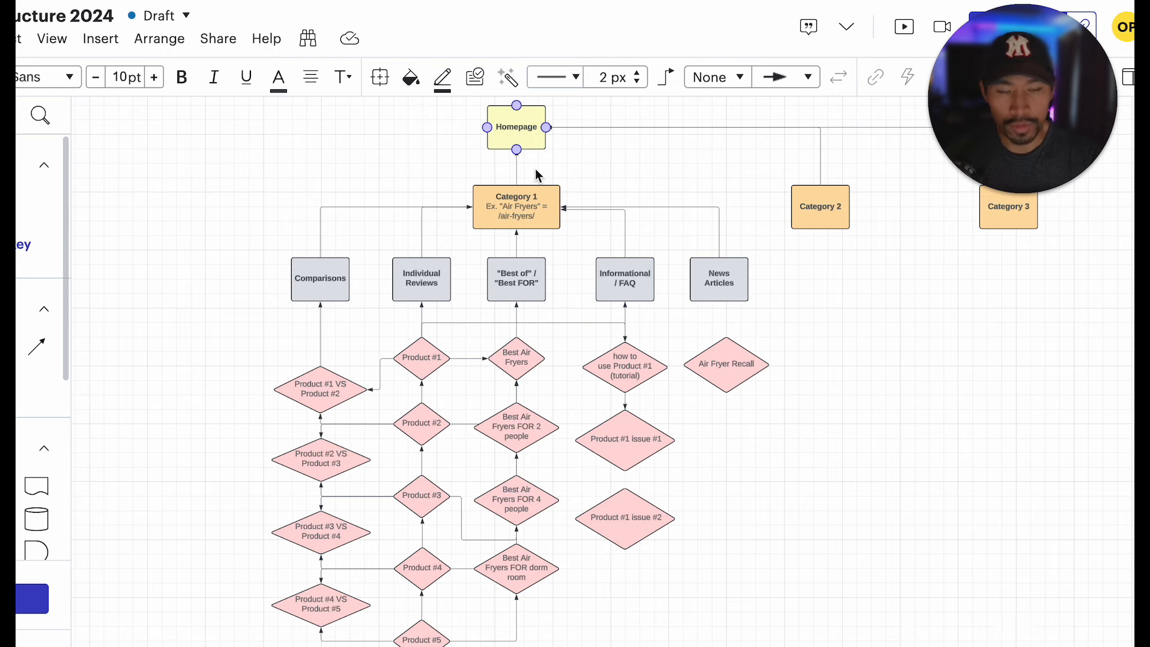
{"action": "left_click", "coordinate": [236, 177]}
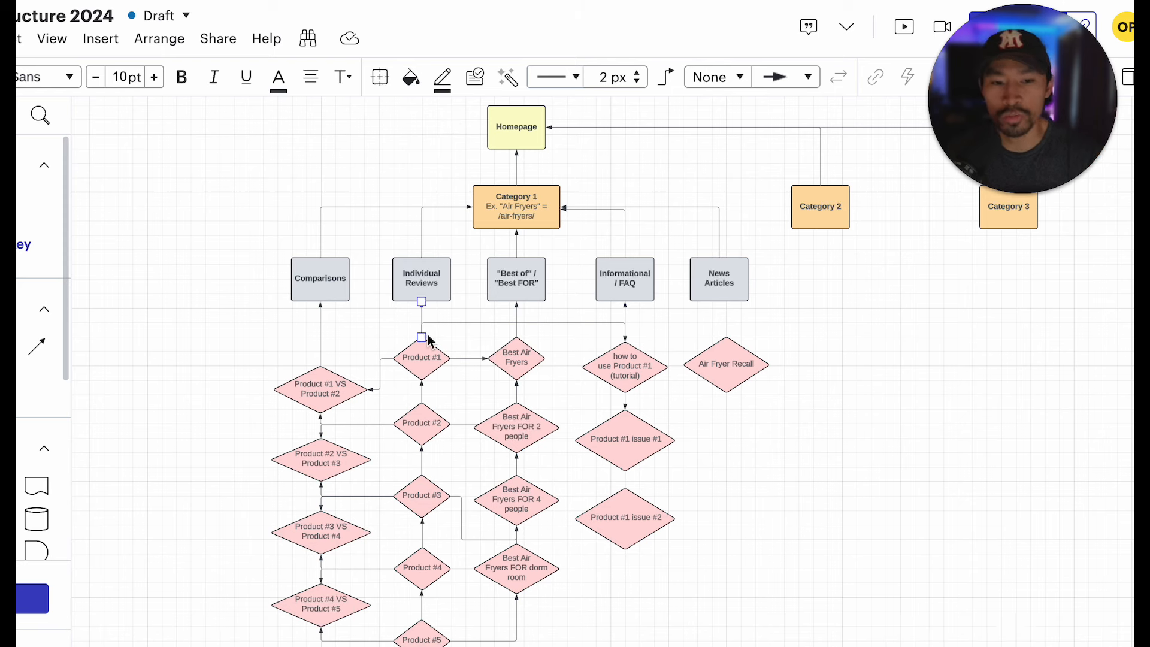
{"action": "left_click", "coordinate": [515, 127]}
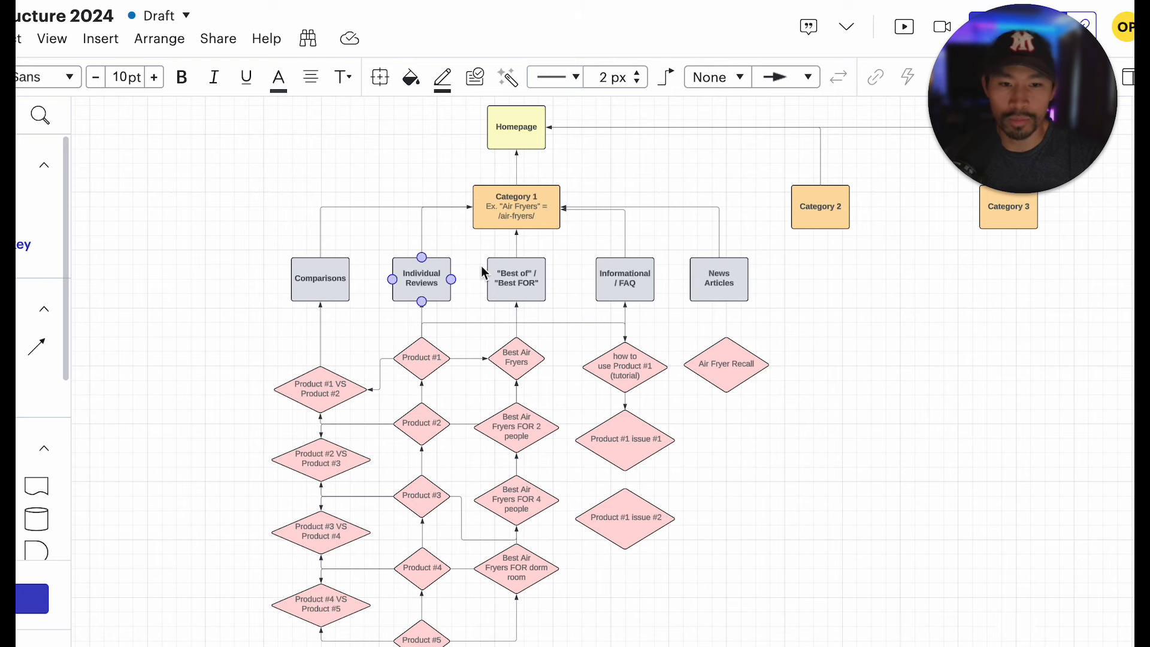
{"action": "left_click", "coordinate": [515, 206]}
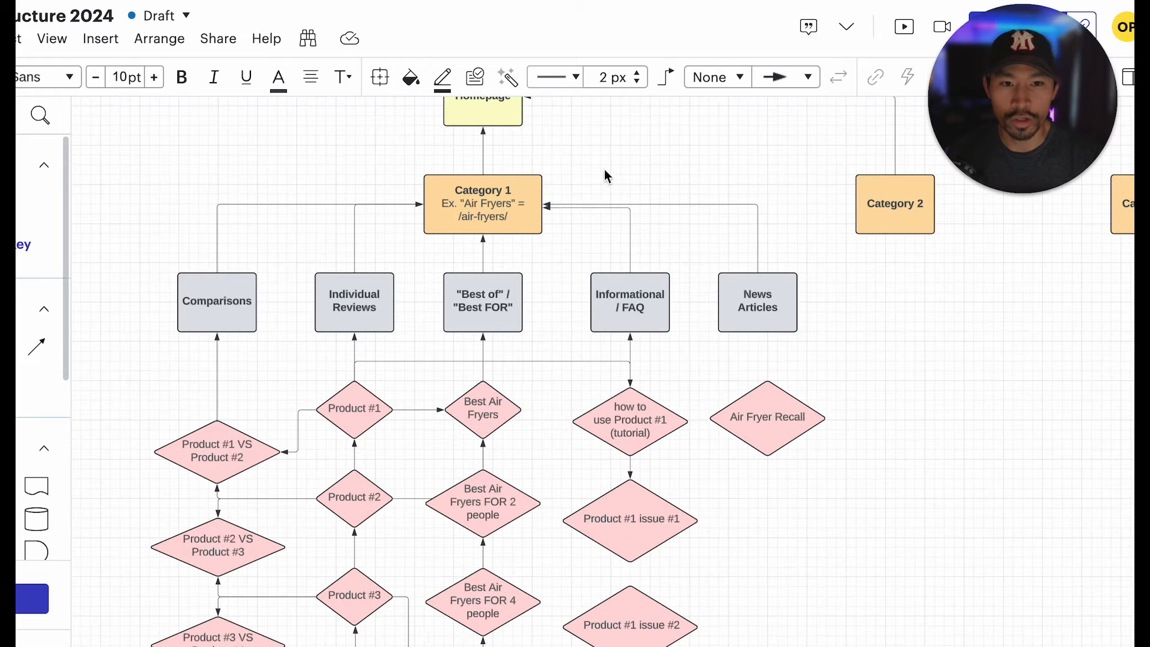
{"action": "scroll", "scroll_direction": "down", "scroll_amount": 3}
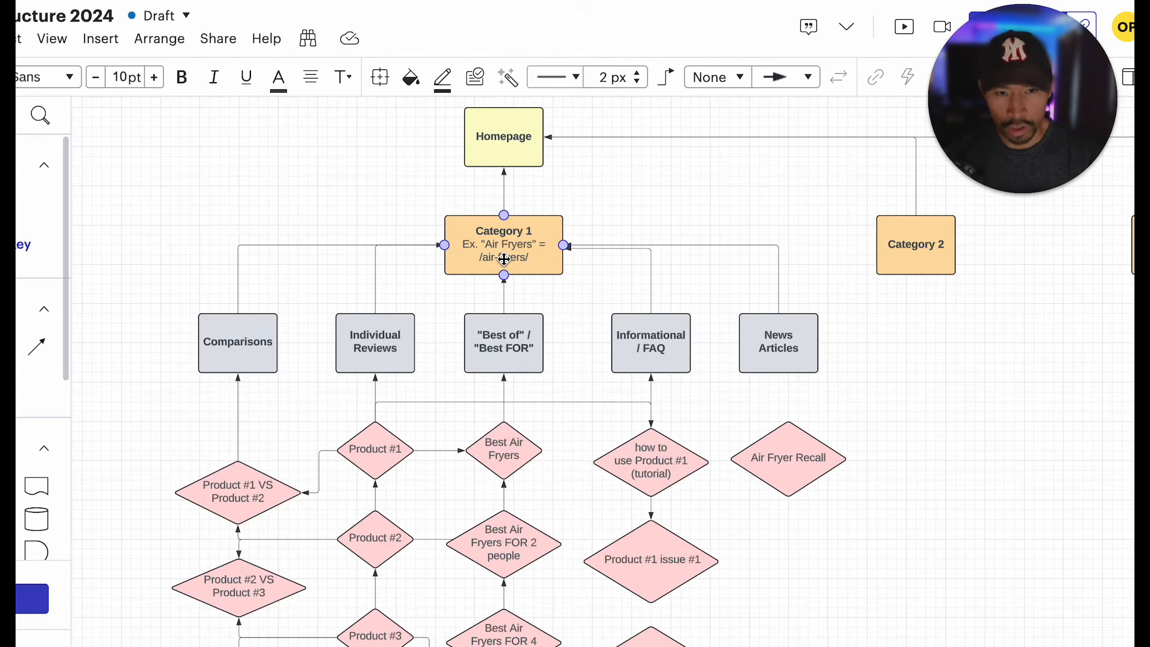
{"action": "left_click", "coordinate": [503, 136]}
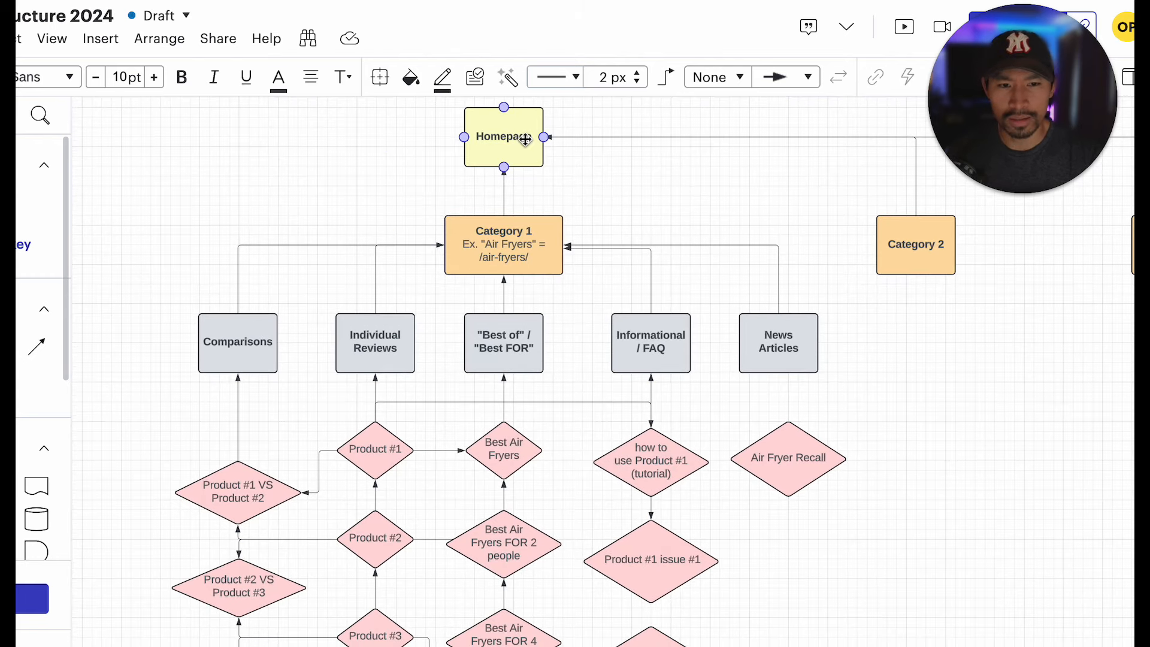
{"action": "left_click", "coordinate": [503, 244]}
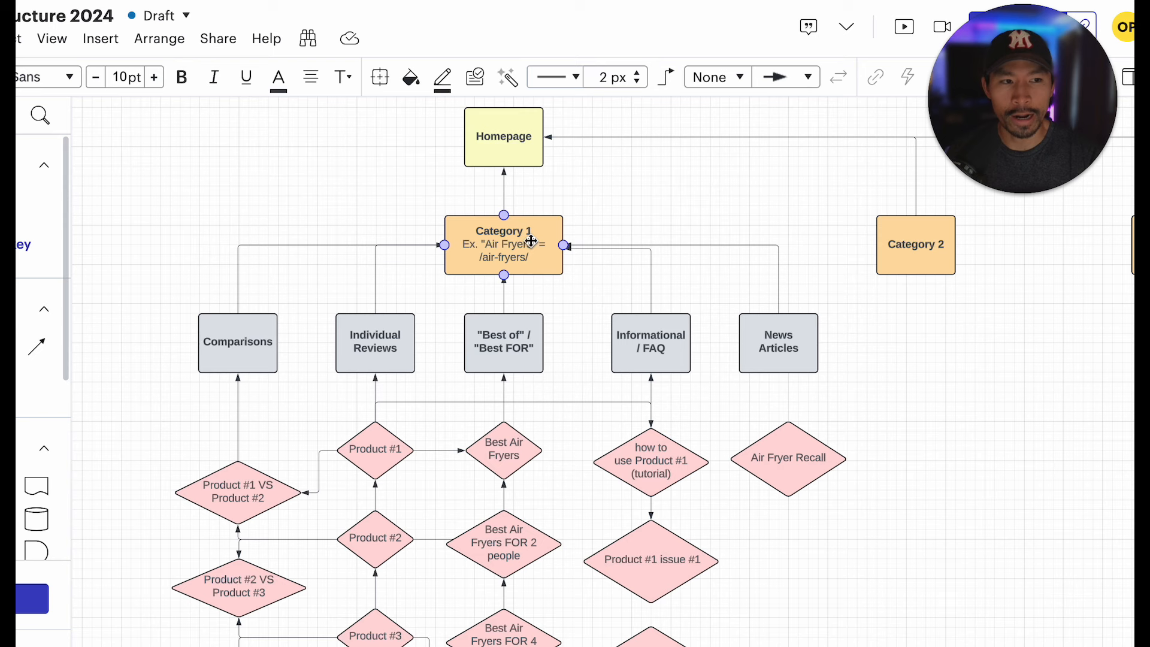
{"action": "left_click", "coordinate": [503, 137]}
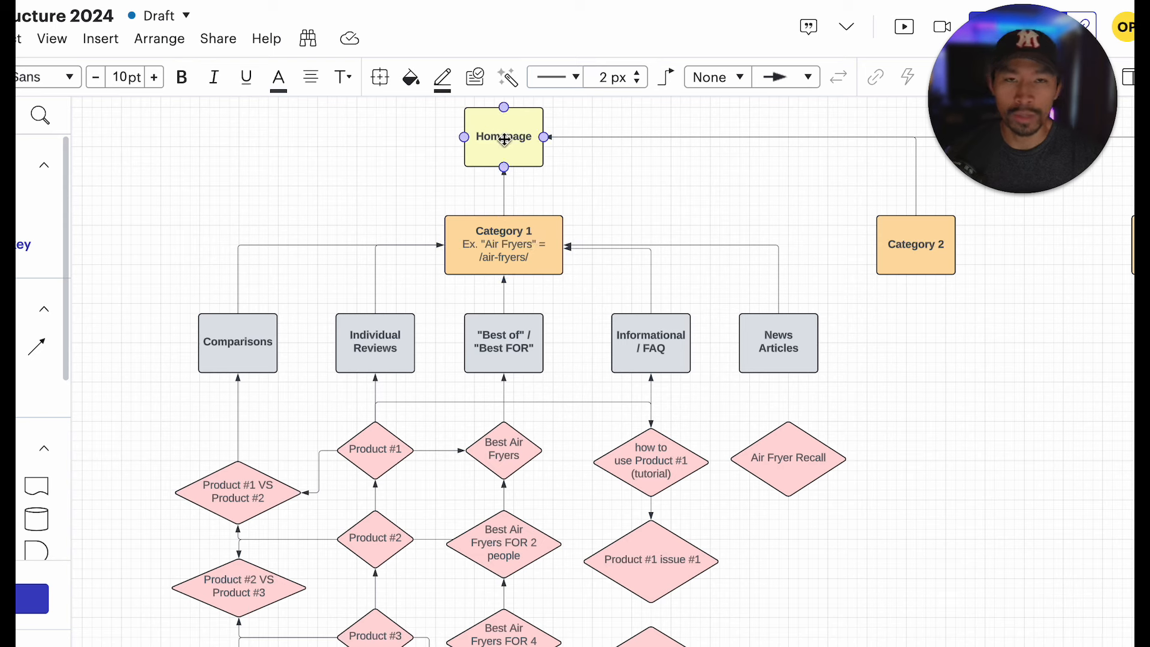
{"action": "left_click", "coordinate": [503, 245]}
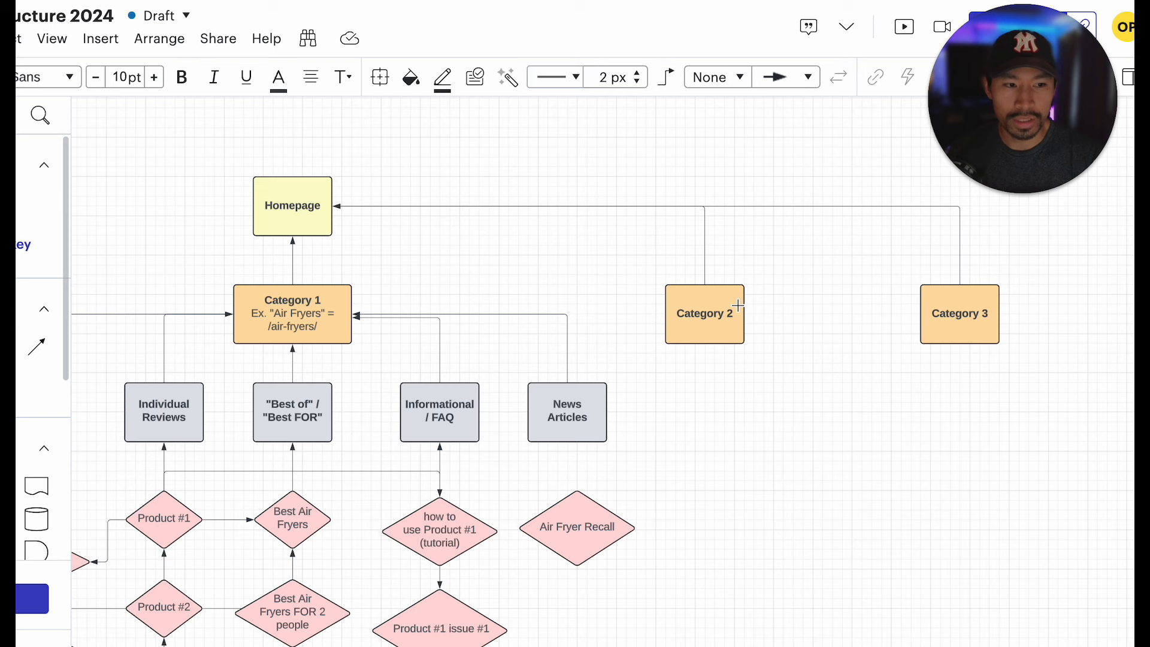
{"action": "left_click", "coordinate": [292, 313]}
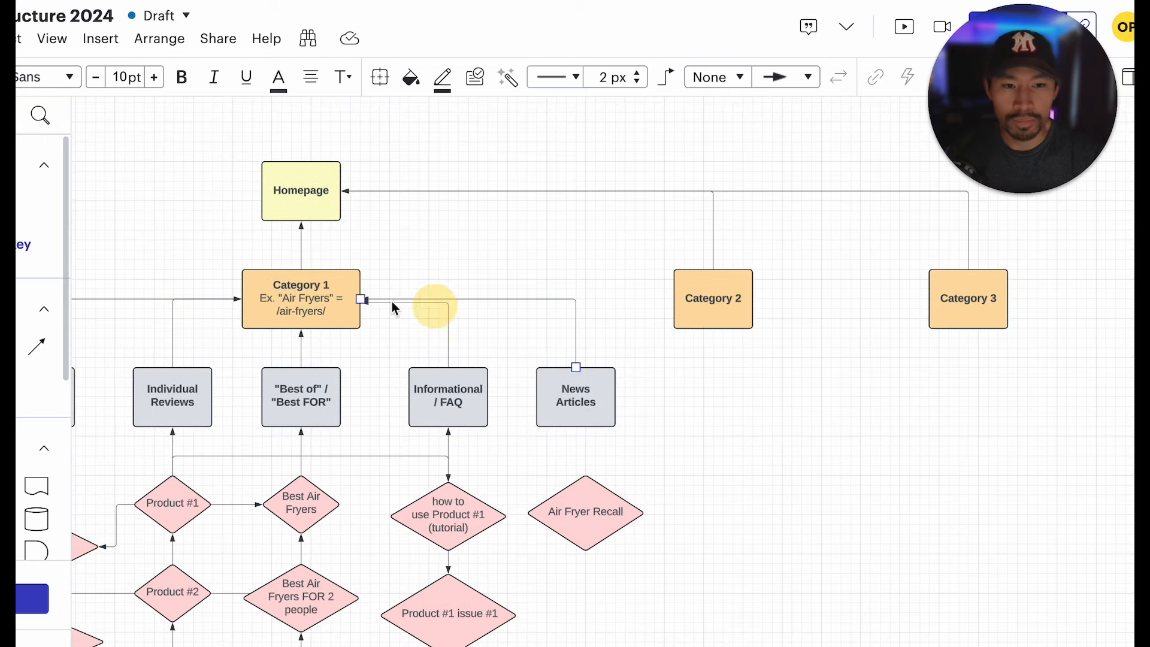
{"action": "left_click_drag", "start_coordinate": [751, 298], "coordinate": [829, 298]}
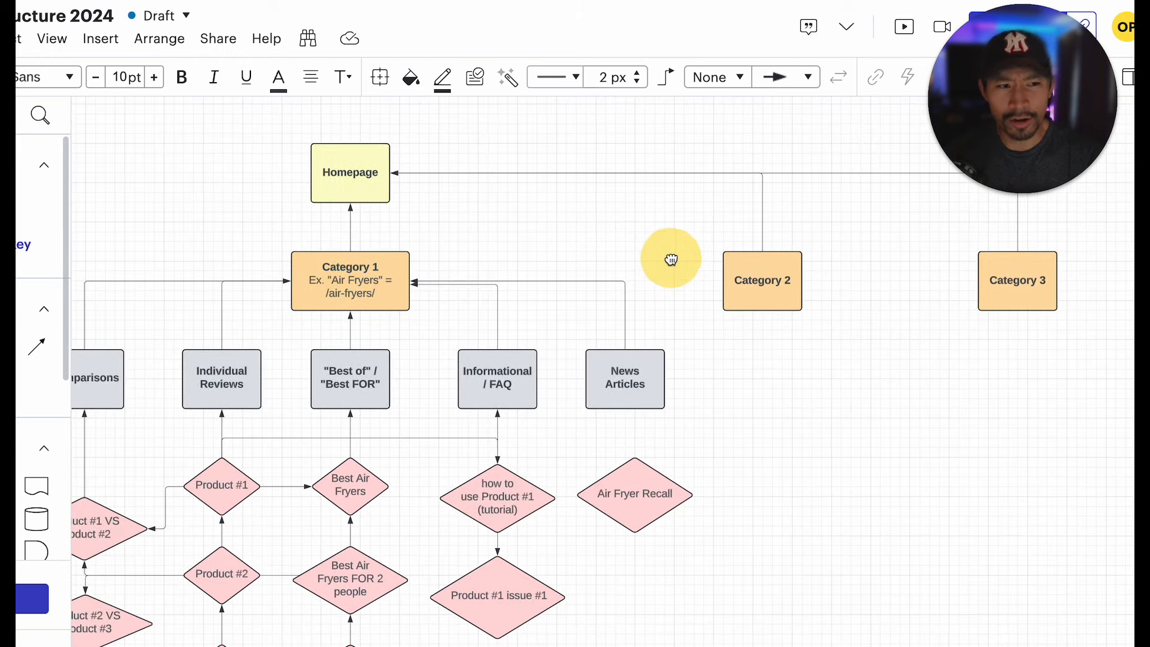
{"action": "mouse_move", "coordinate": [843, 391]}
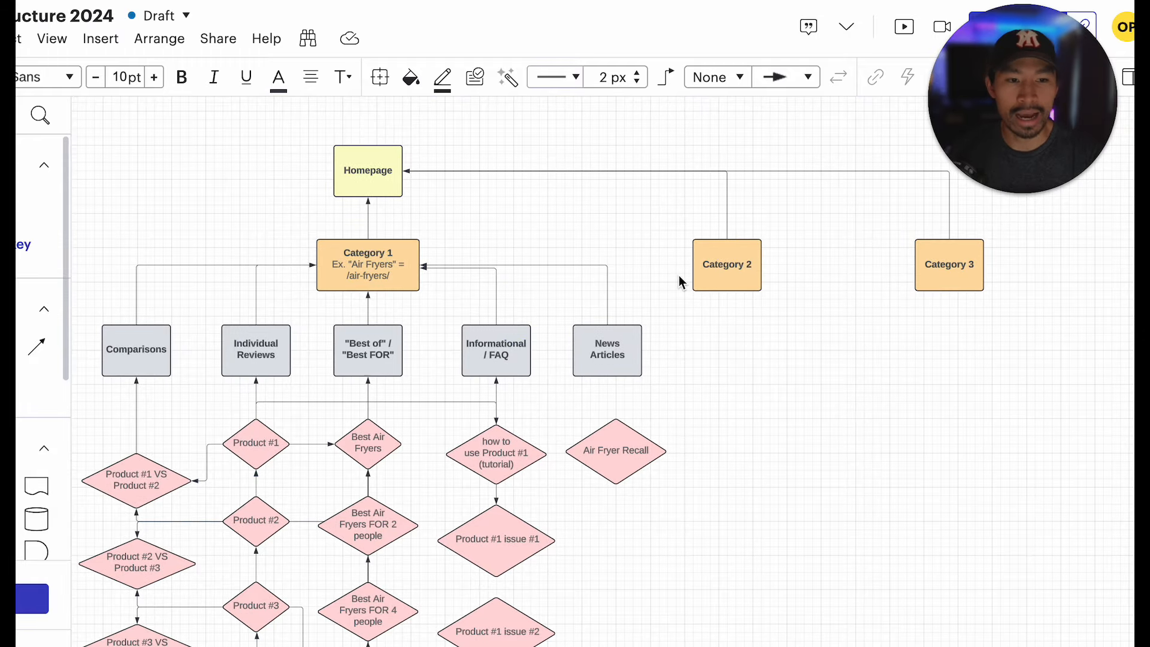
{"action": "left_click", "coordinate": [726, 264]}
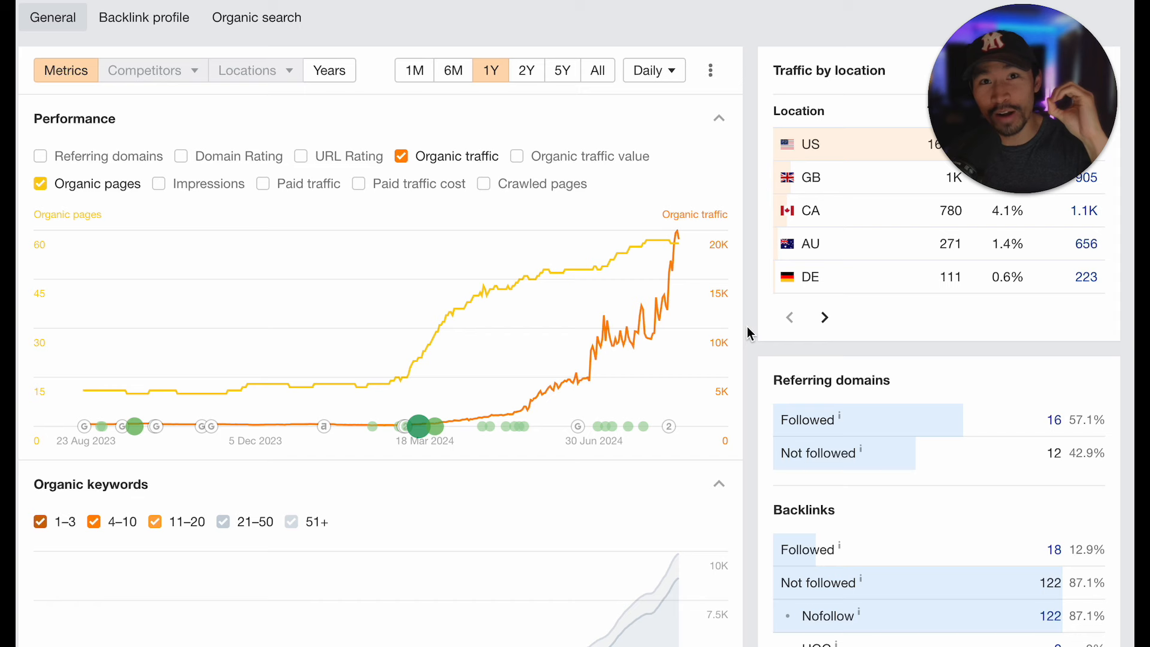
{"action": "mouse_move", "coordinate": [622, 252]}
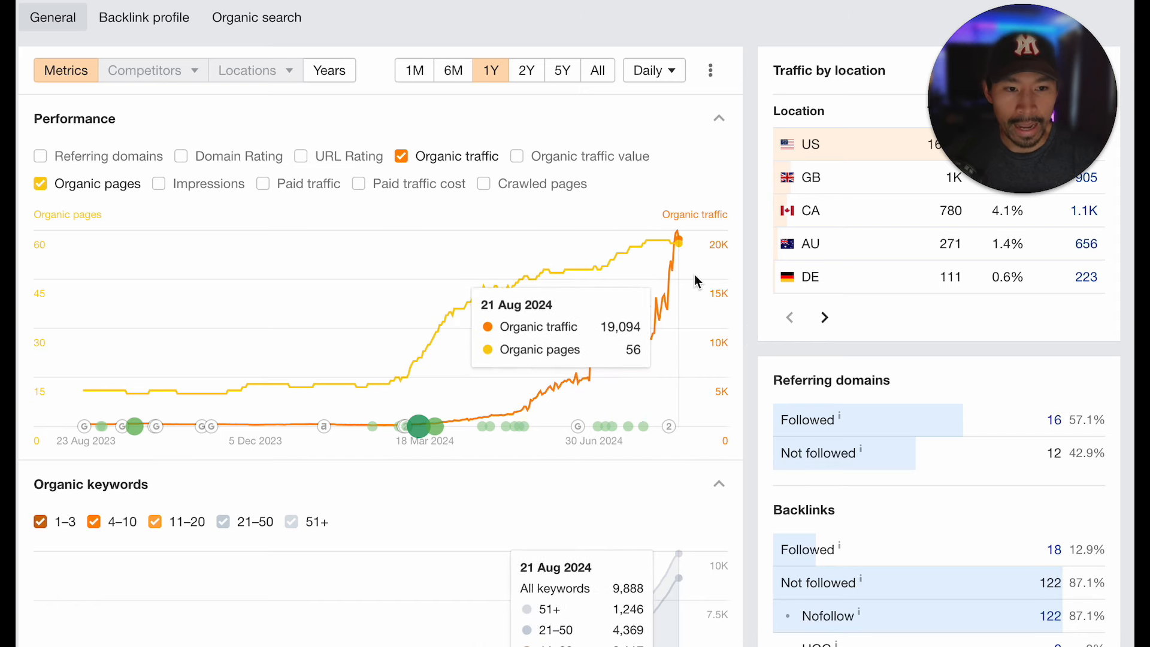
{"action": "mouse_move", "coordinate": [545, 300]}
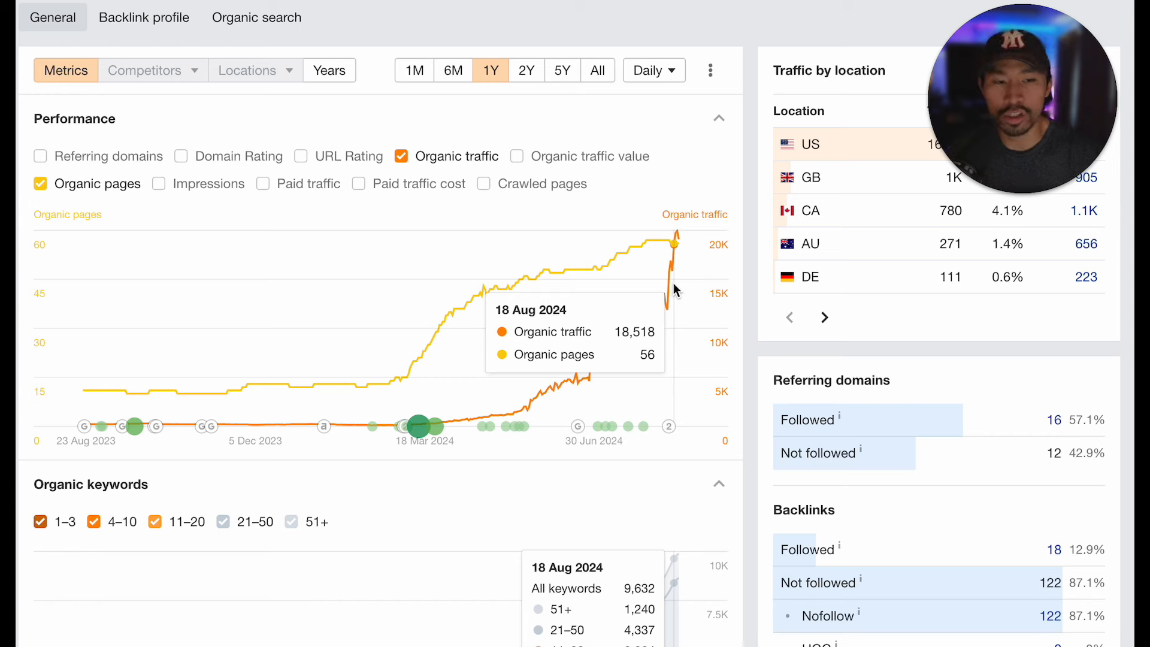
{"action": "mouse_move", "coordinate": [533, 335]}
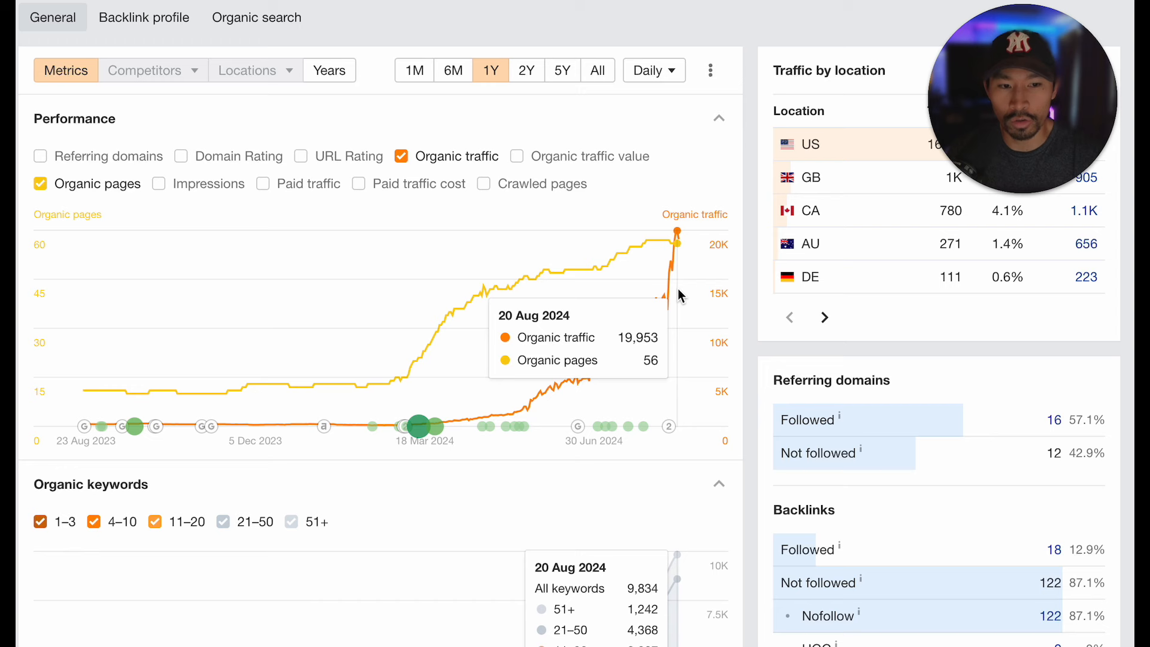
{"action": "mouse_move", "coordinate": [605, 282]}
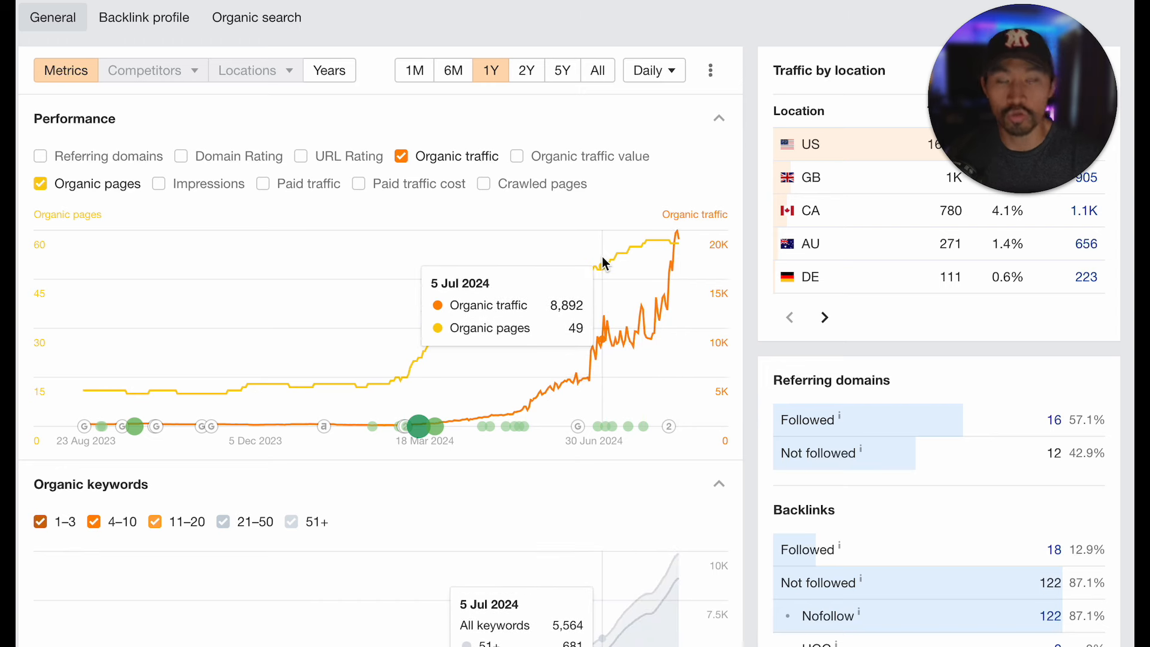
{"action": "mouse_move", "coordinate": [679, 257]}
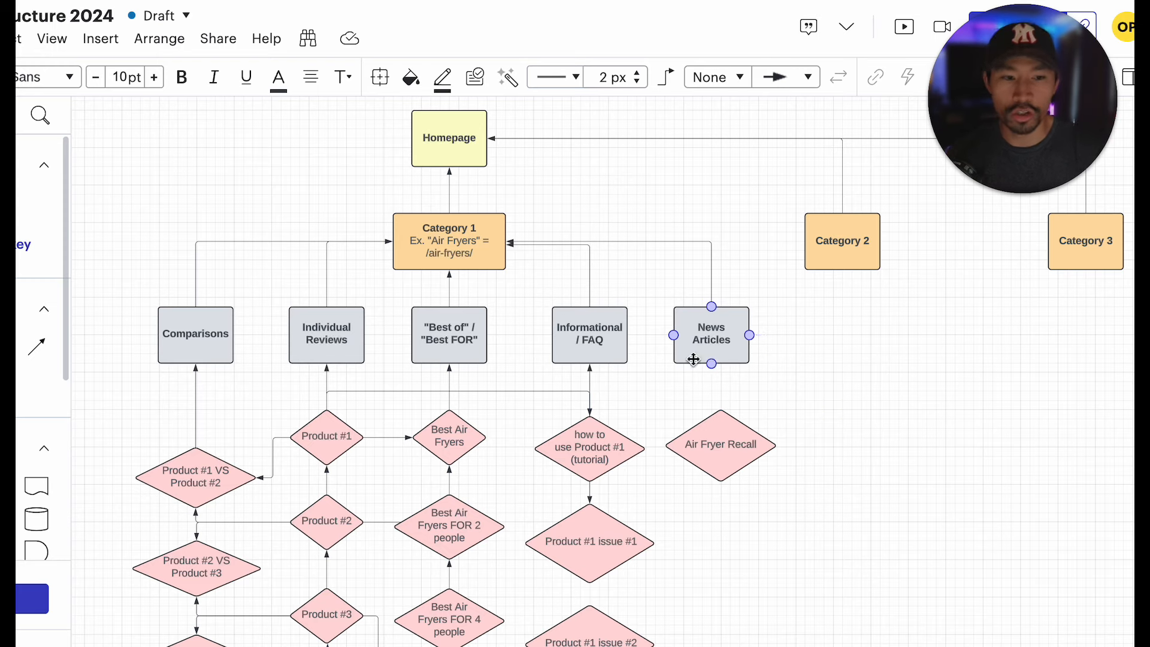
{"action": "scroll", "scroll_direction": "down", "scroll_amount": 3}
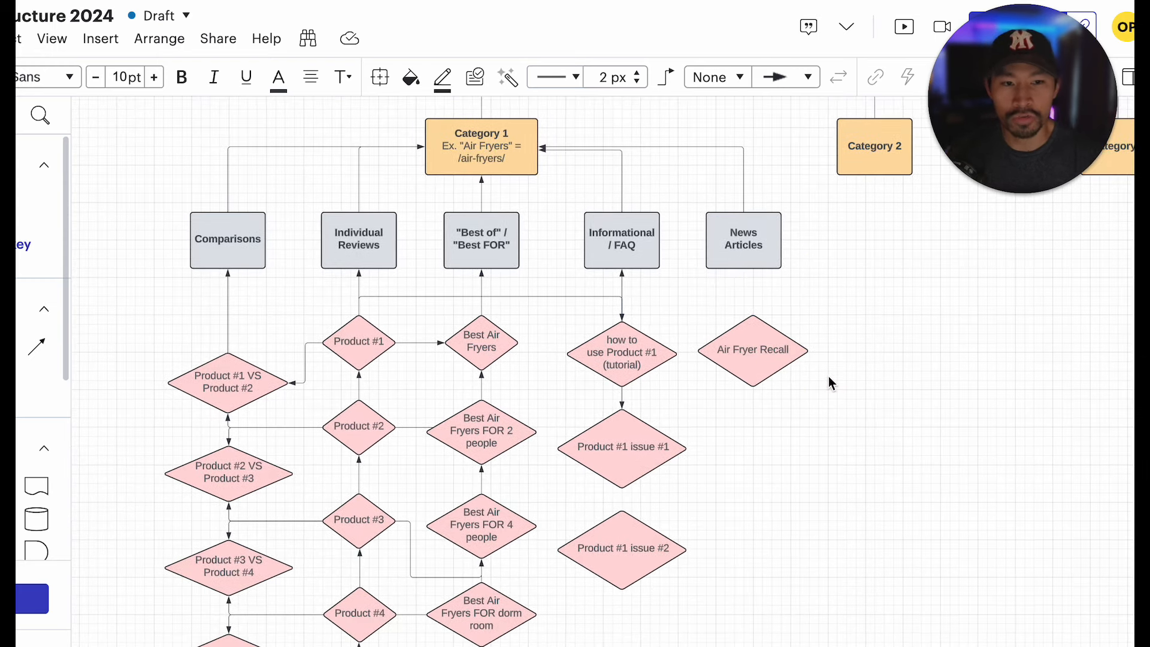
{"action": "left_click", "coordinate": [359, 340]}
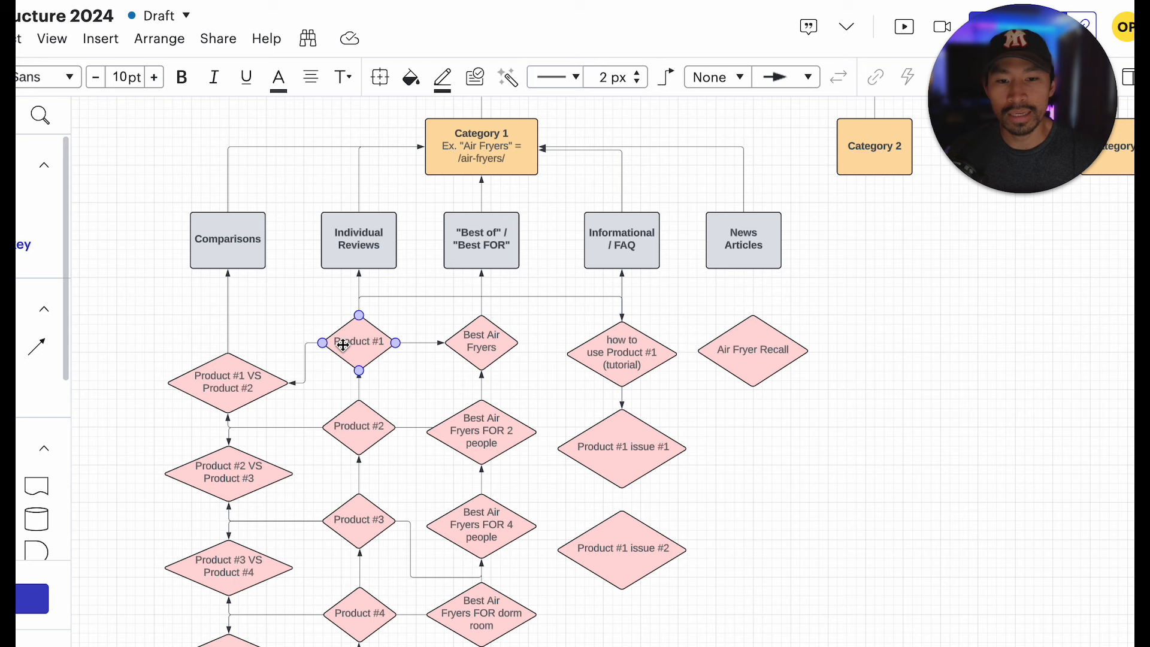
{"action": "left_click", "coordinate": [563, 400]}
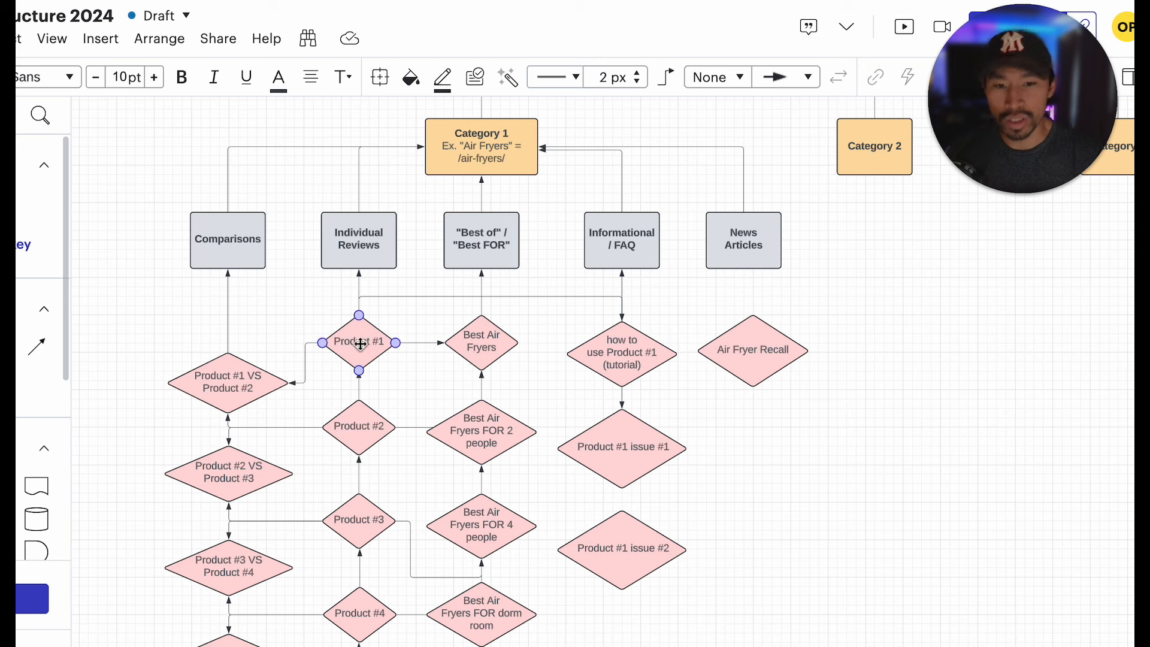
{"action": "left_click", "coordinate": [358, 426]}
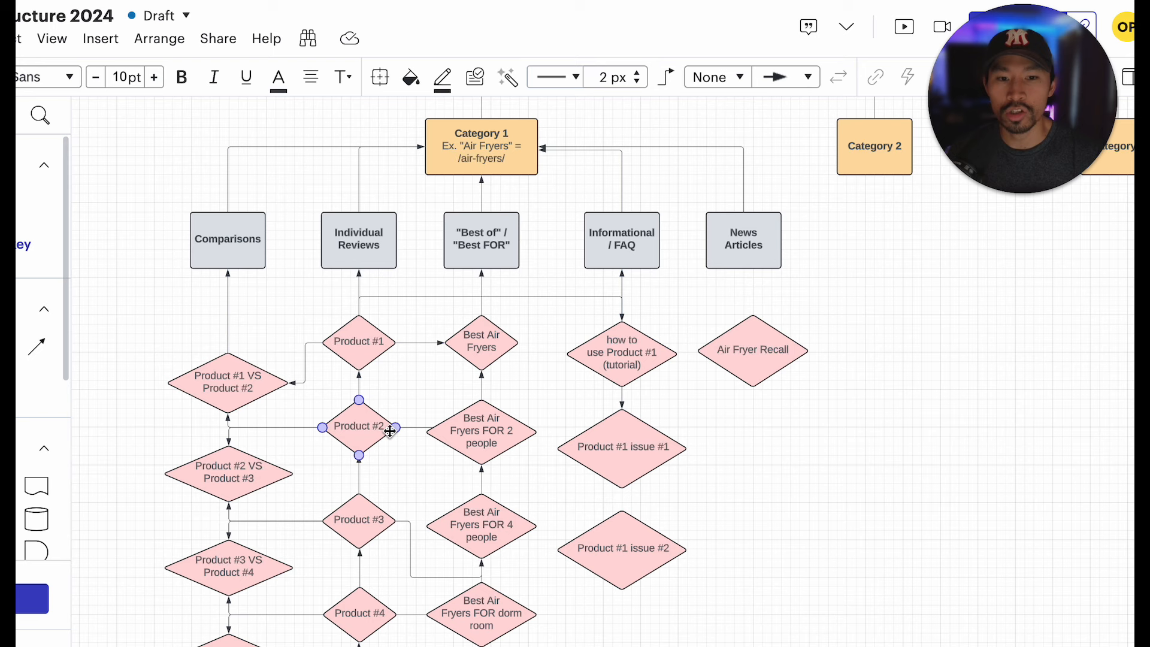
{"action": "left_click", "coordinate": [572, 496]}
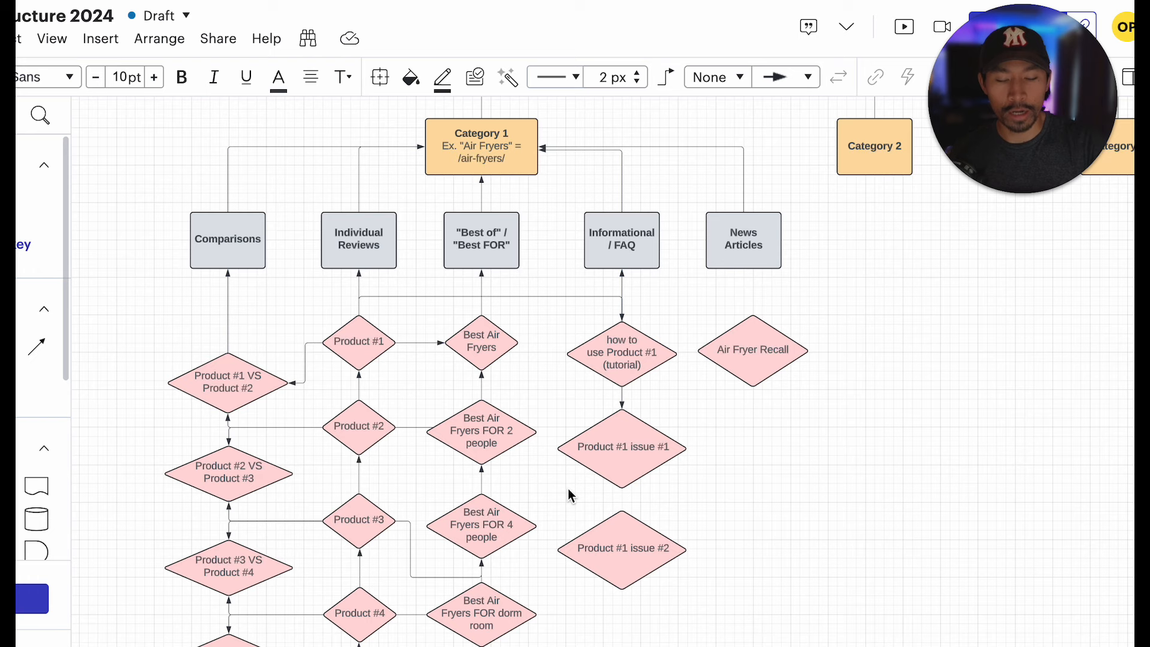
{"action": "left_click", "coordinate": [359, 341]}
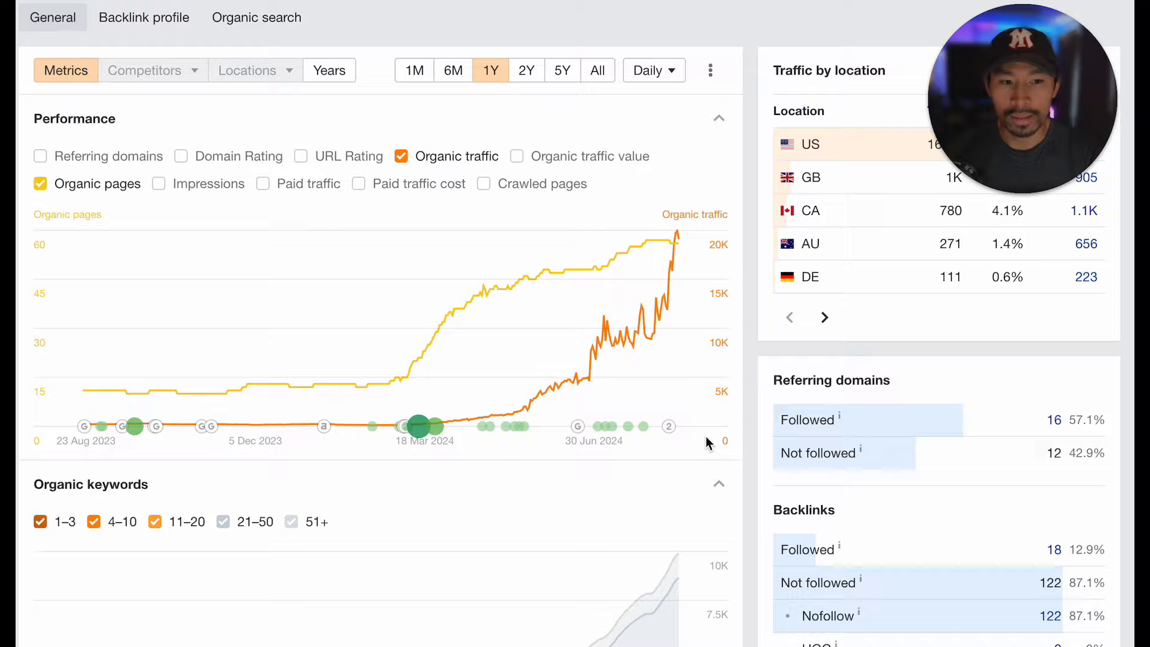
{"action": "scroll", "scroll_direction": "down", "scroll_amount": 3}
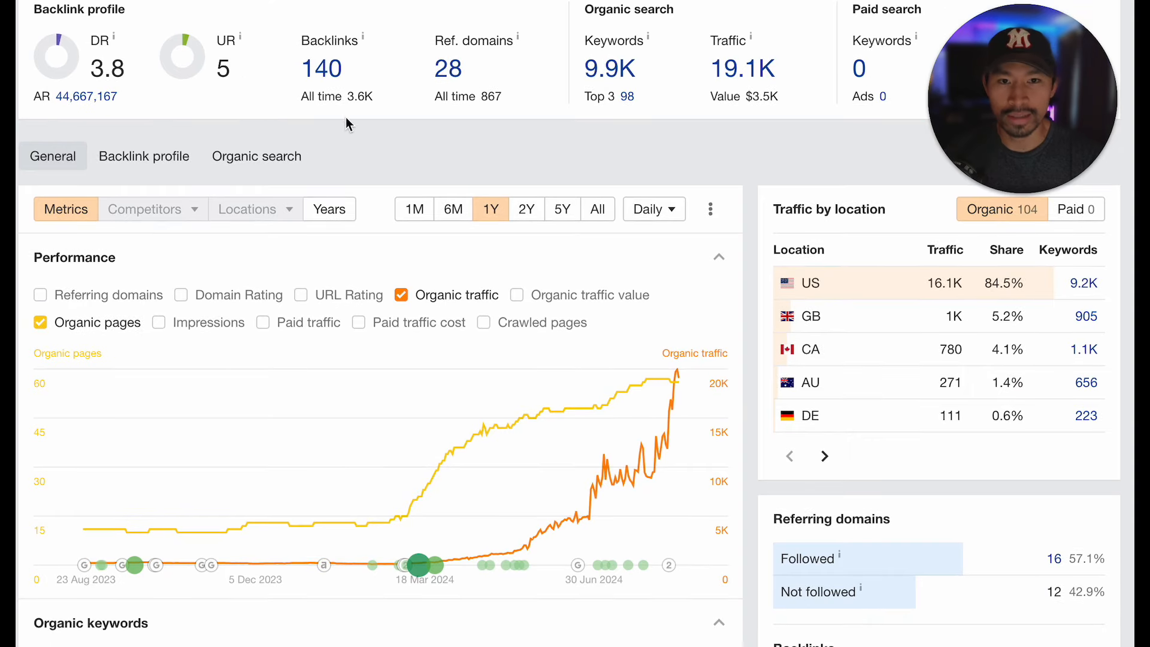
{"action": "mouse_move", "coordinate": [480, 138]}
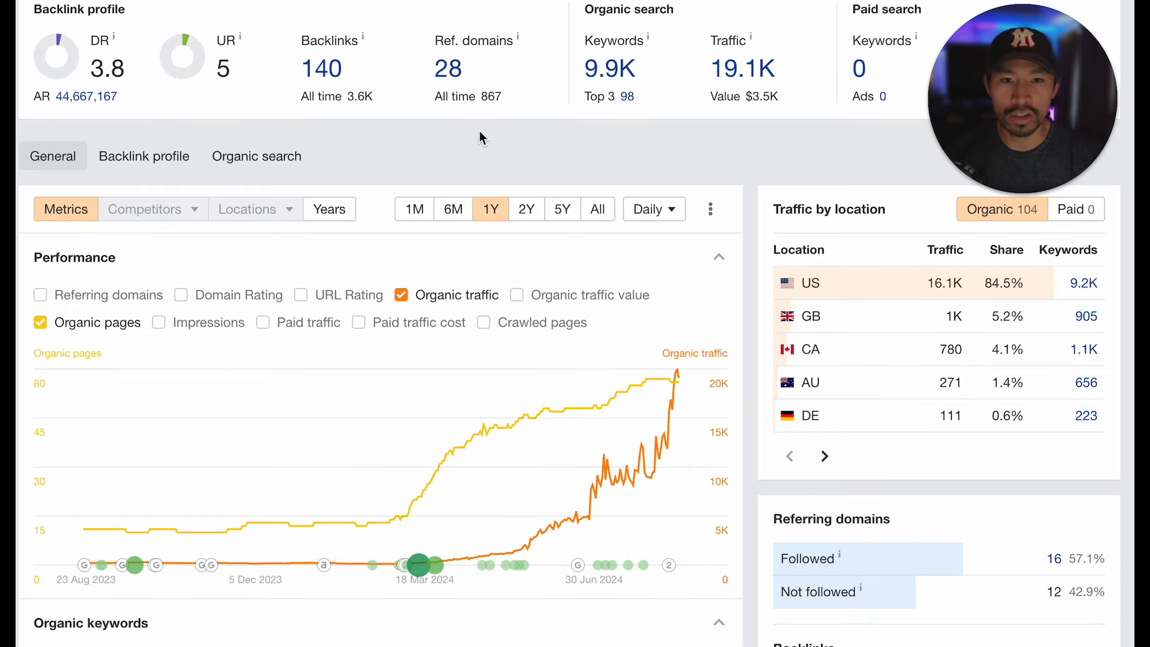
{"action": "mouse_move", "coordinate": [427, 170]}
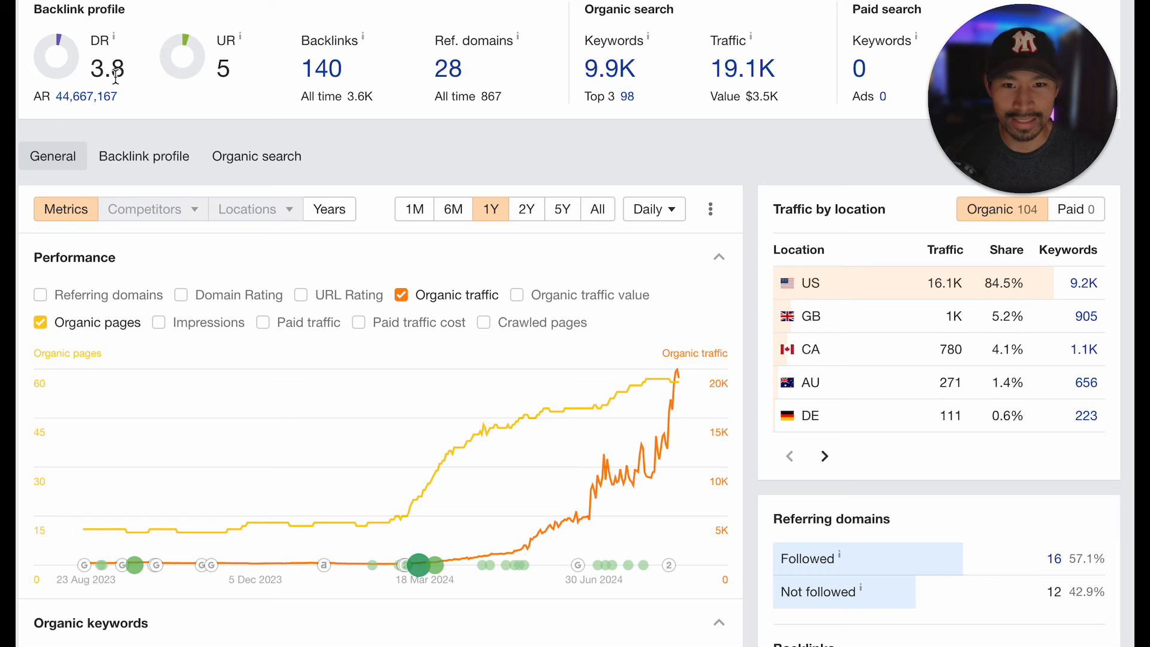
{"action": "mouse_move", "coordinate": [389, 184]}
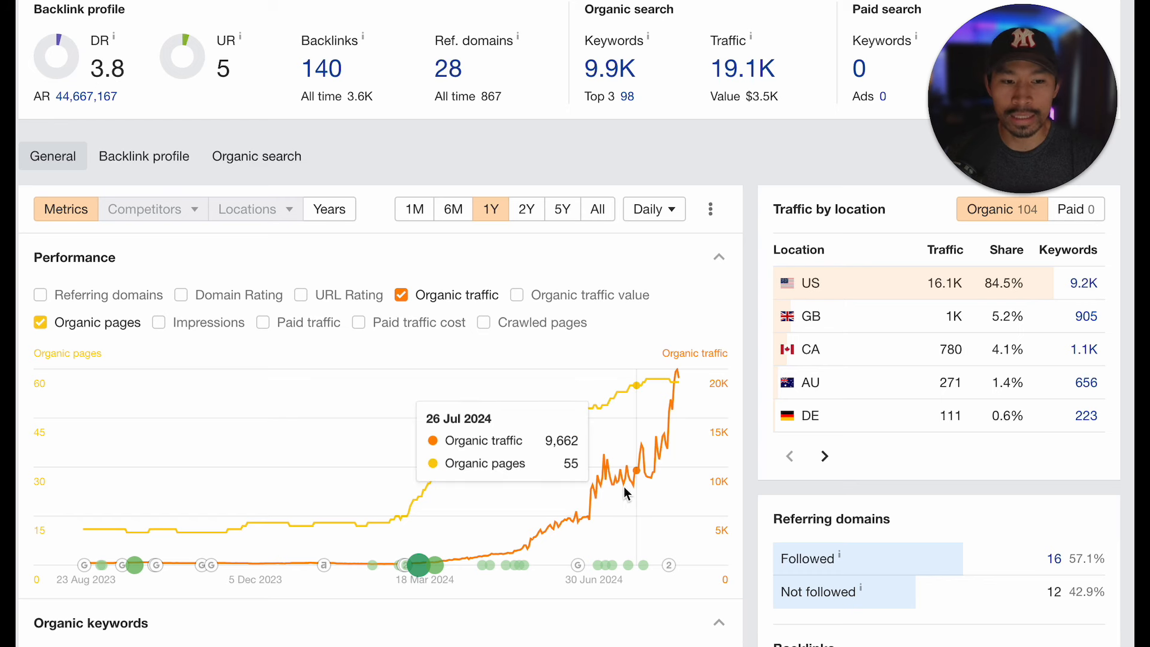
{"action": "mouse_move", "coordinate": [682, 484]}
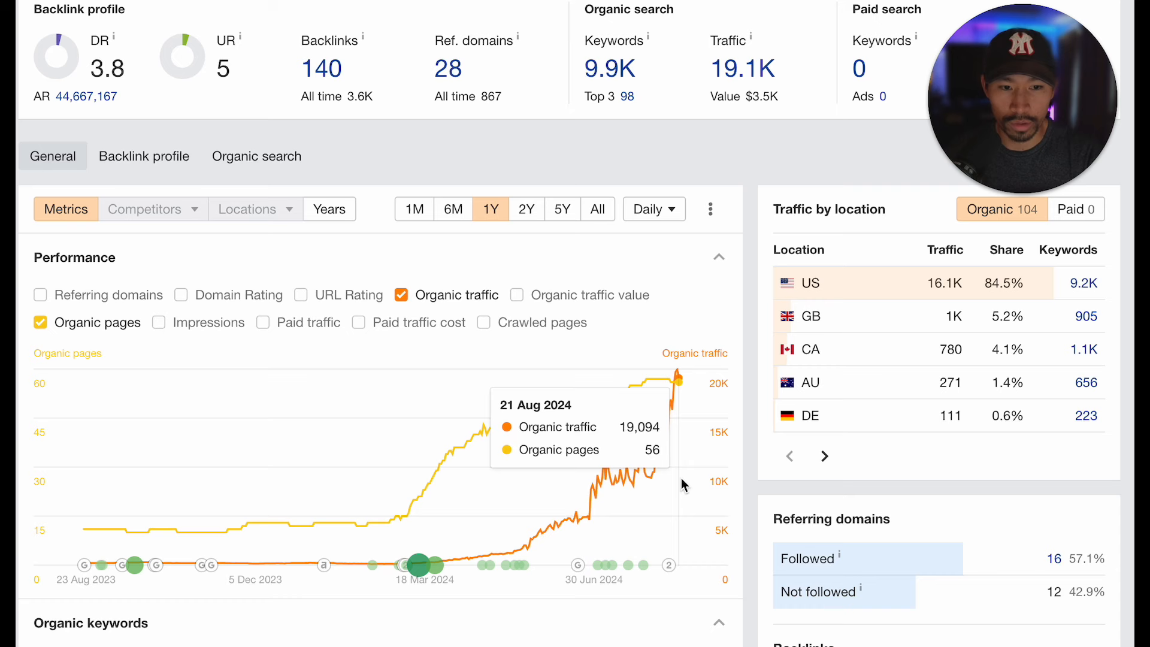
{"action": "mouse_move", "coordinate": [669, 565]}
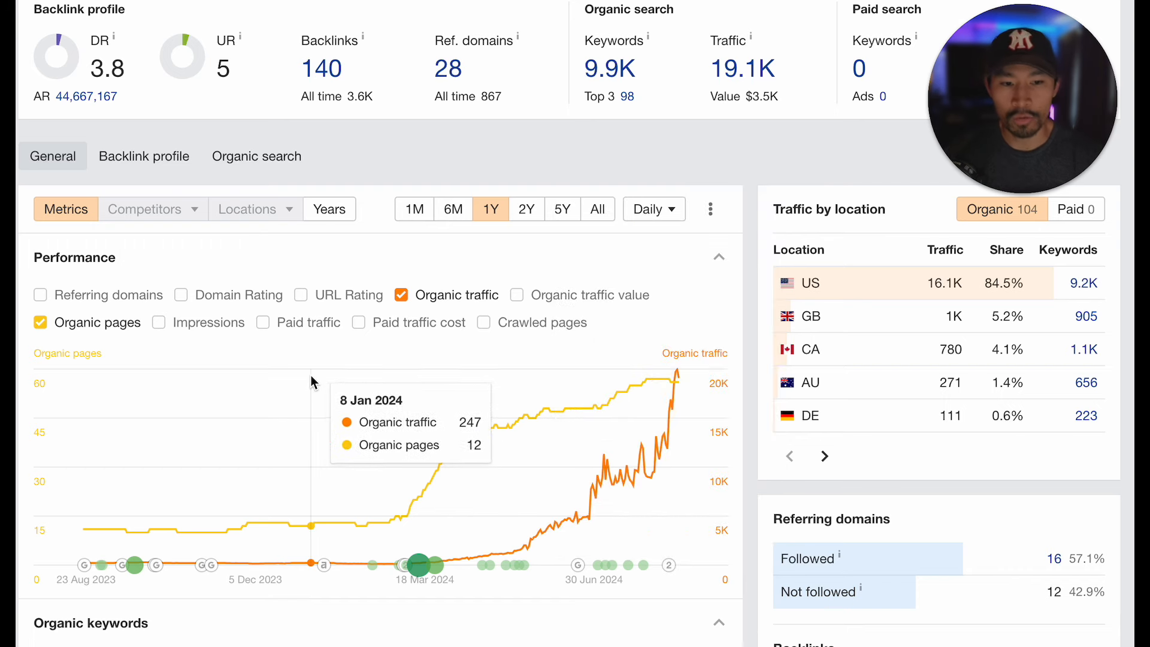
{"action": "mouse_move", "coordinate": [577, 565]}
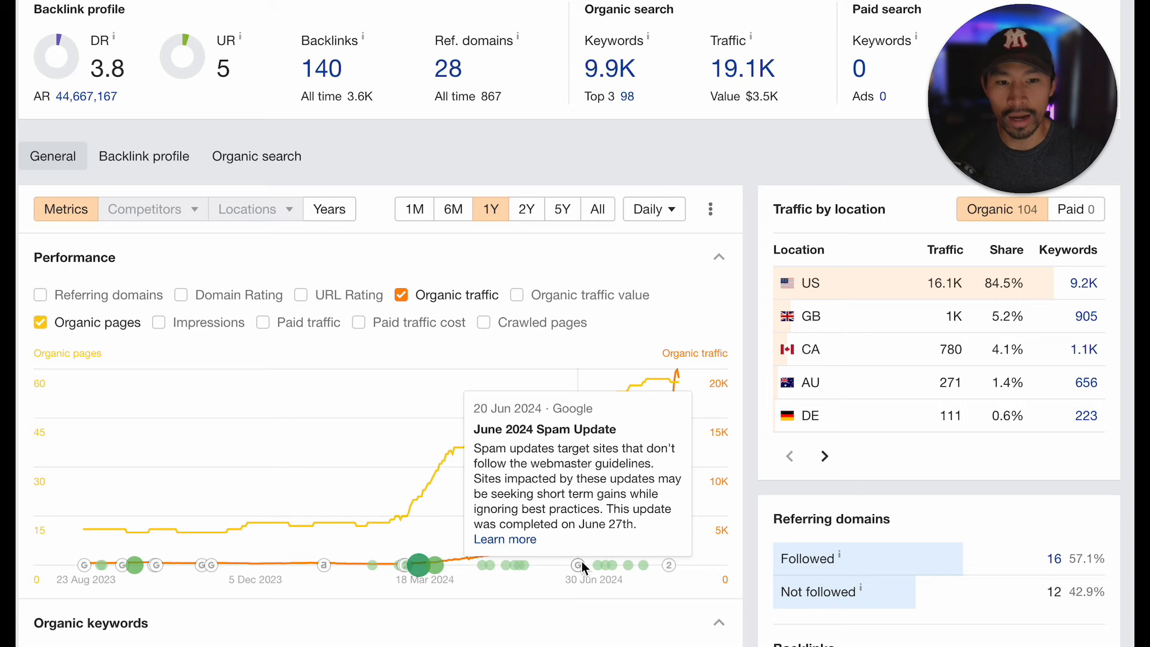
{"action": "mouse_move", "coordinate": [474, 371]}
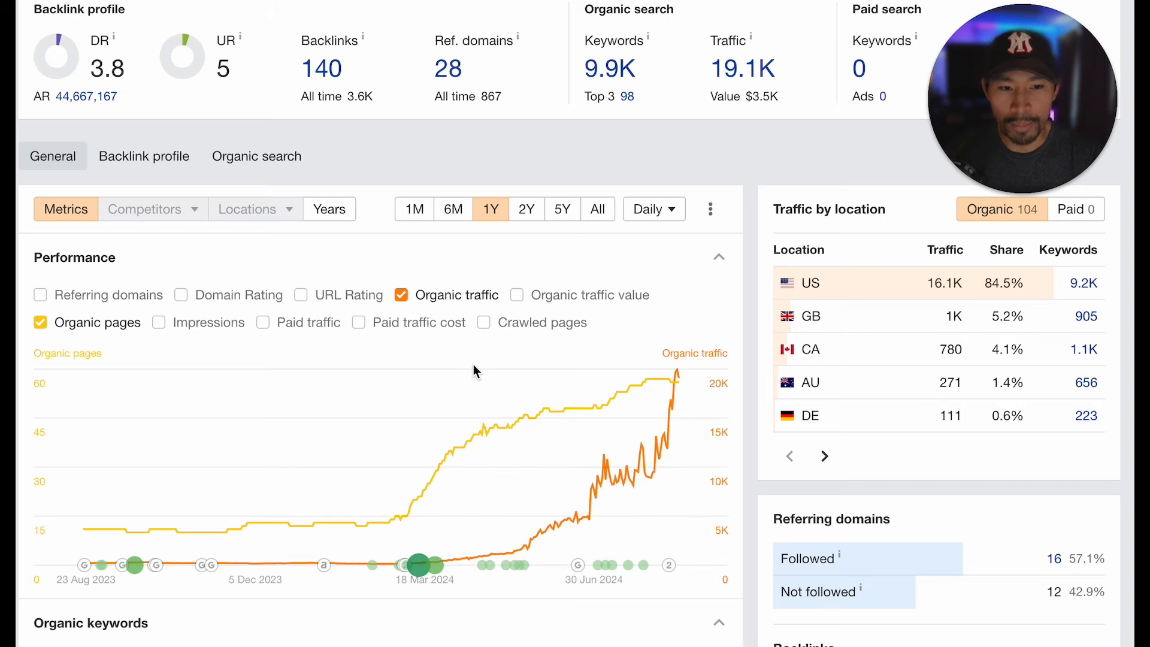
{"action": "mouse_move", "coordinate": [668, 565]}
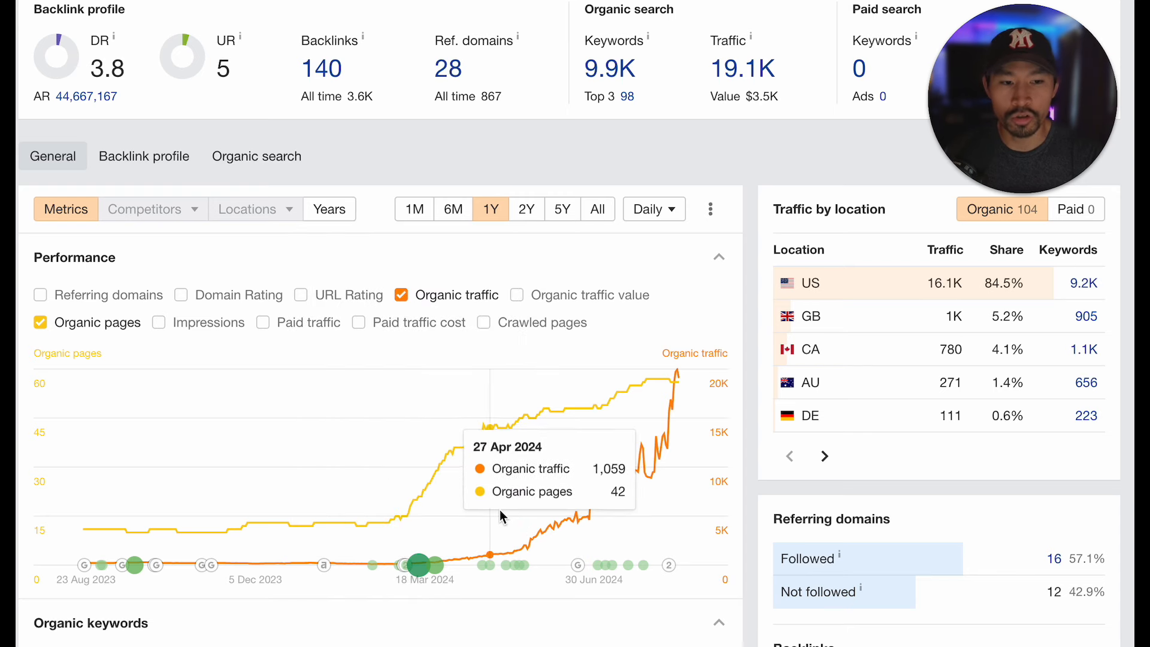
{"action": "mouse_move", "coordinate": [600, 507]}
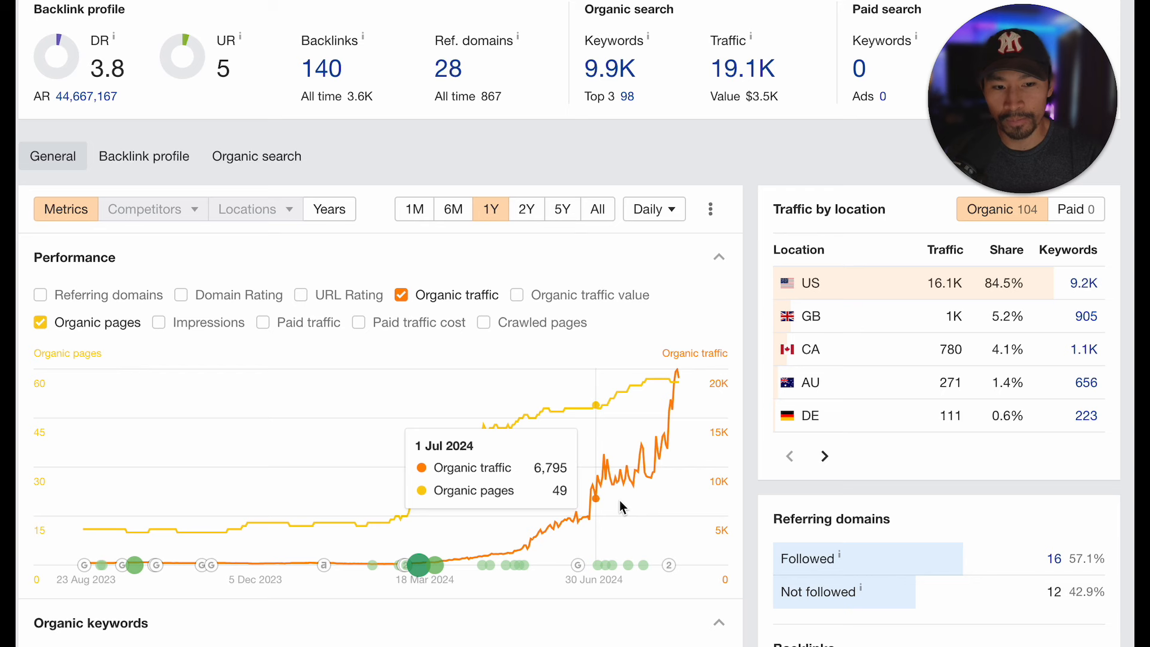
{"action": "mouse_move", "coordinate": [577, 565]}
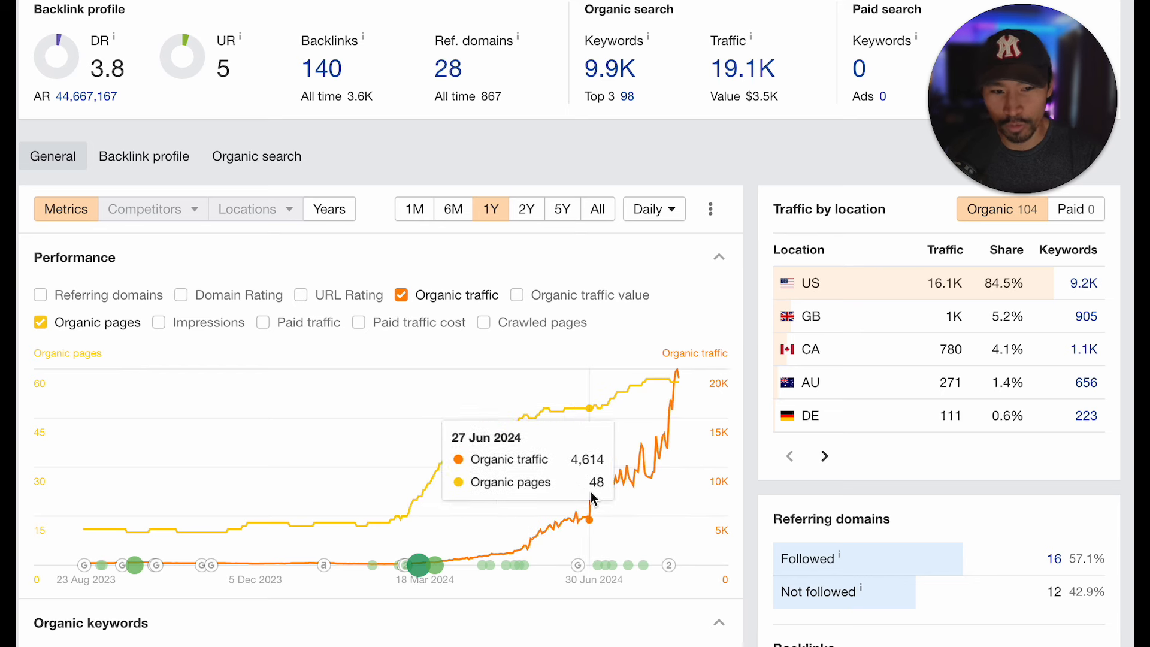
{"action": "mouse_move", "coordinate": [607, 522]}
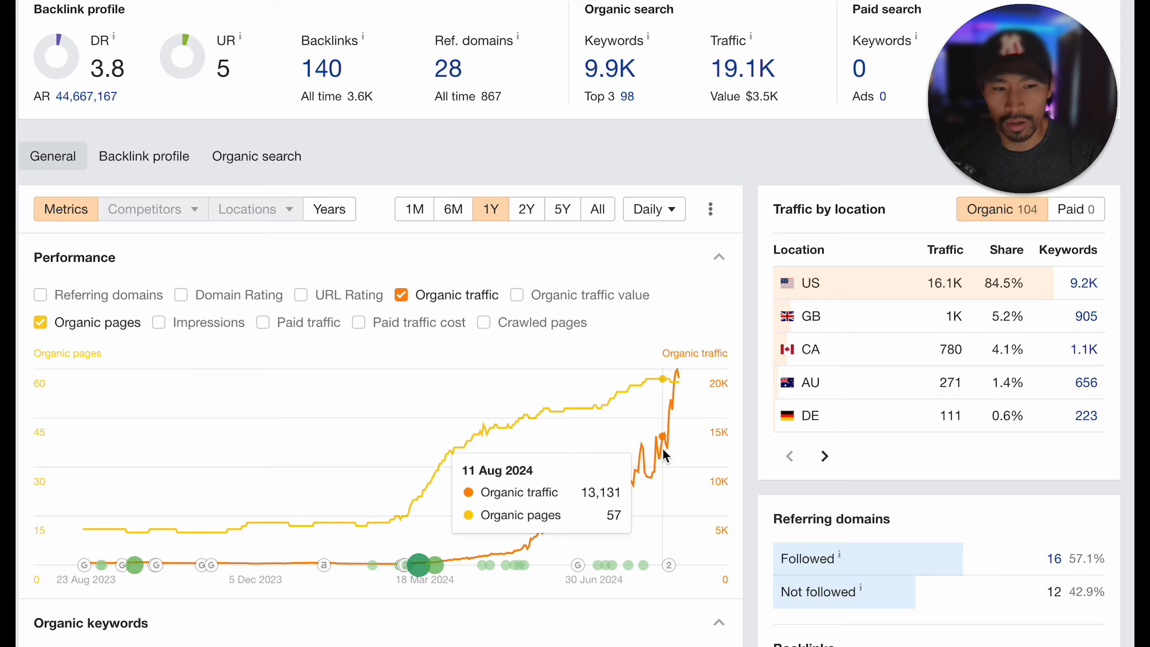
{"action": "mouse_move", "coordinate": [659, 481]}
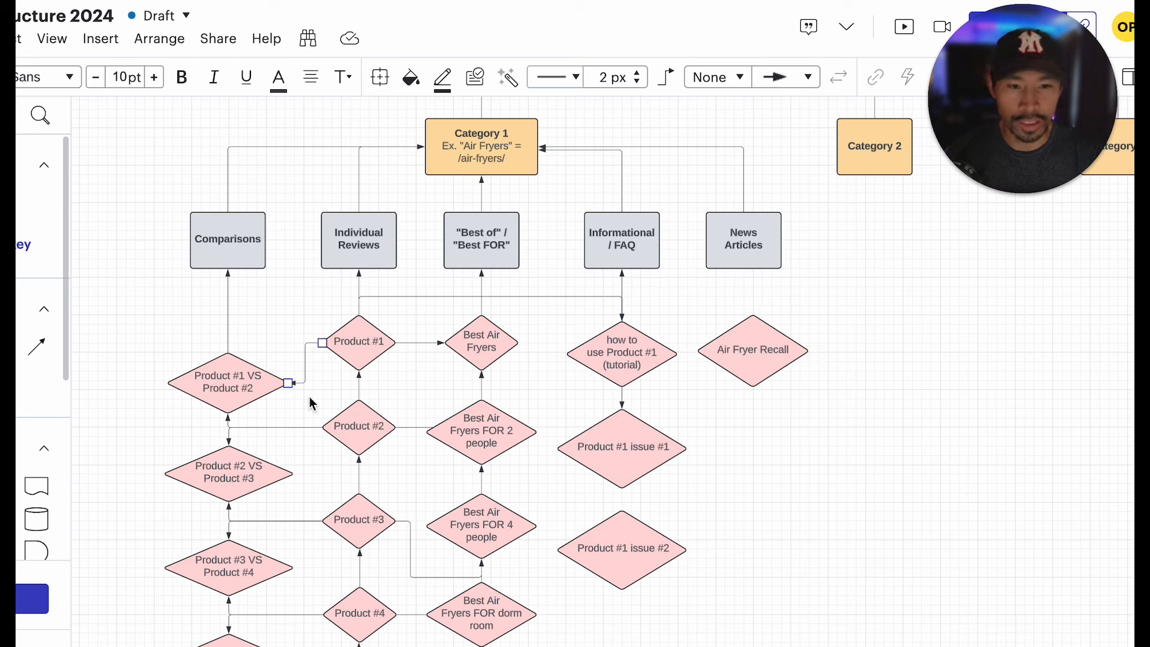
{"action": "left_click", "coordinate": [621, 548]}
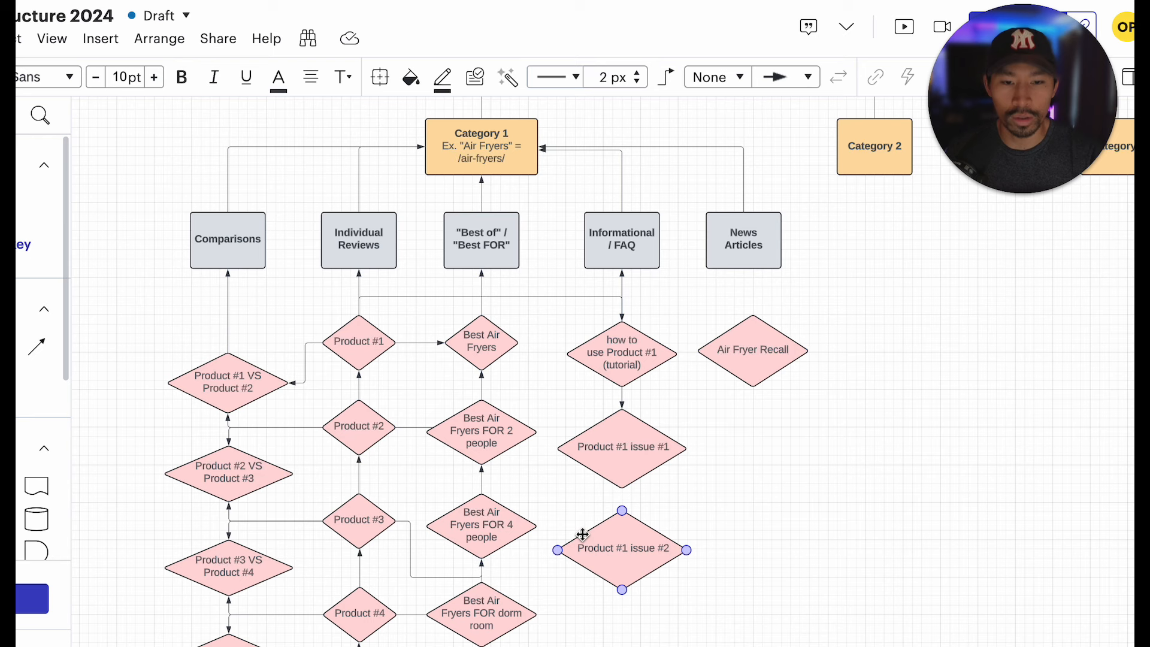
{"action": "left_click", "coordinate": [358, 341]}
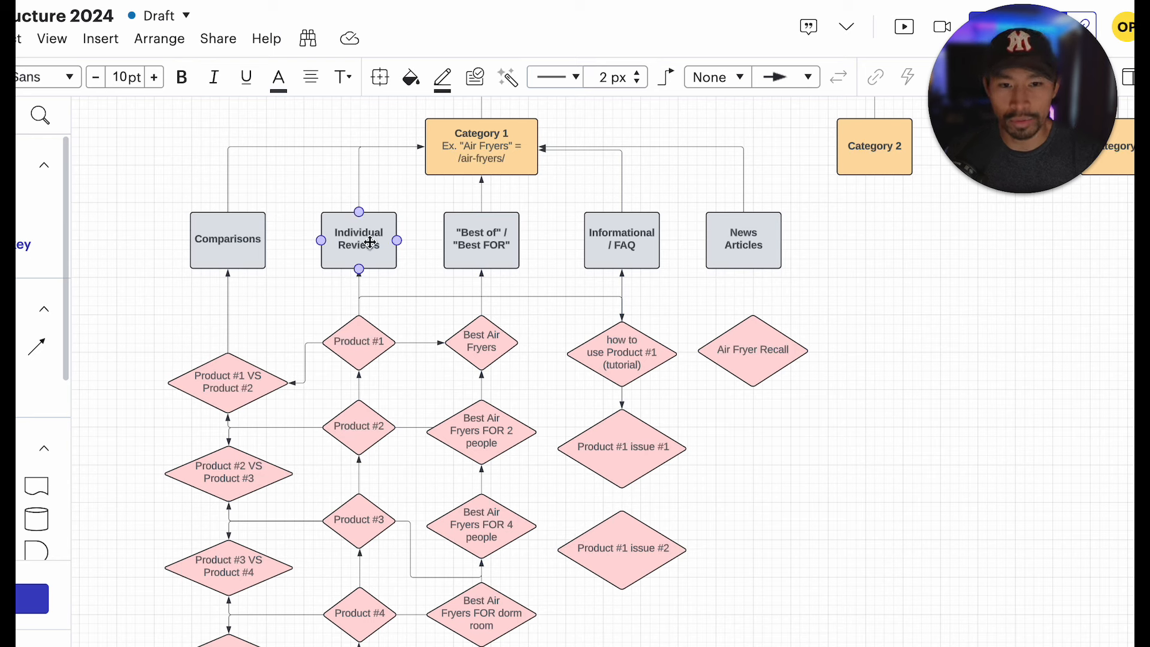
{"action": "left_click", "coordinate": [227, 239]}
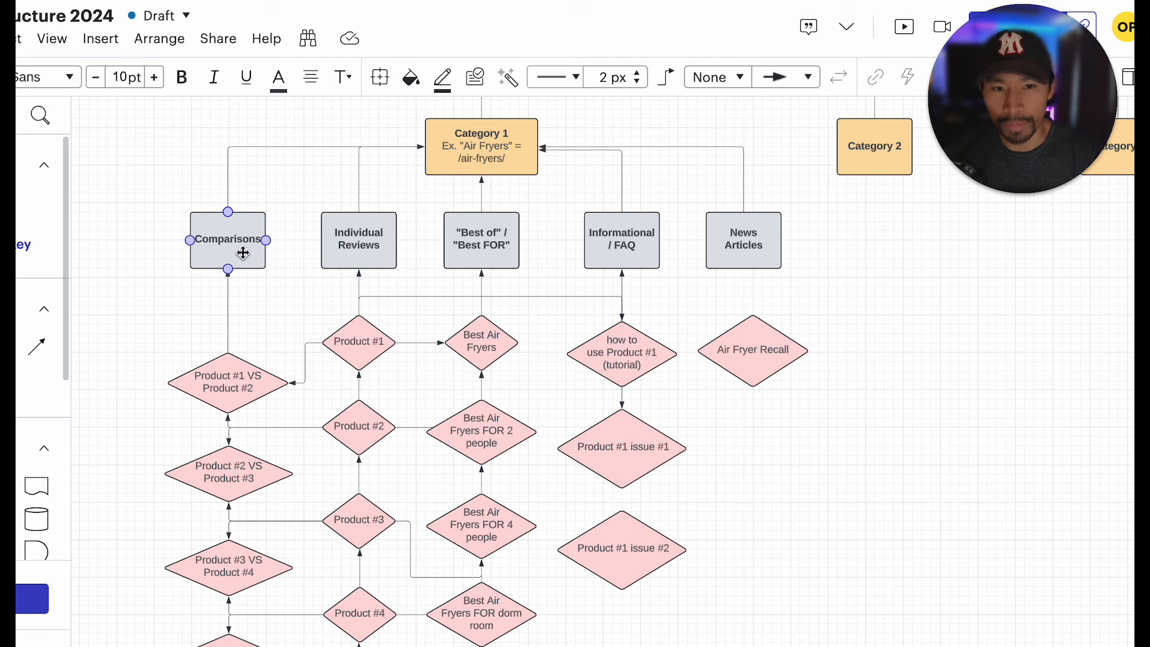
{"action": "left_click", "coordinate": [621, 240]}
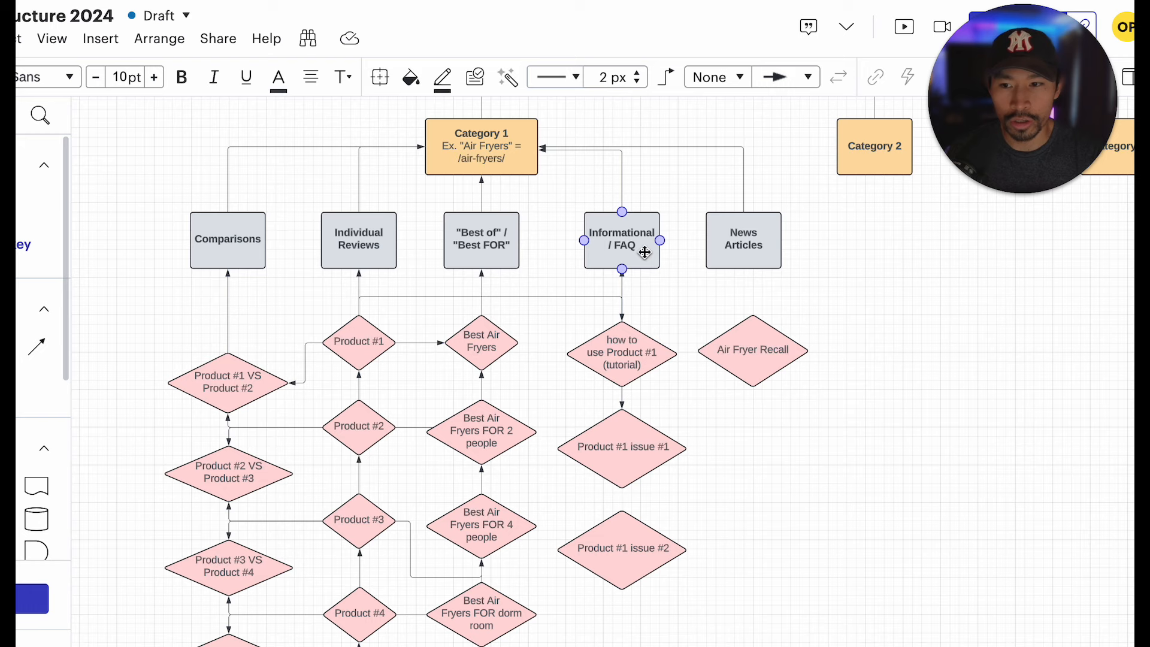
{"action": "left_click", "coordinate": [358, 240]}
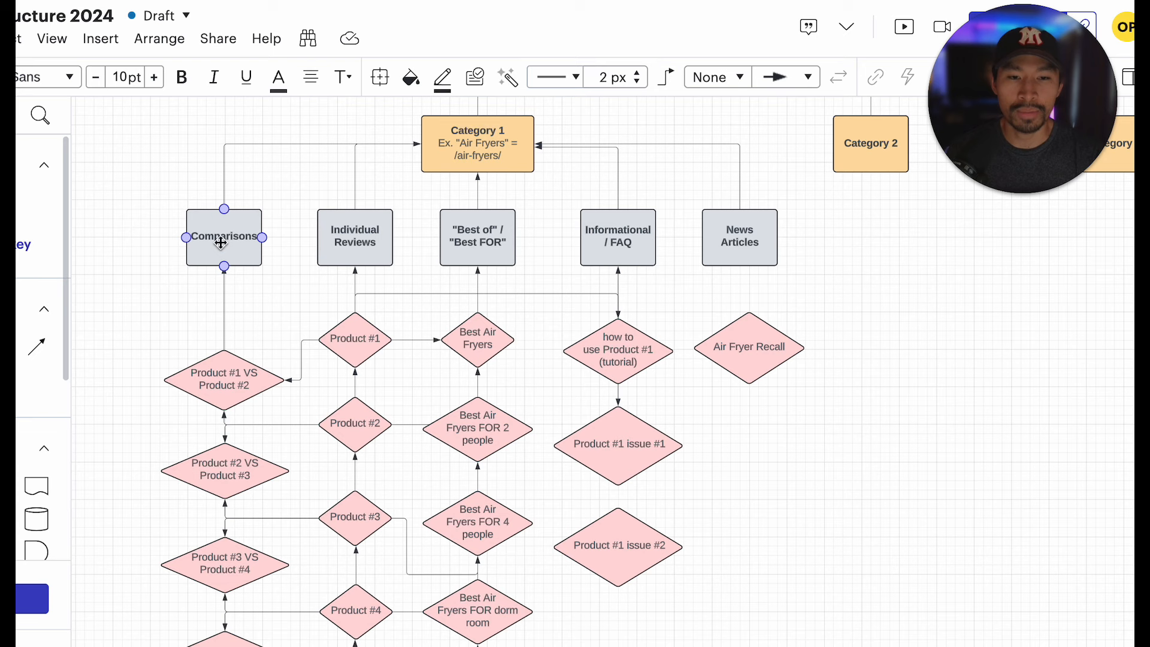
{"action": "left_click", "coordinate": [355, 238]}
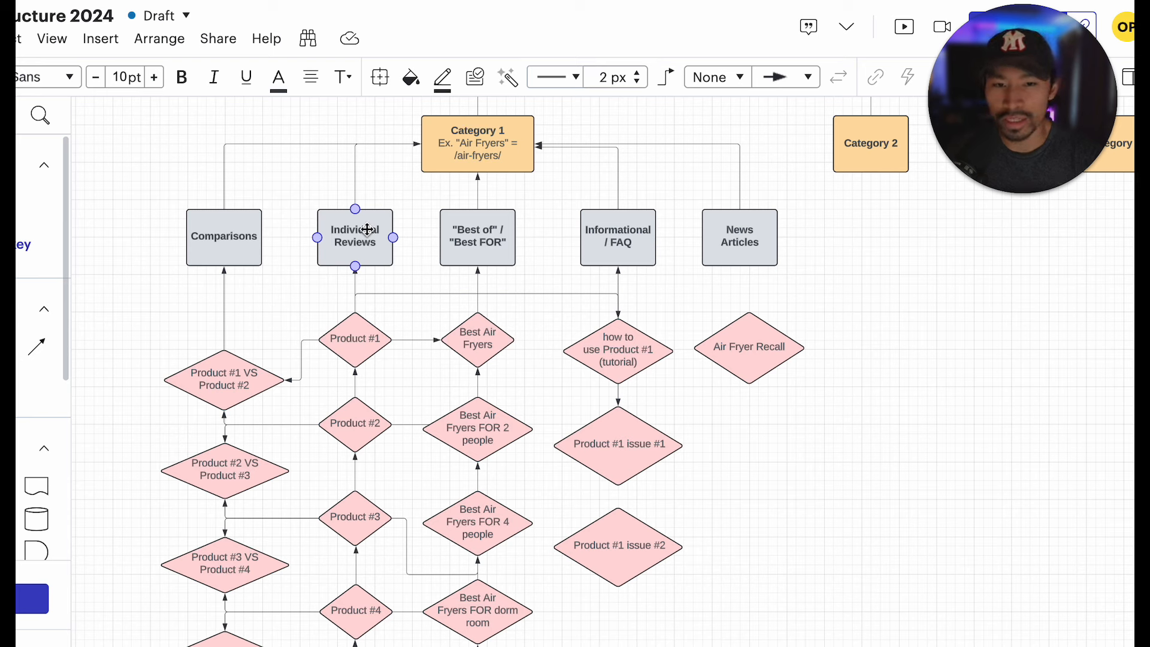
{"action": "left_click", "coordinate": [223, 237]}
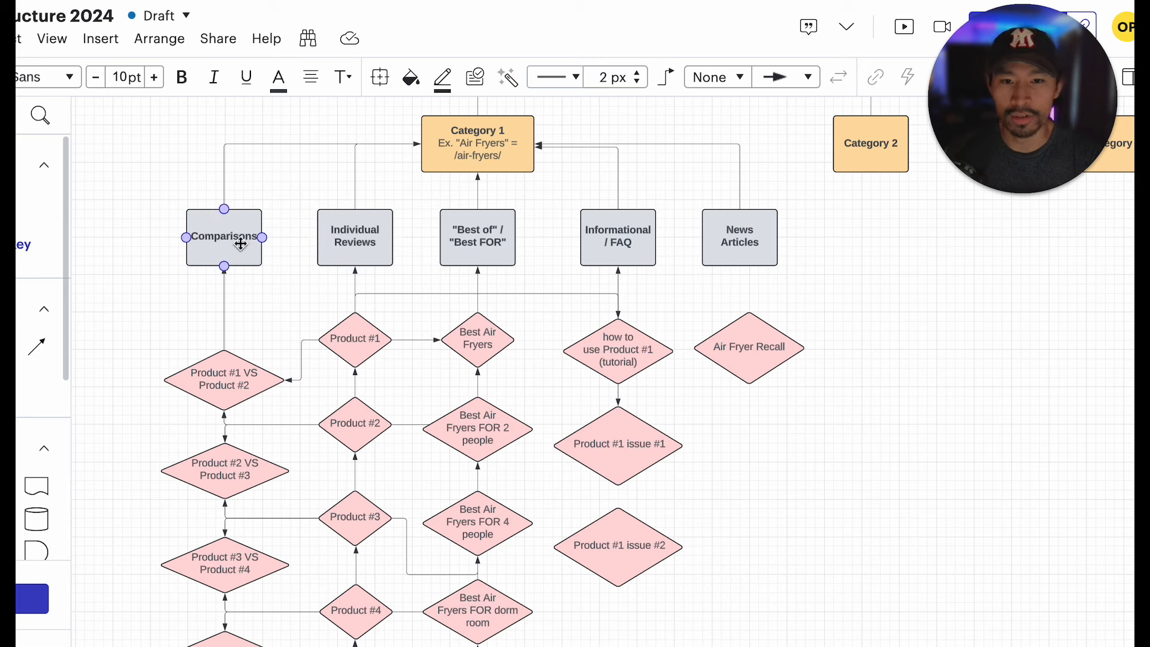
{"action": "left_click", "coordinate": [354, 237]}
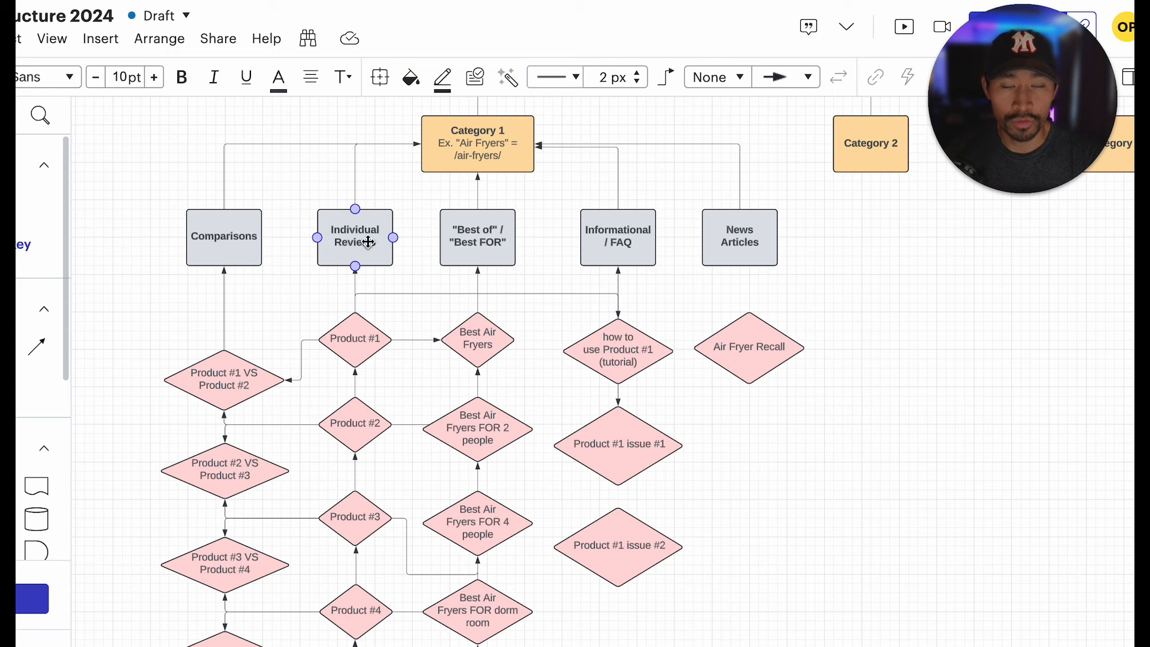
{"action": "left_click", "coordinate": [224, 237]}
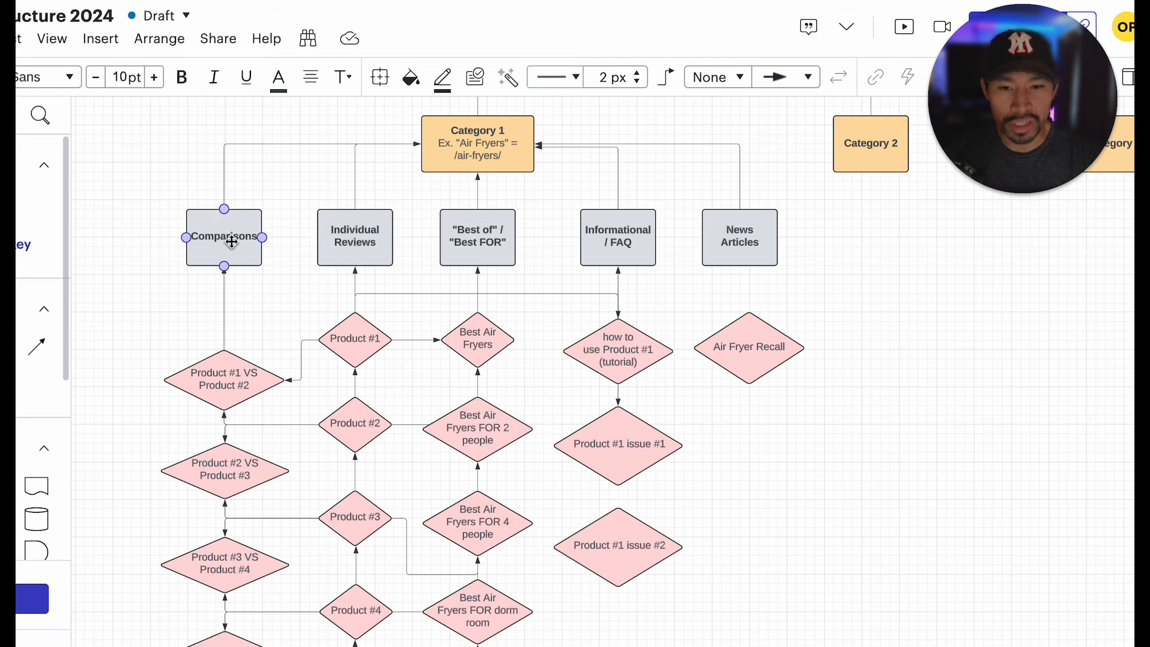
{"action": "left_click", "coordinate": [478, 238]}
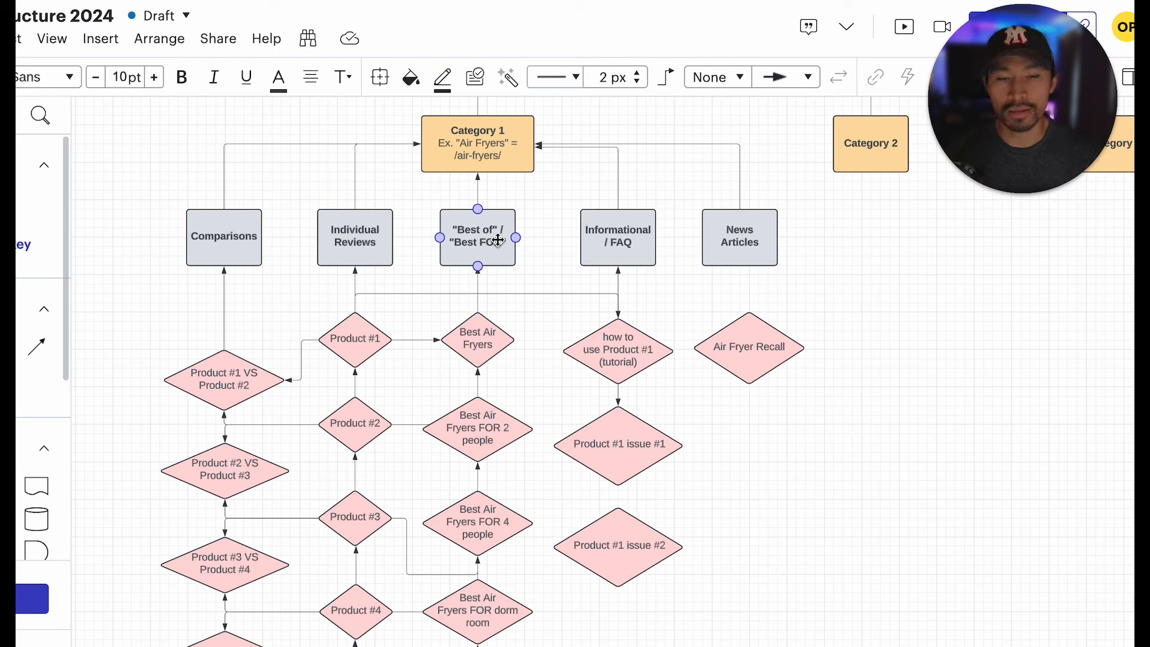
{"action": "left_click", "coordinate": [617, 238]}
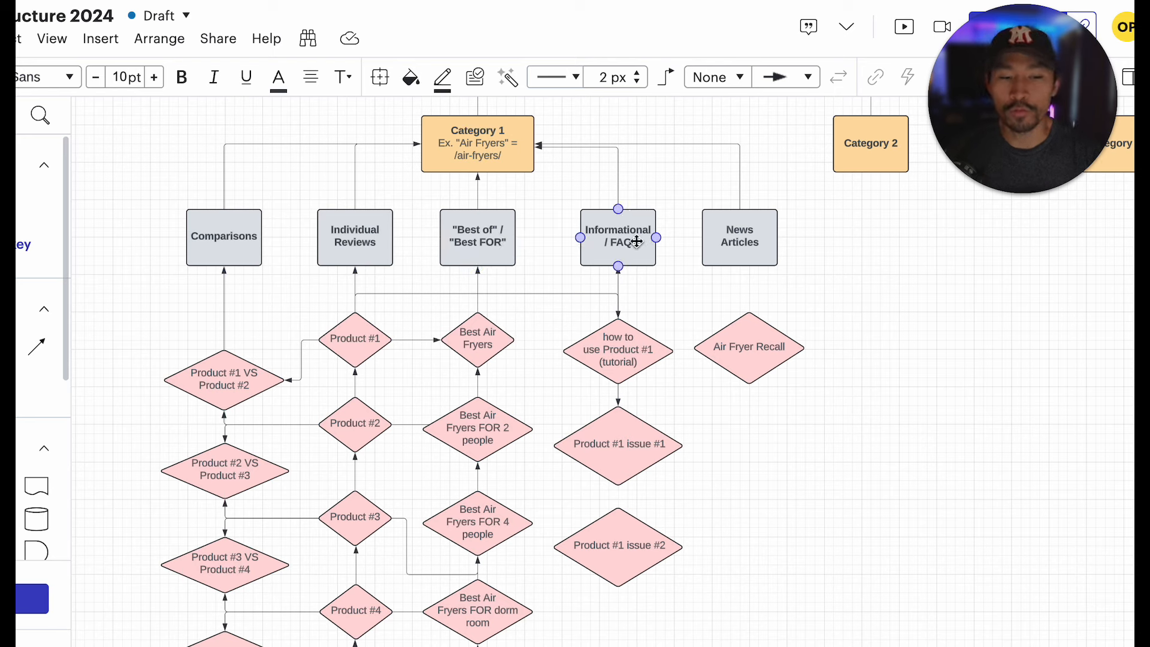
{"action": "left_click", "coordinate": [618, 545]}
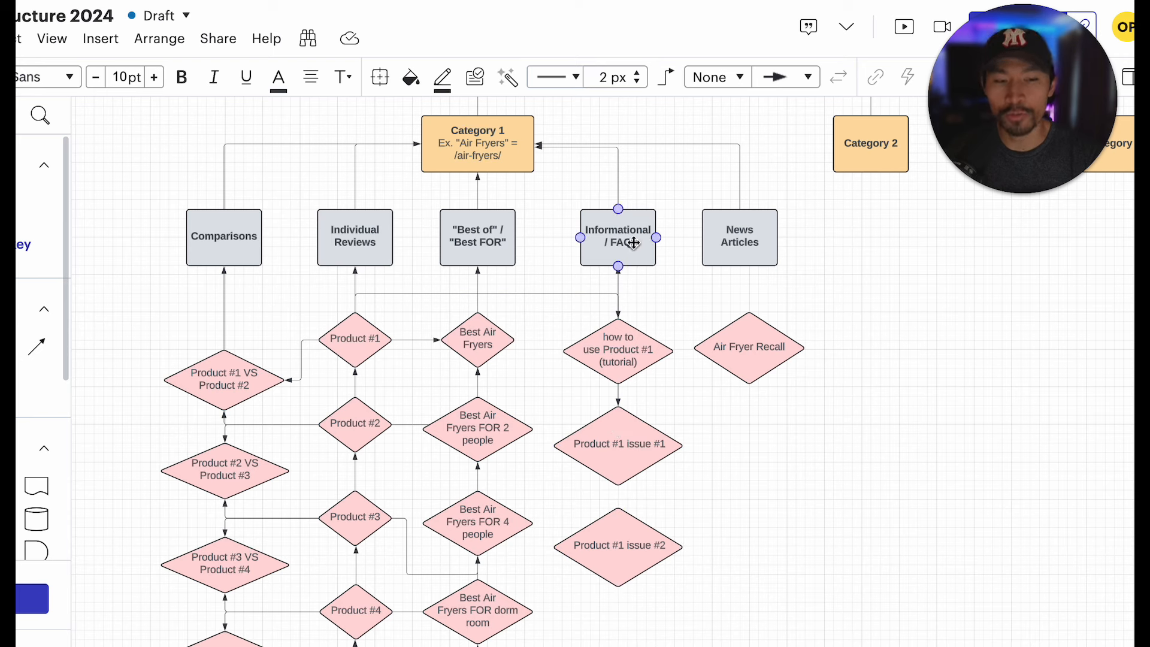
{"action": "left_click", "coordinate": [739, 237]}
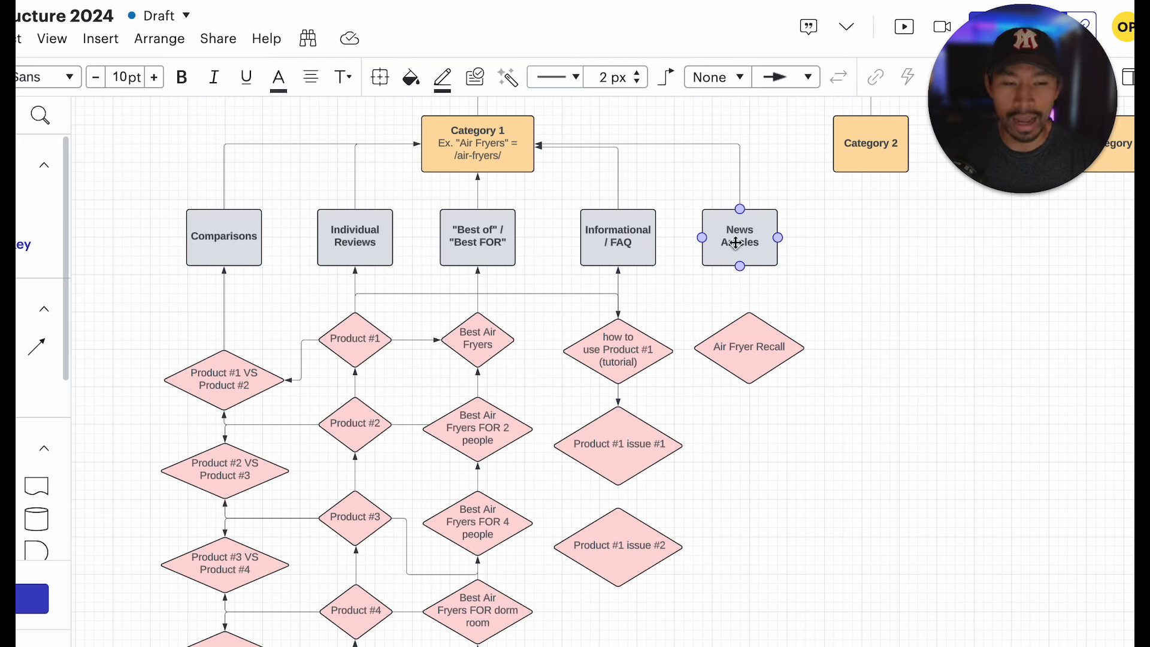
{"action": "left_click", "coordinate": [748, 346]}
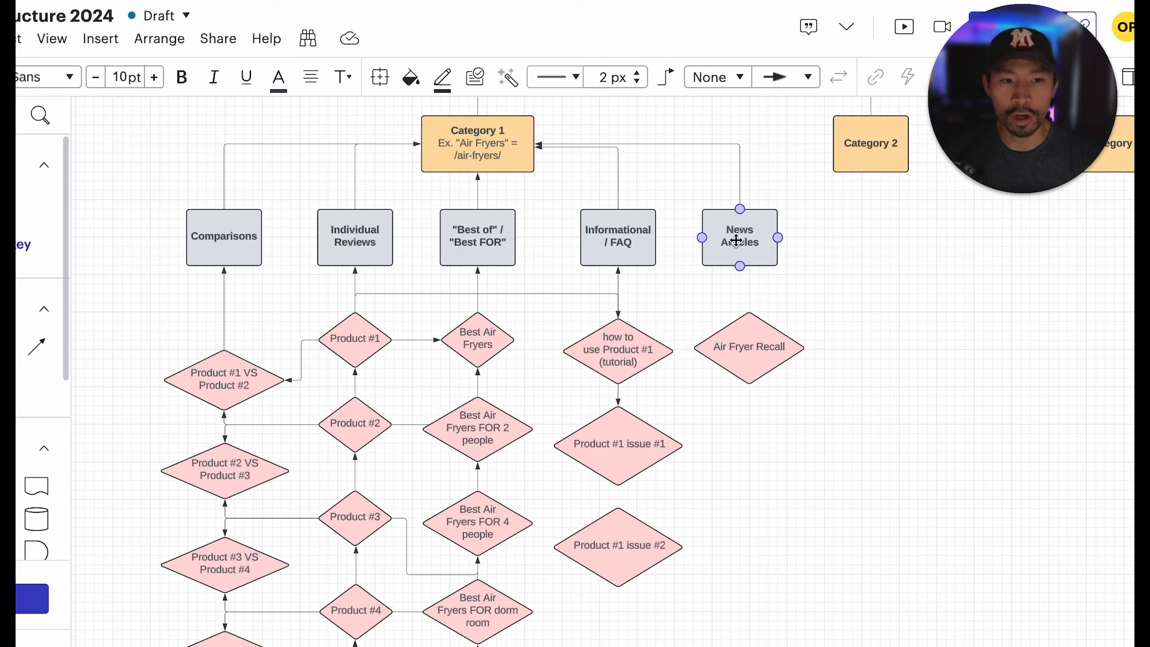
{"action": "left_click", "coordinate": [747, 346]}
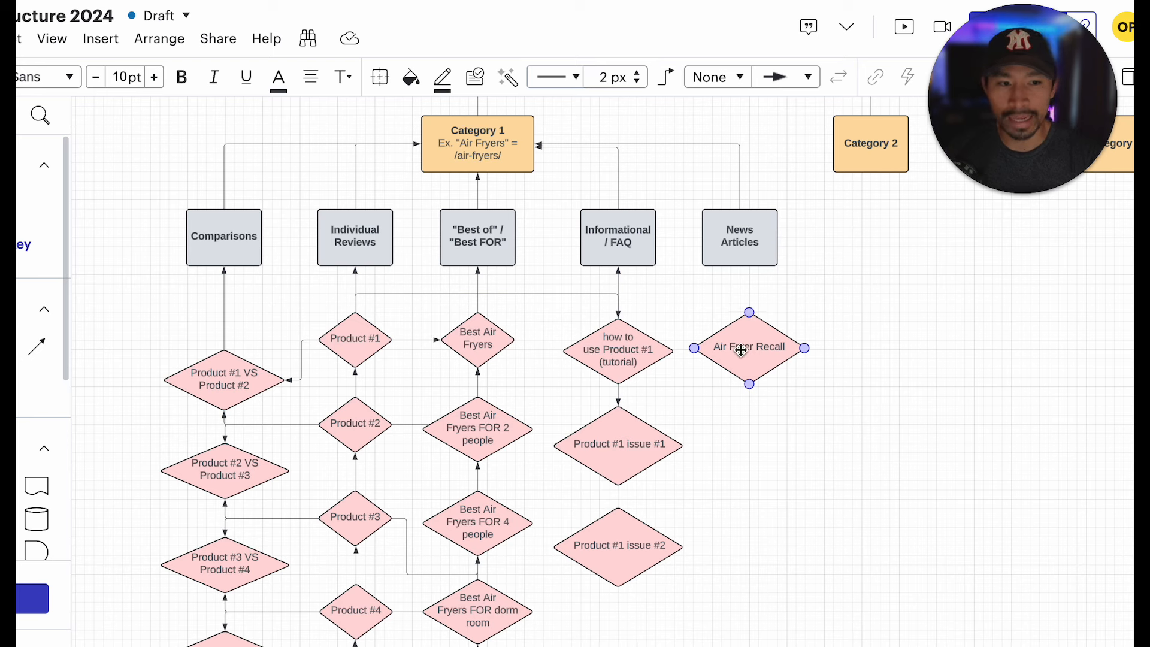
{"action": "left_click", "coordinate": [355, 338]}
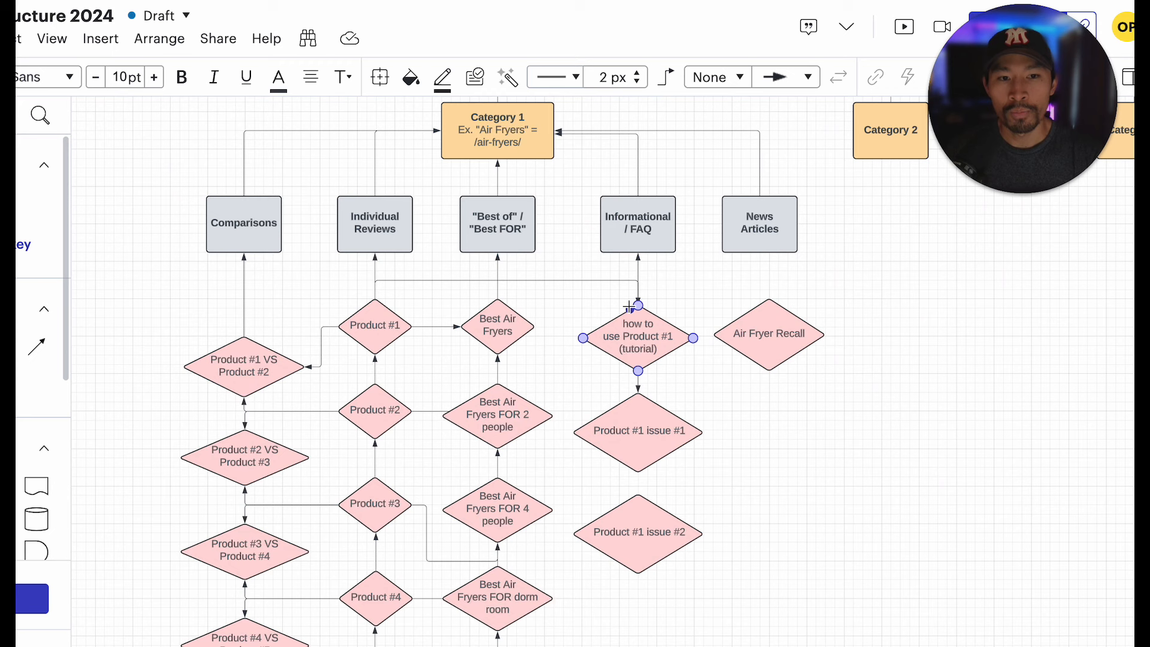
{"action": "left_click", "coordinate": [374, 222]}
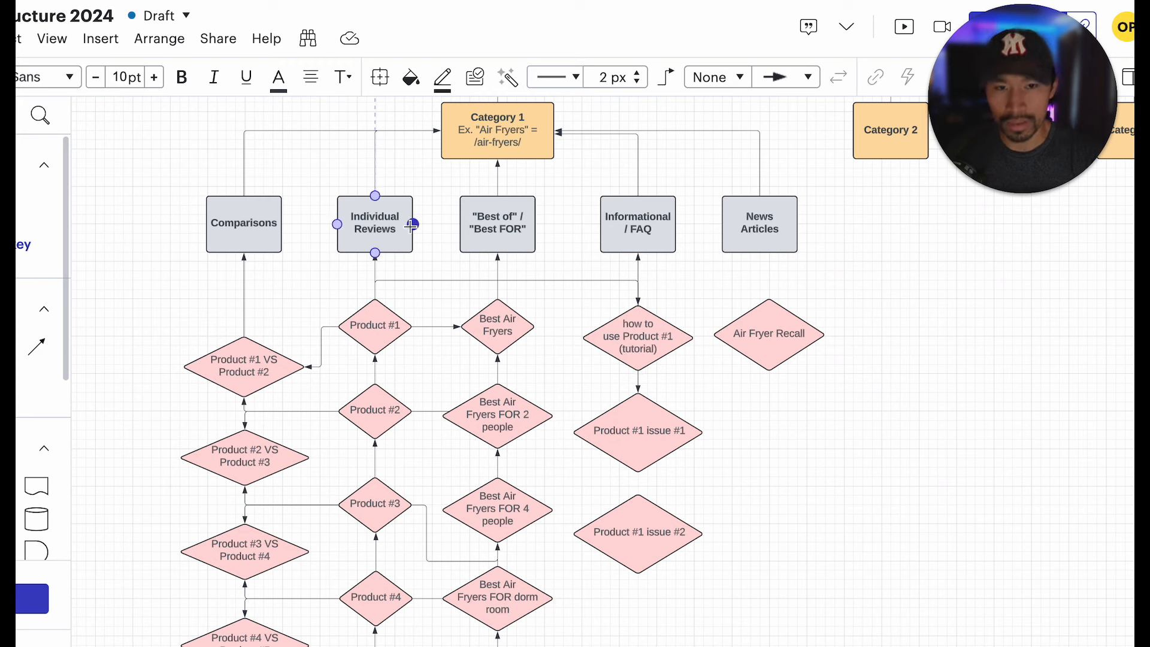
{"action": "left_click", "coordinate": [637, 336]}
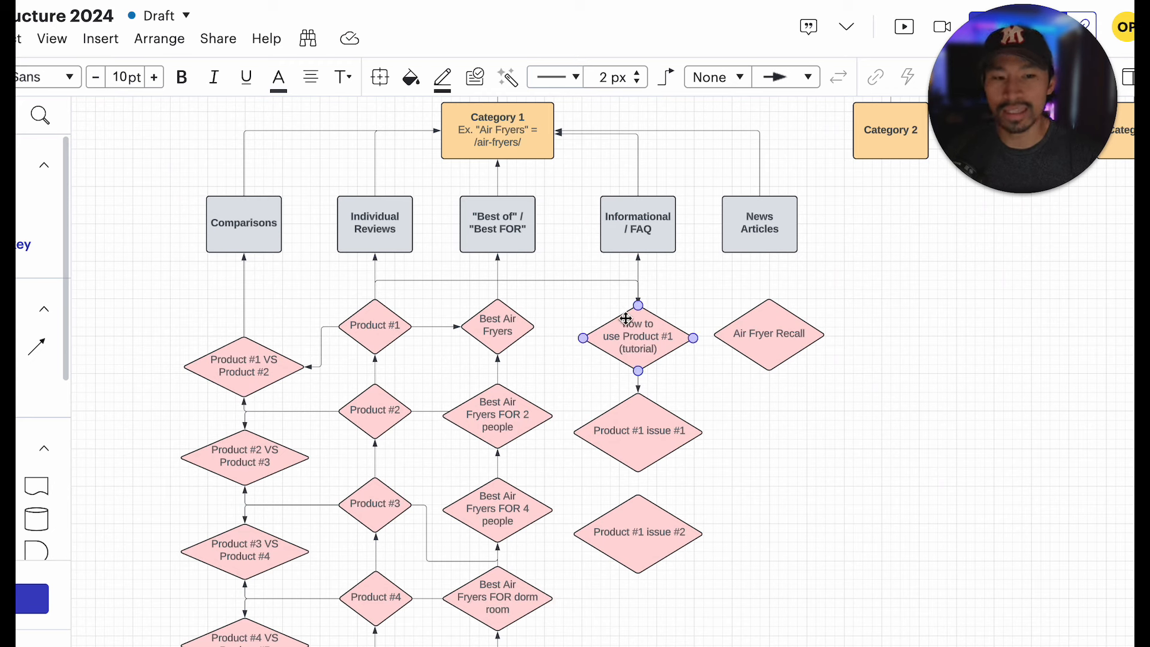
{"action": "left_click", "coordinate": [571, 313]}
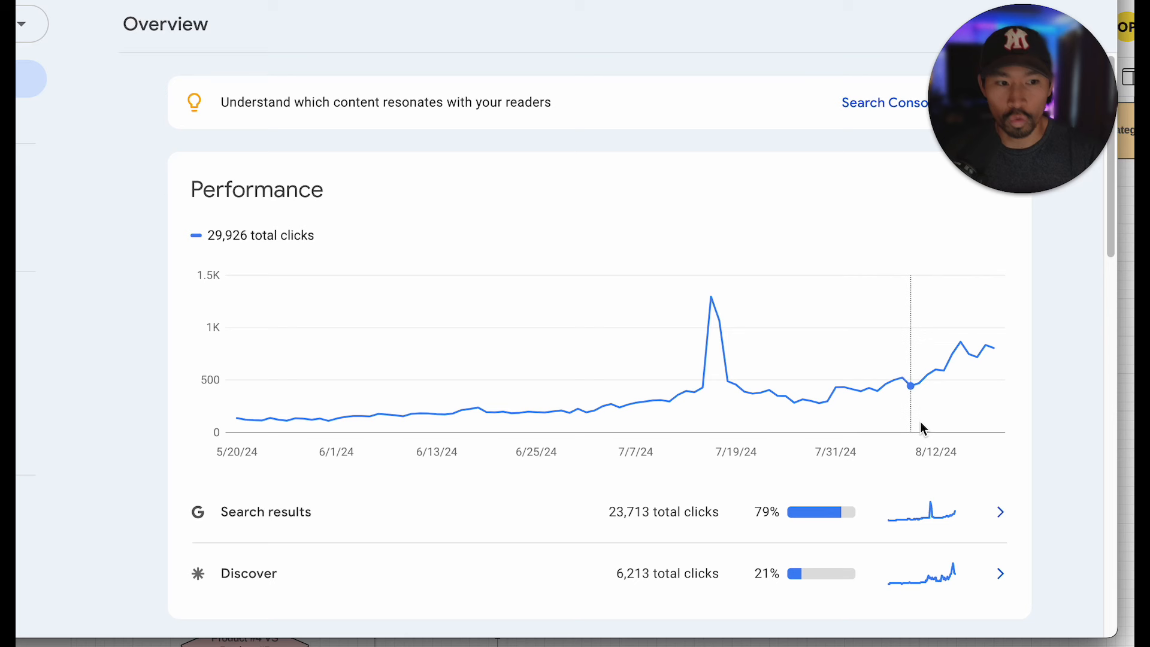
{"action": "mouse_move", "coordinate": [897, 398]}
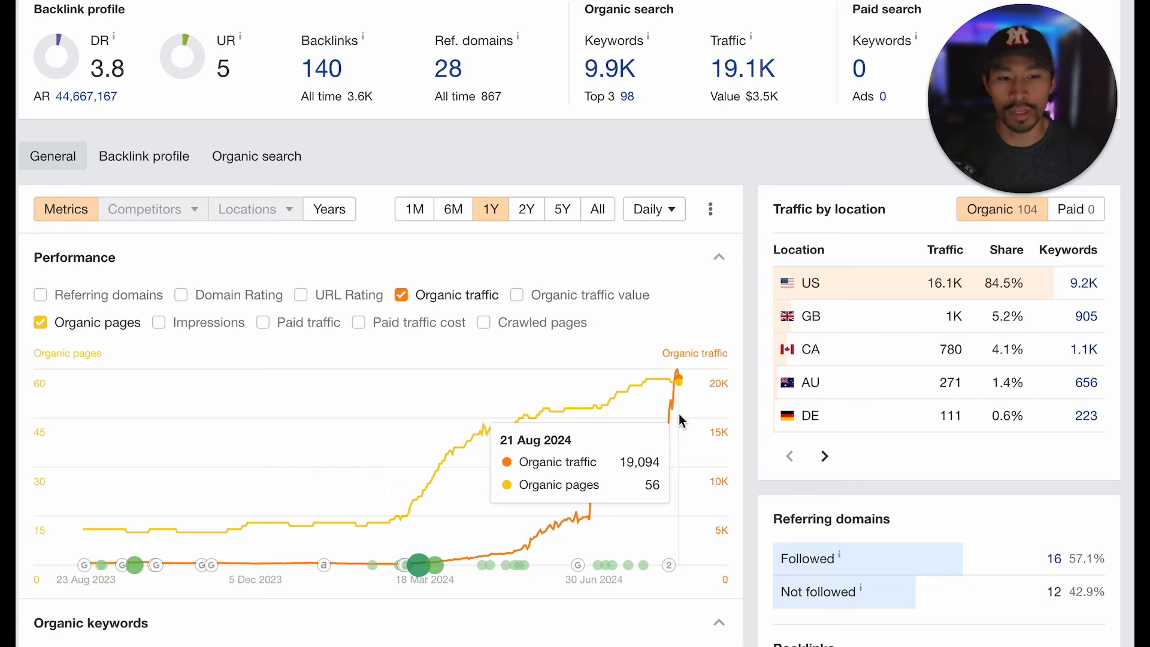
{"action": "scroll", "scroll_direction": "down", "scroll_amount": 3}
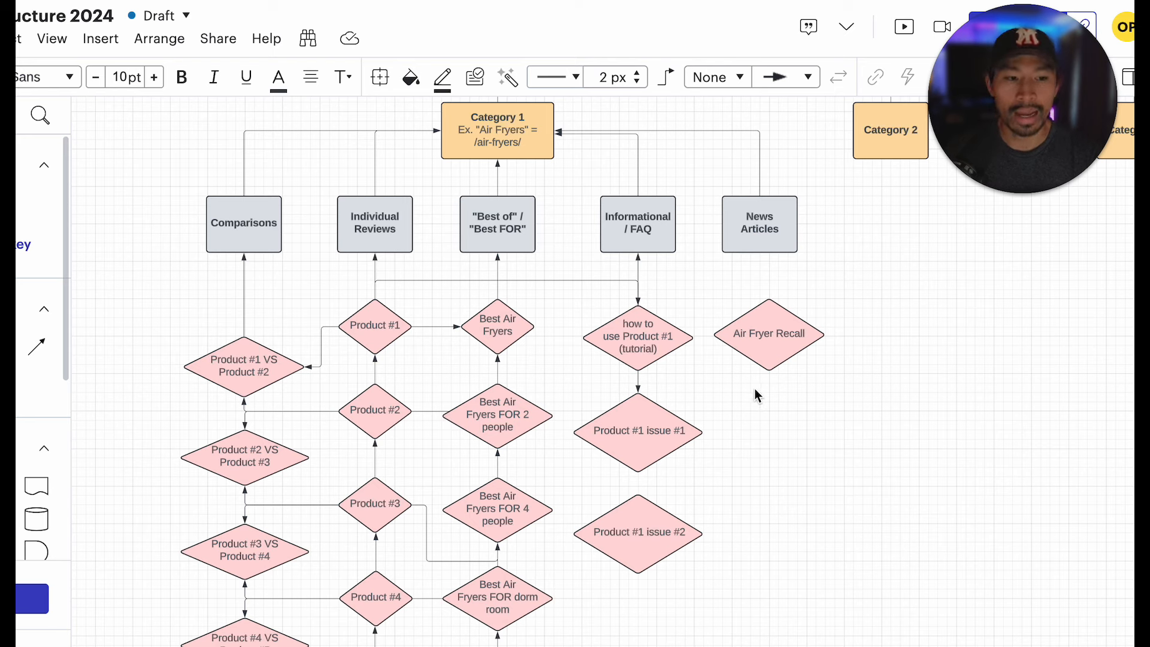
{"action": "left_click", "coordinate": [637, 430]}
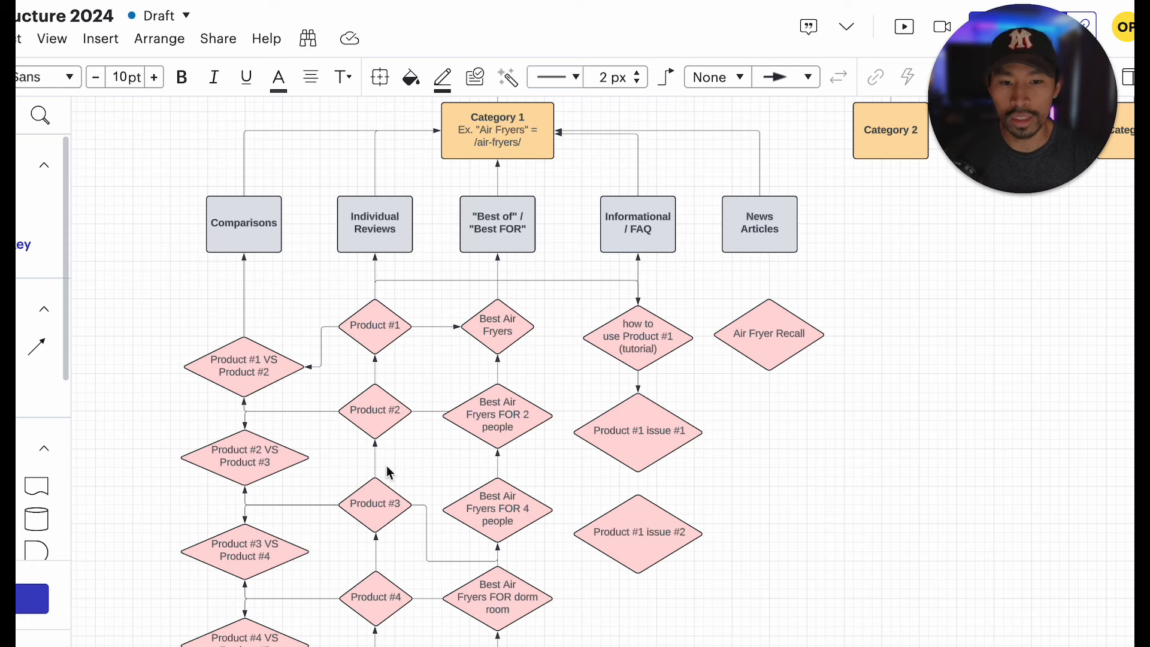
{"action": "mouse_move", "coordinate": [784, 434]}
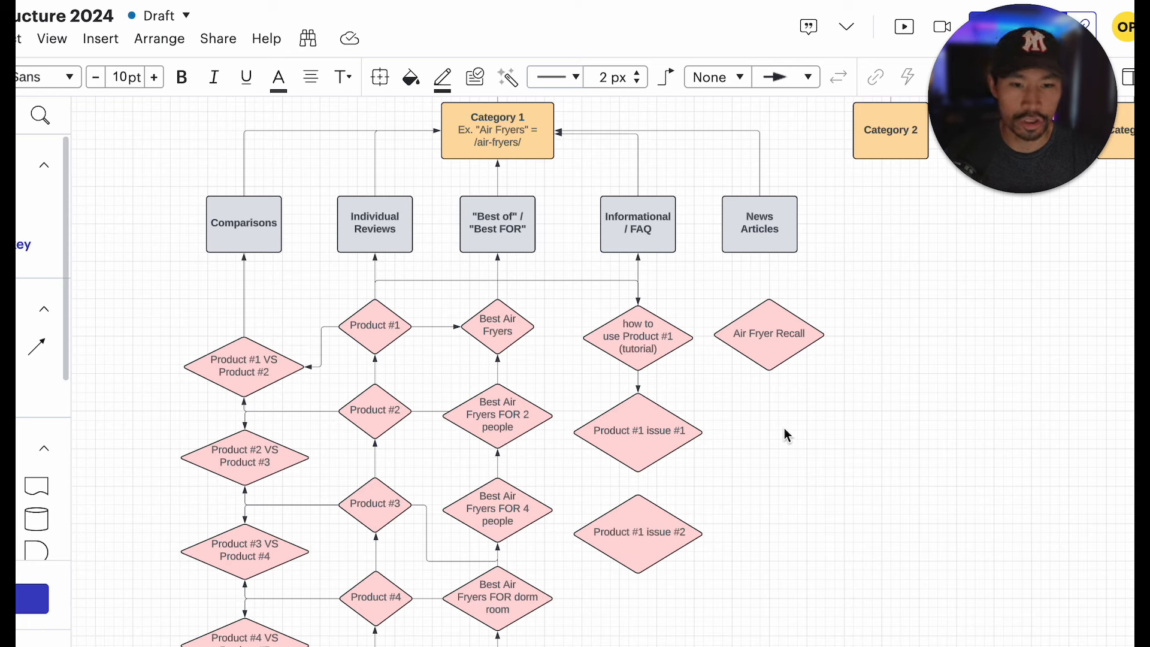
{"action": "left_click", "coordinate": [374, 324]}
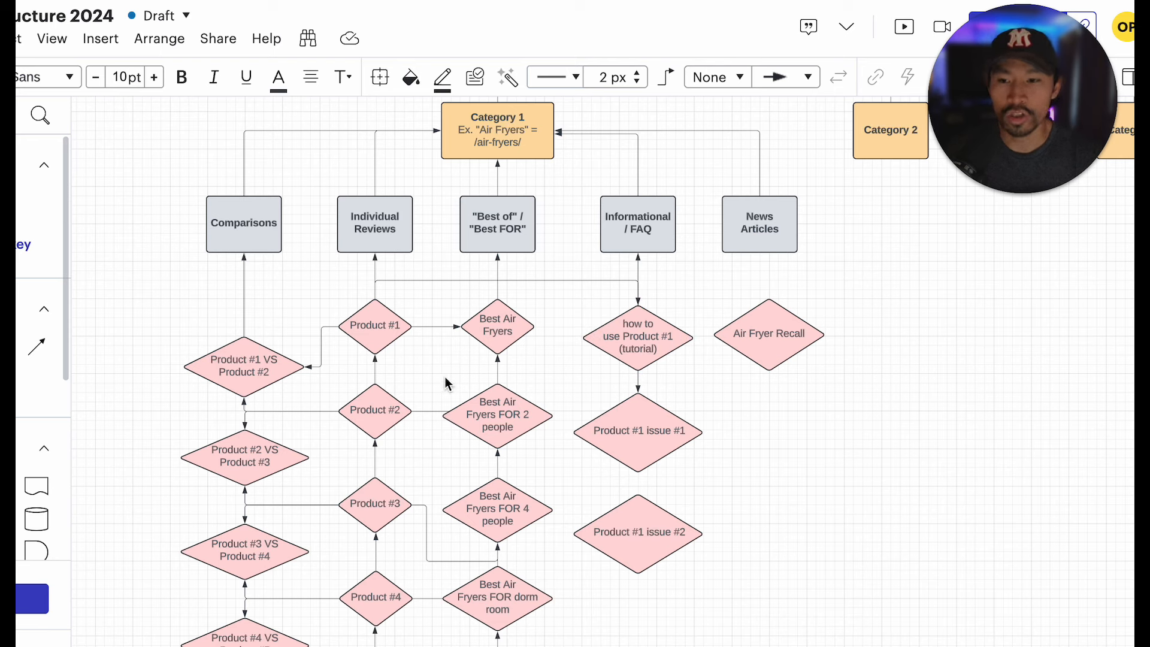
{"action": "left_click", "coordinate": [496, 327]}
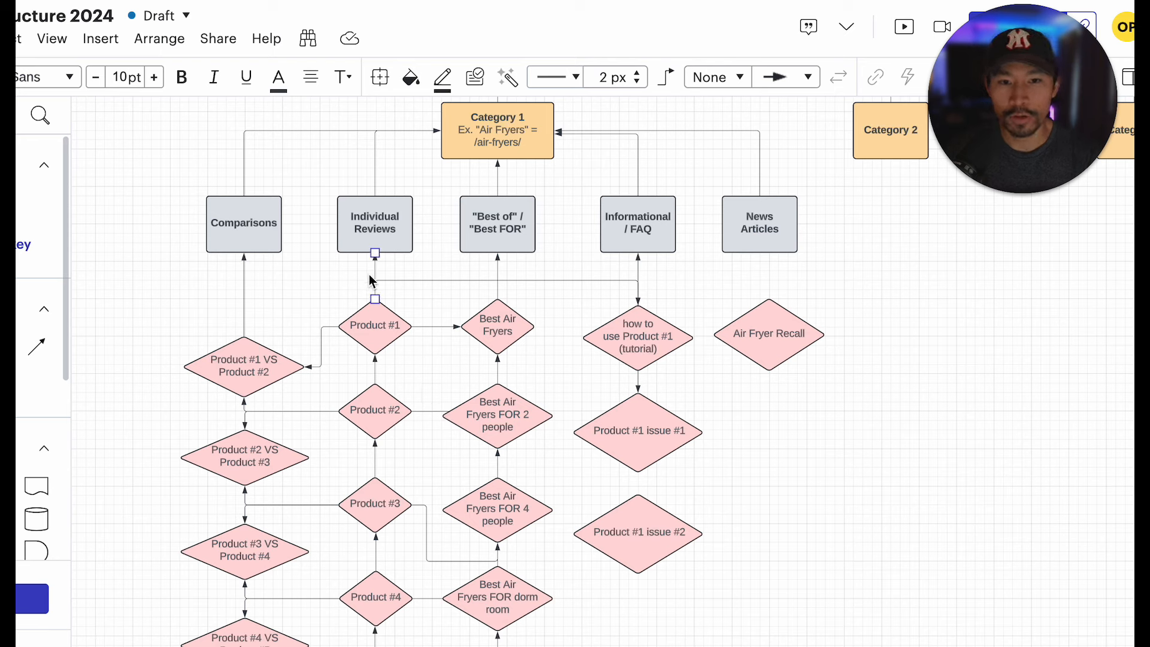
{"action": "left_click", "coordinate": [374, 325]}
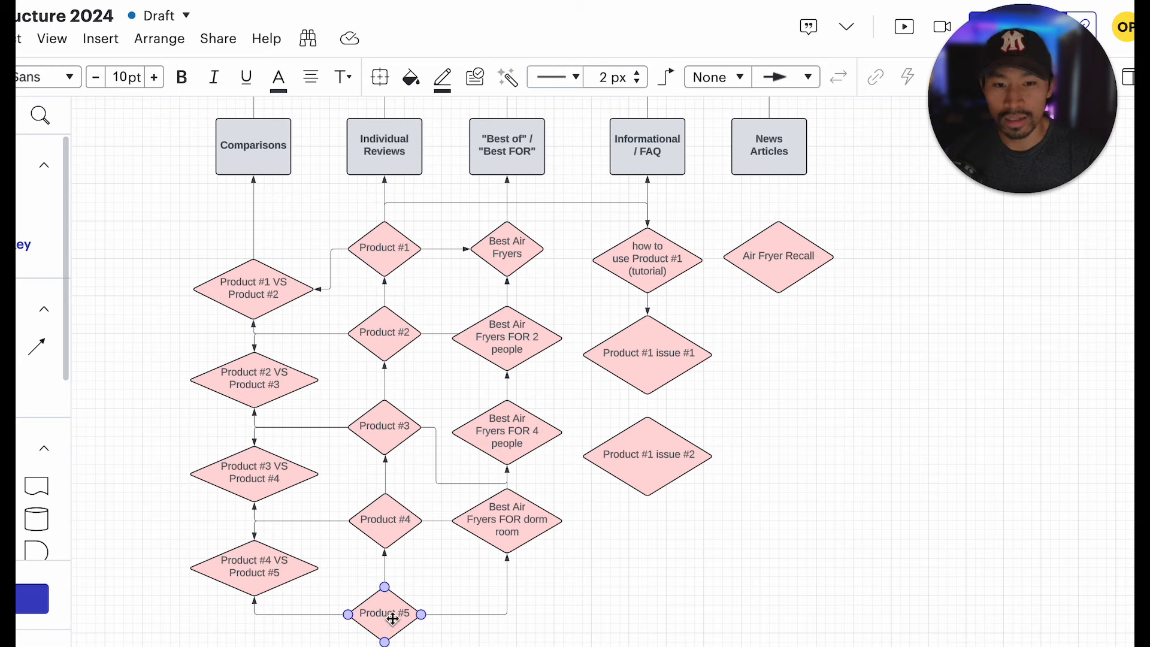
{"action": "left_click", "coordinate": [383, 247]}
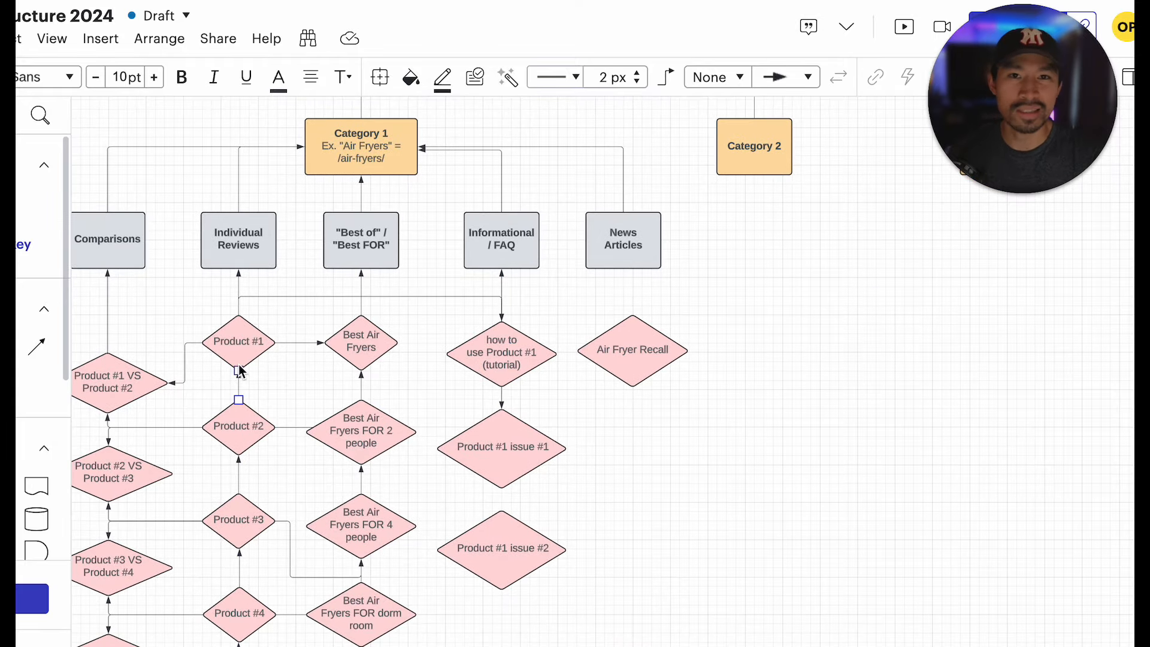
{"action": "mouse_move", "coordinate": [241, 370]}
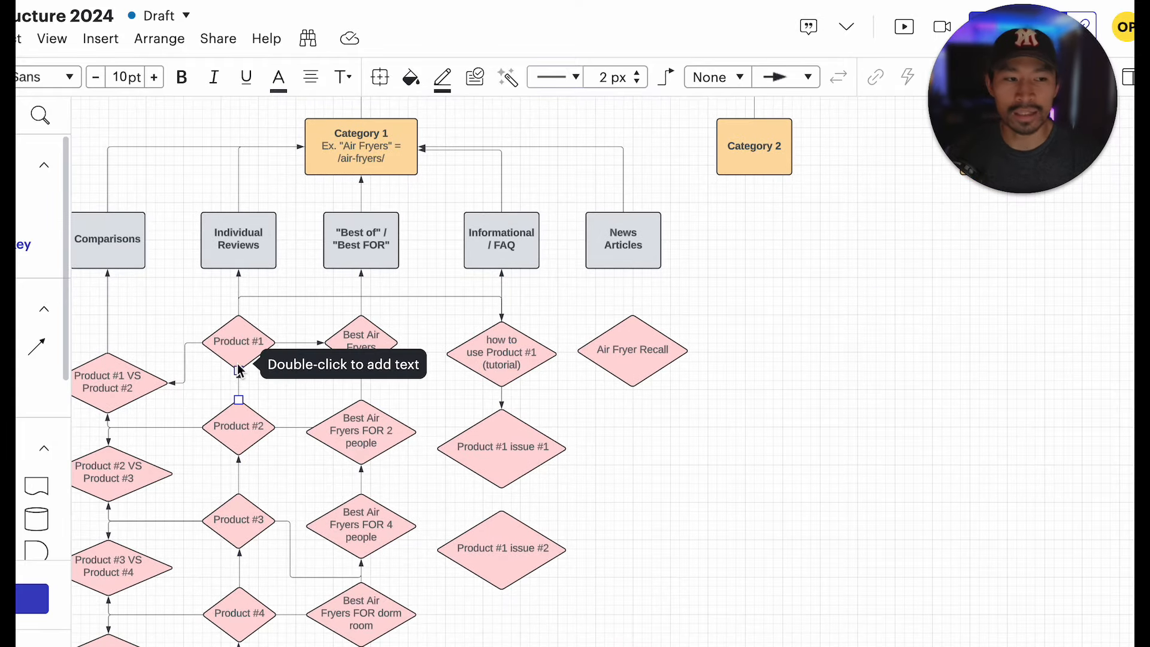
{"action": "left_click", "coordinate": [237, 340]}
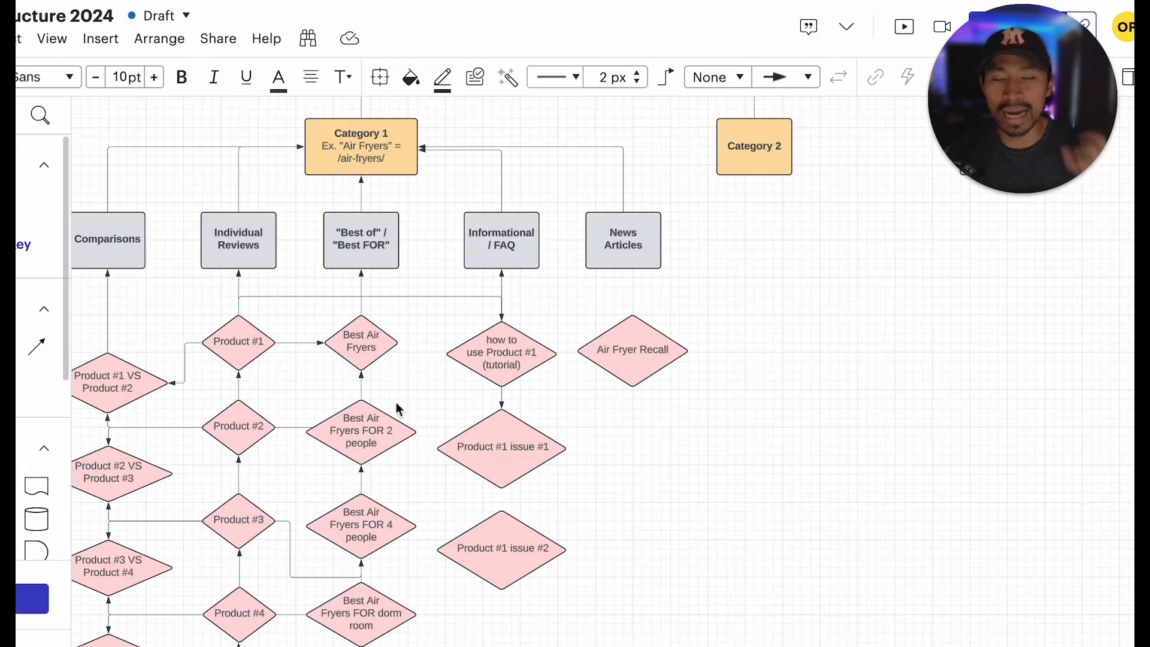
{"action": "scroll", "scroll_direction": "down", "scroll_amount": 3}
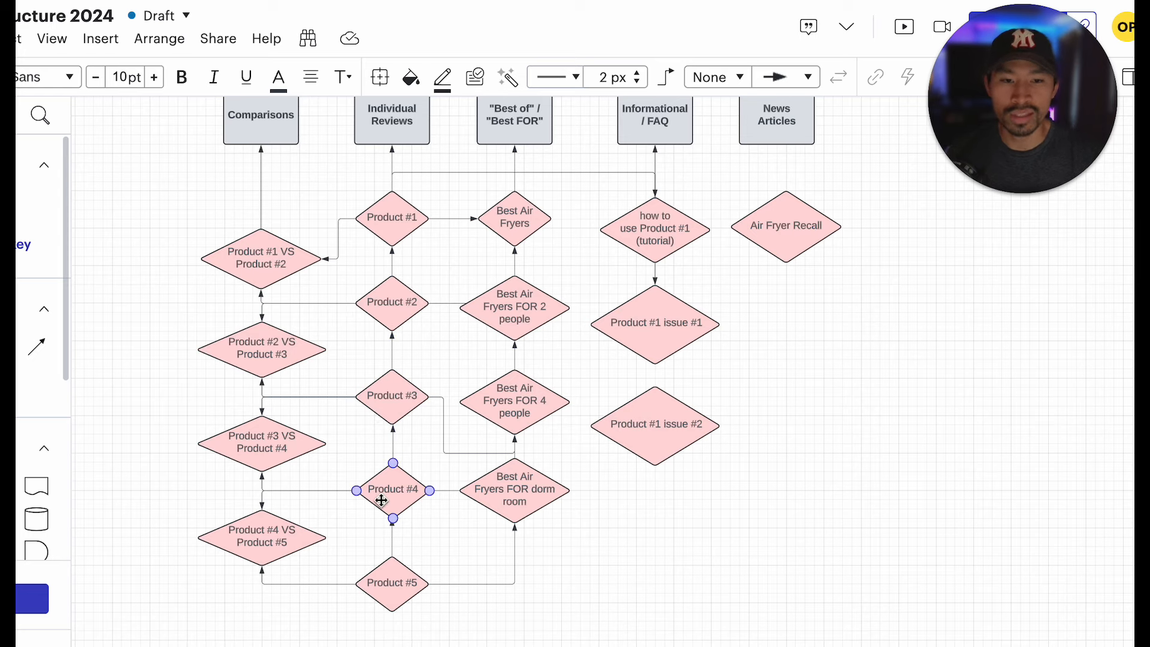
{"action": "scroll", "scroll_direction": "down", "scroll_amount": 3}
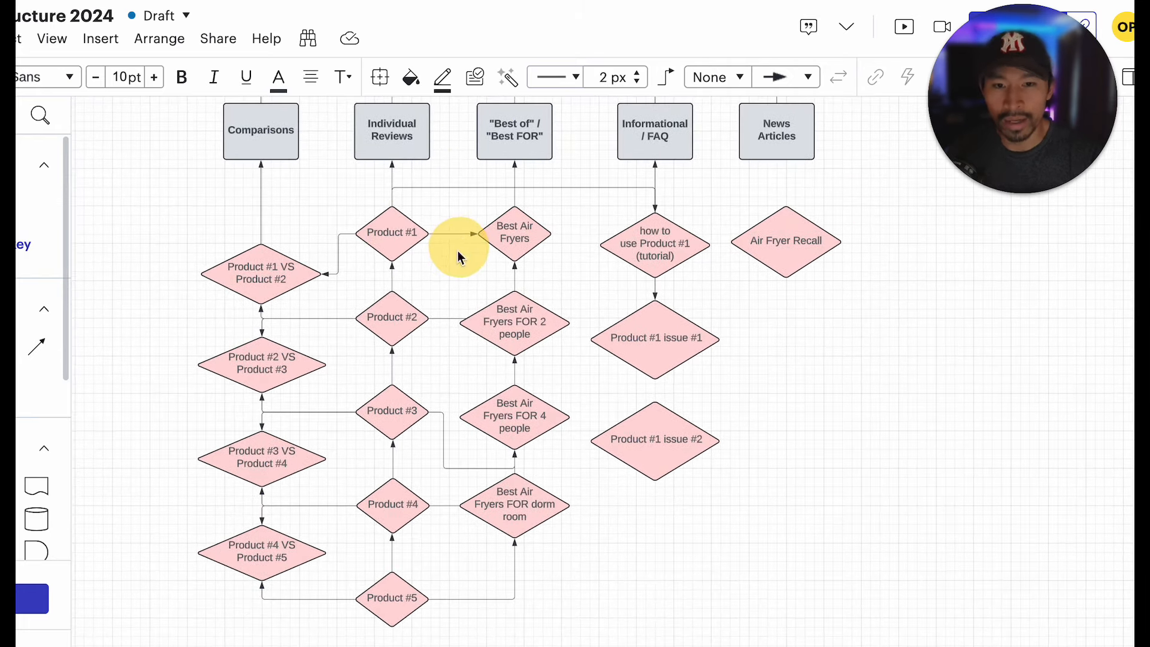
Point out the Product #1, Product #2 and Product #1 VS Product #2 pages
{"action": "left_click", "coordinate": [391, 317]}
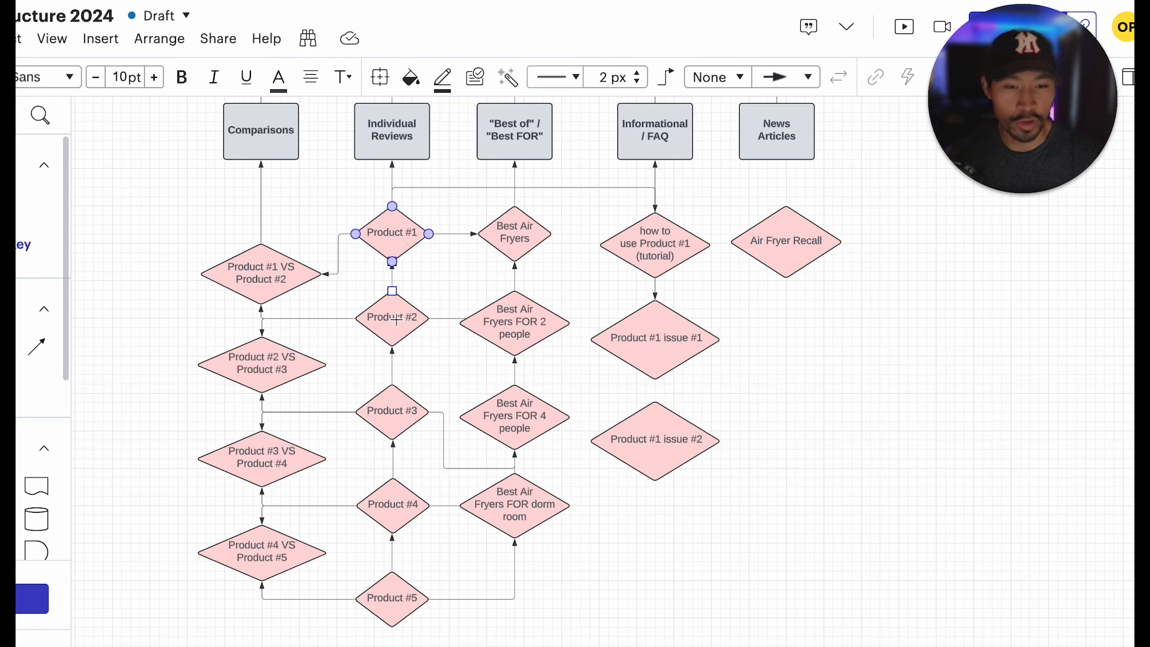
{"action": "left_click", "coordinate": [391, 316]}
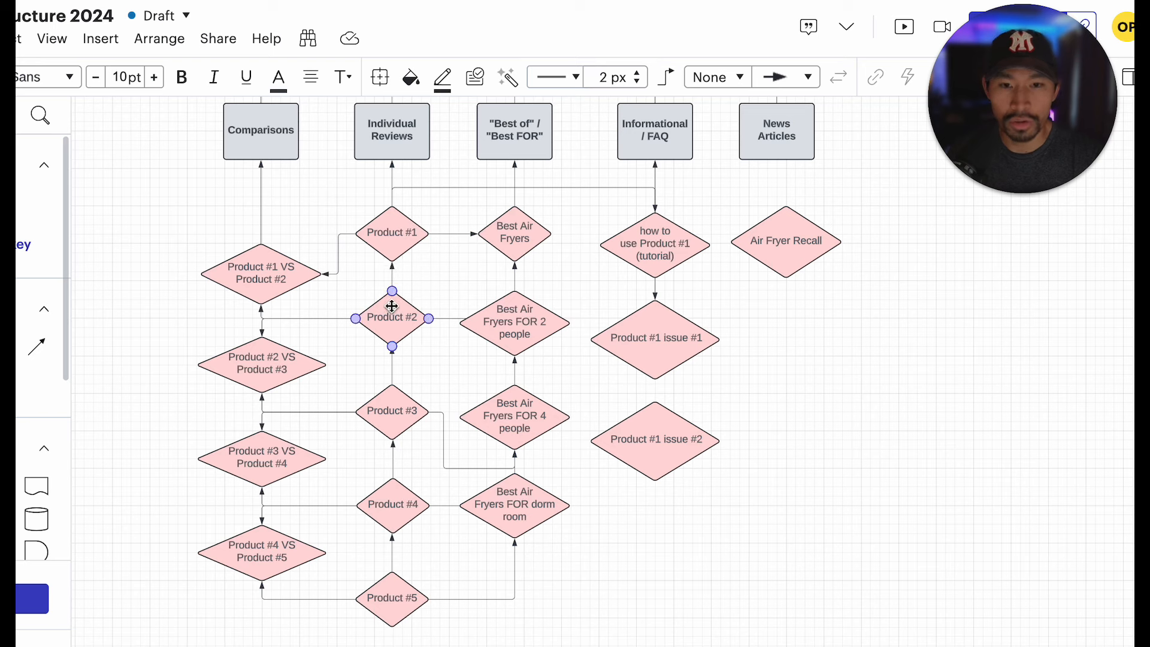
{"action": "left_click", "coordinate": [261, 273]}
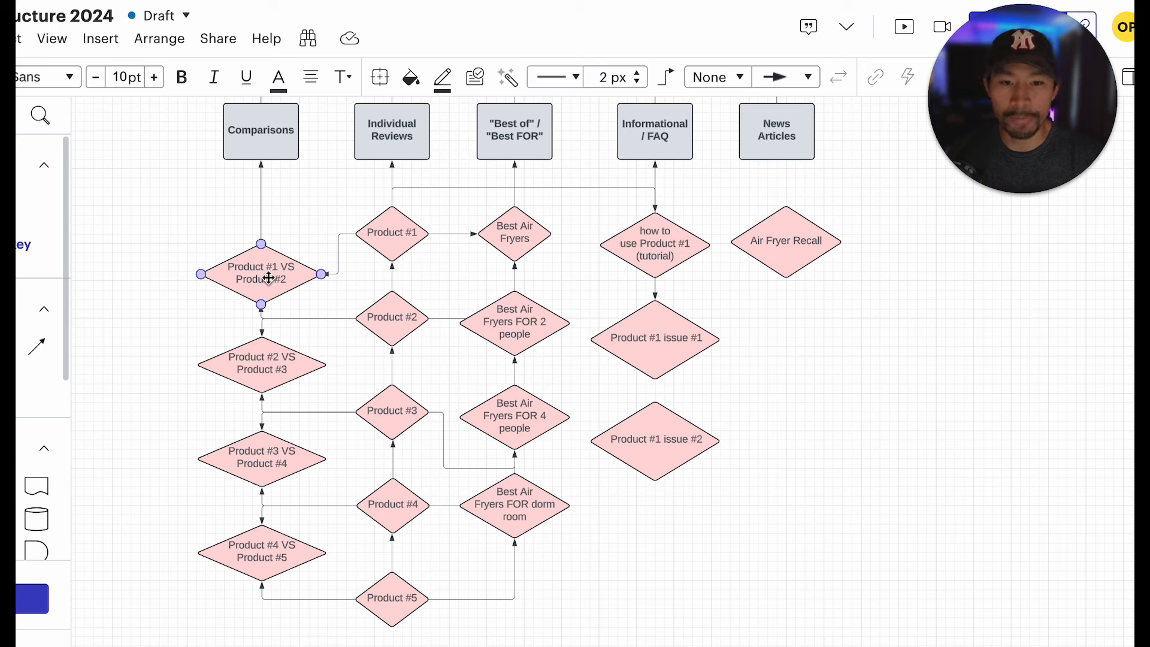
{"action": "mouse_move", "coordinate": [239, 280]}
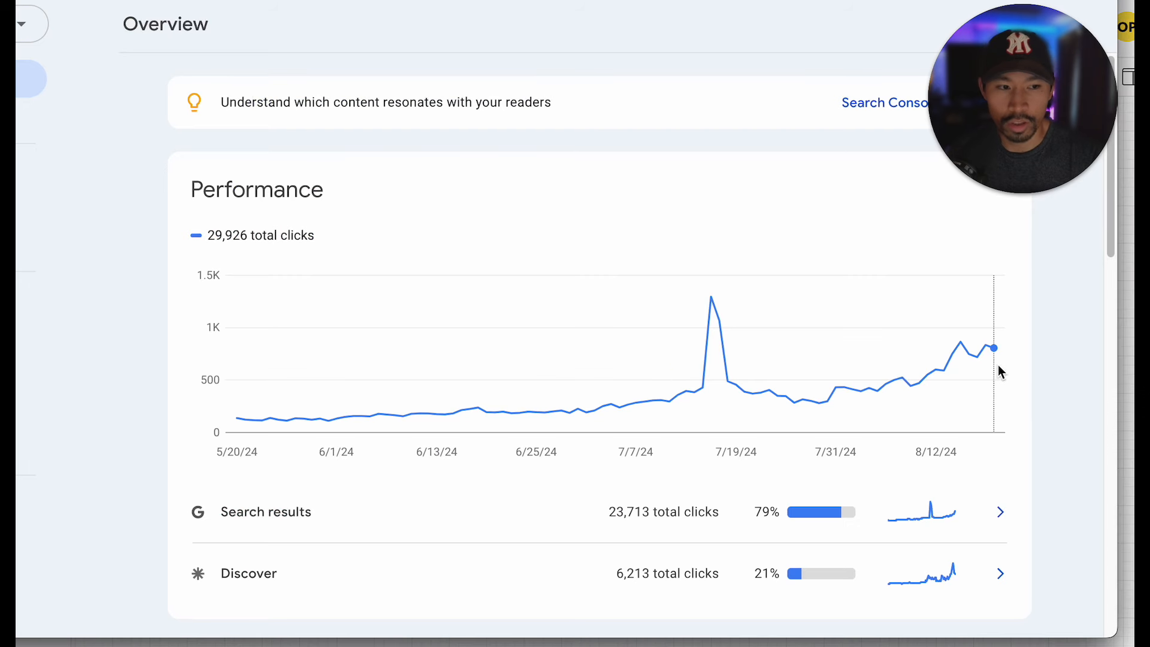
{"action": "mouse_move", "coordinate": [1018, 325]}
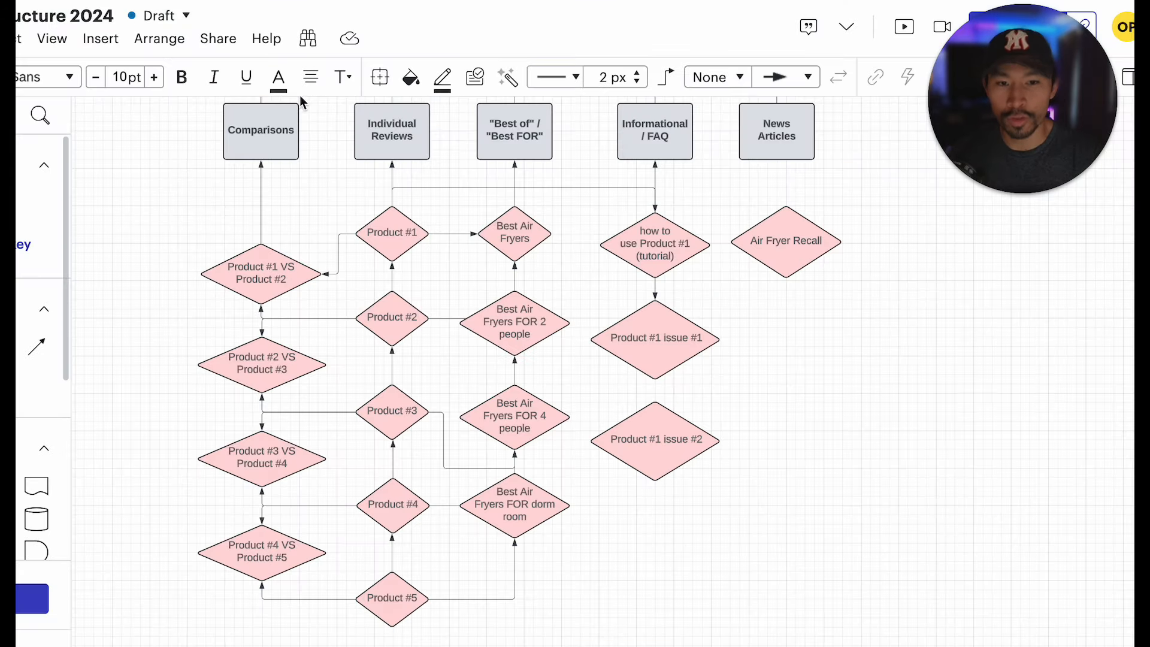
{"action": "left_click", "coordinate": [261, 457]}
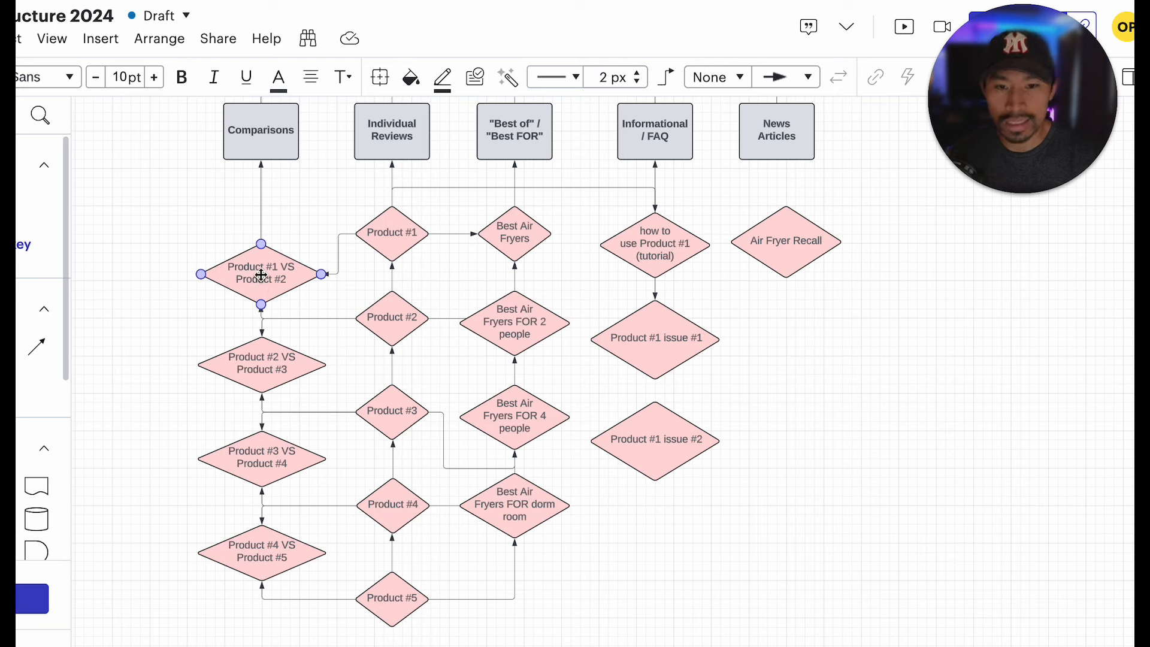
{"action": "left_click", "coordinate": [392, 233]}
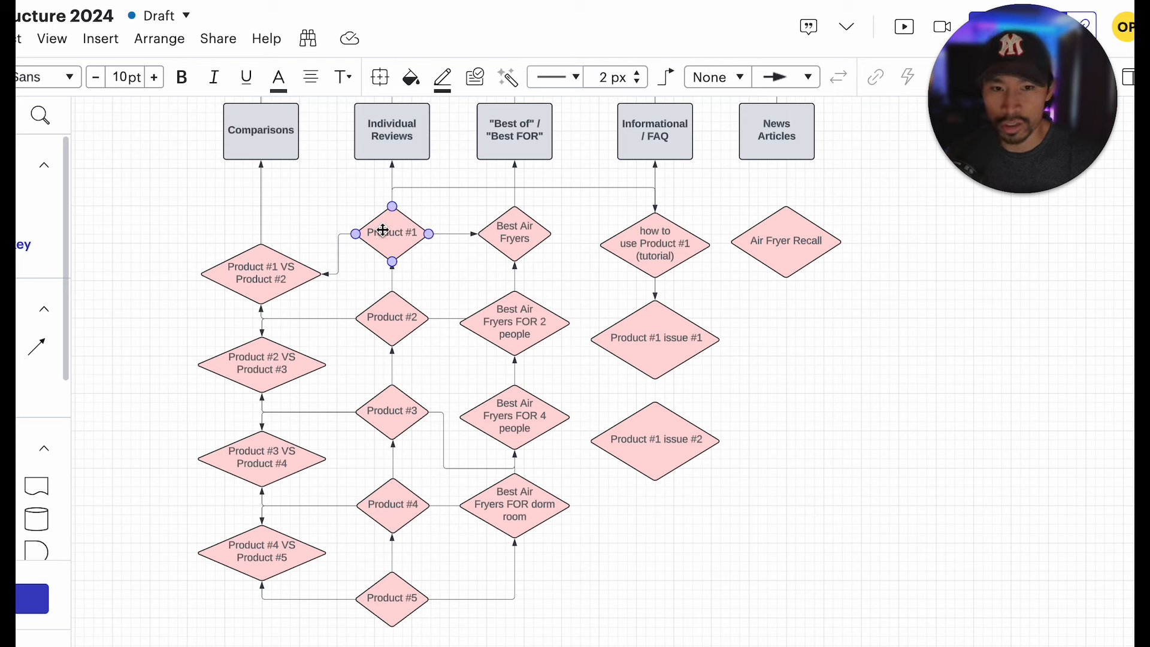
{"action": "left_click", "coordinate": [392, 317]}
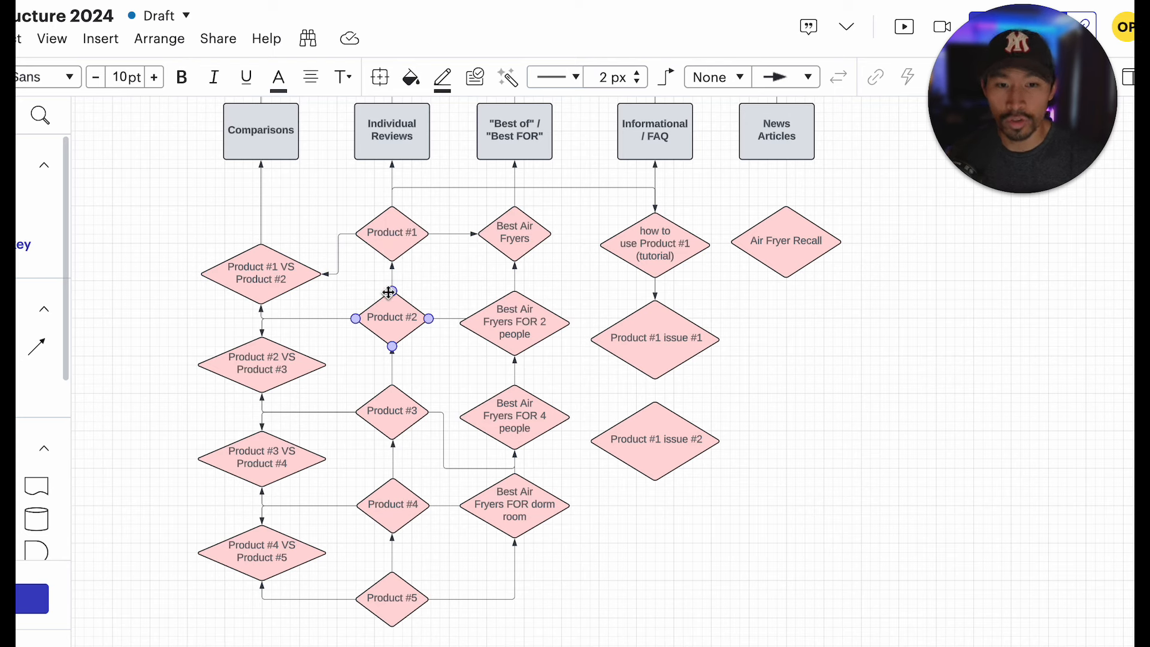
{"action": "left_click", "coordinate": [262, 273]}
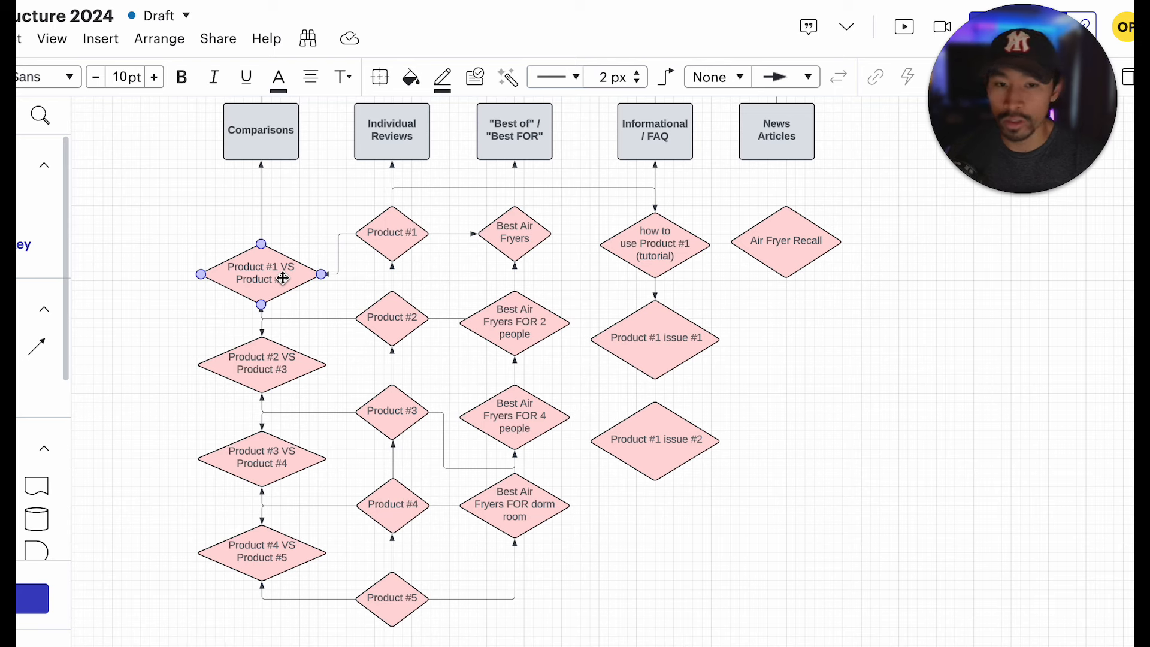
{"action": "left_click", "coordinate": [391, 317]}
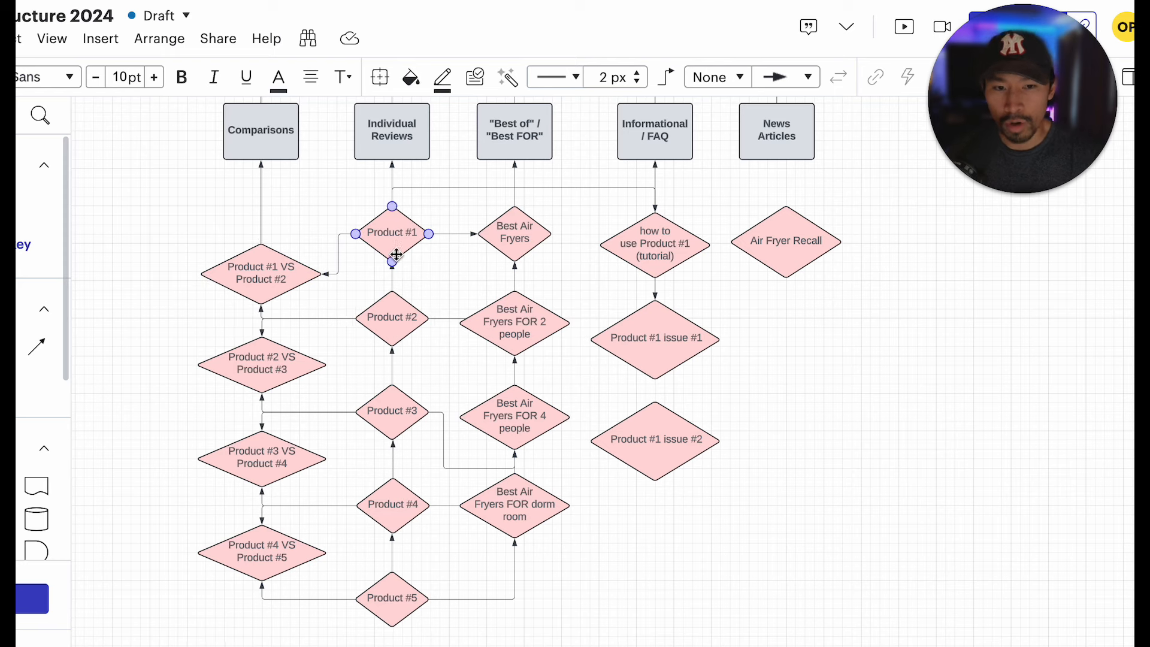
{"action": "left_click", "coordinate": [360, 294]}
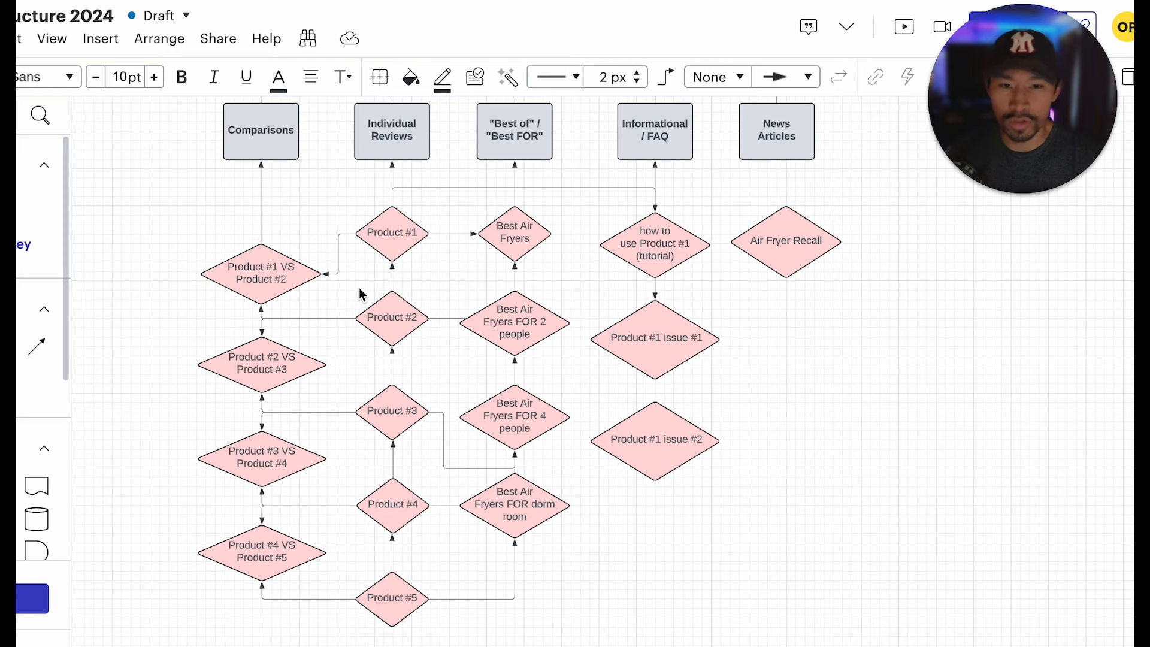
{"action": "left_click", "coordinate": [391, 233]}
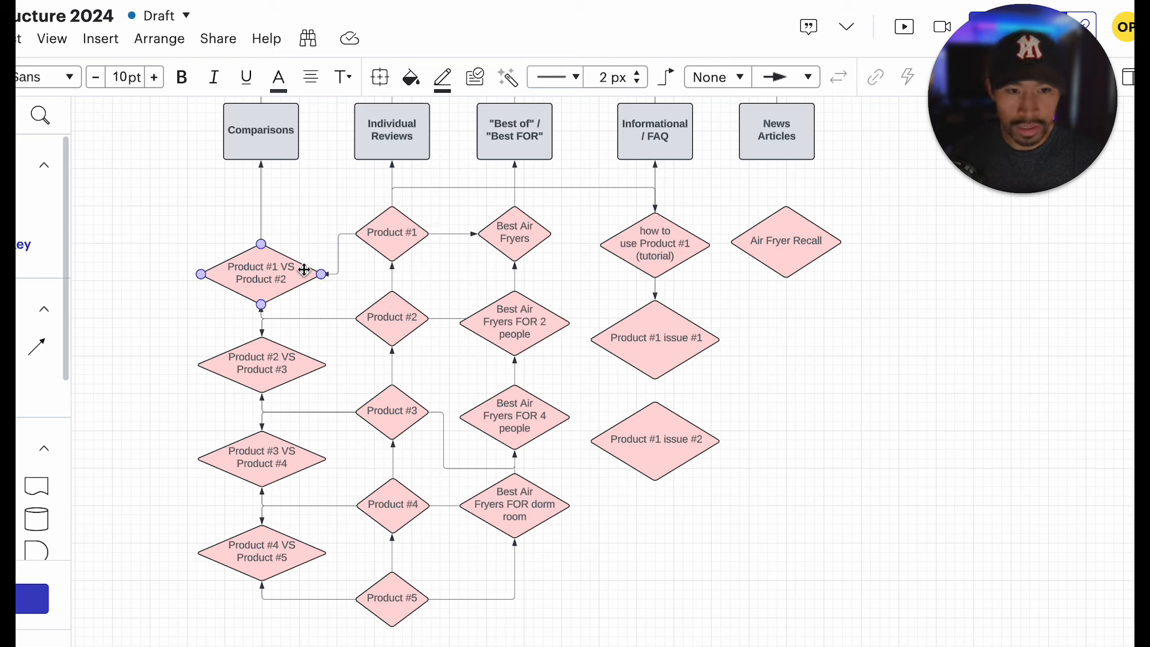
{"action": "left_click", "coordinate": [654, 243]}
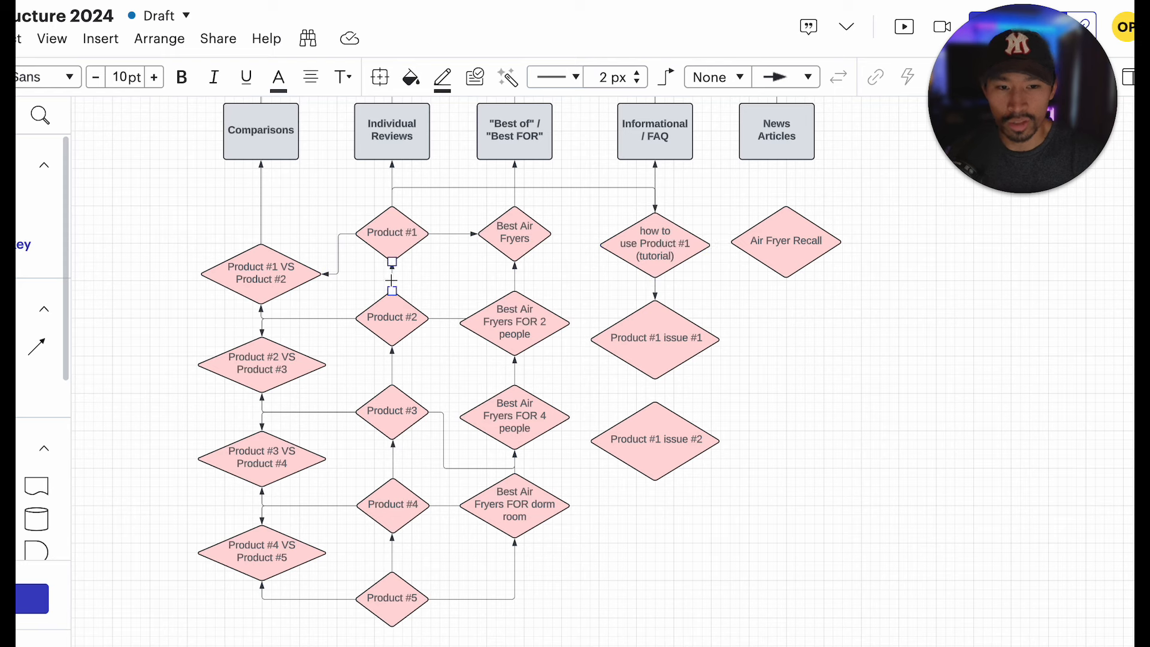
{"action": "left_click", "coordinate": [653, 243]}
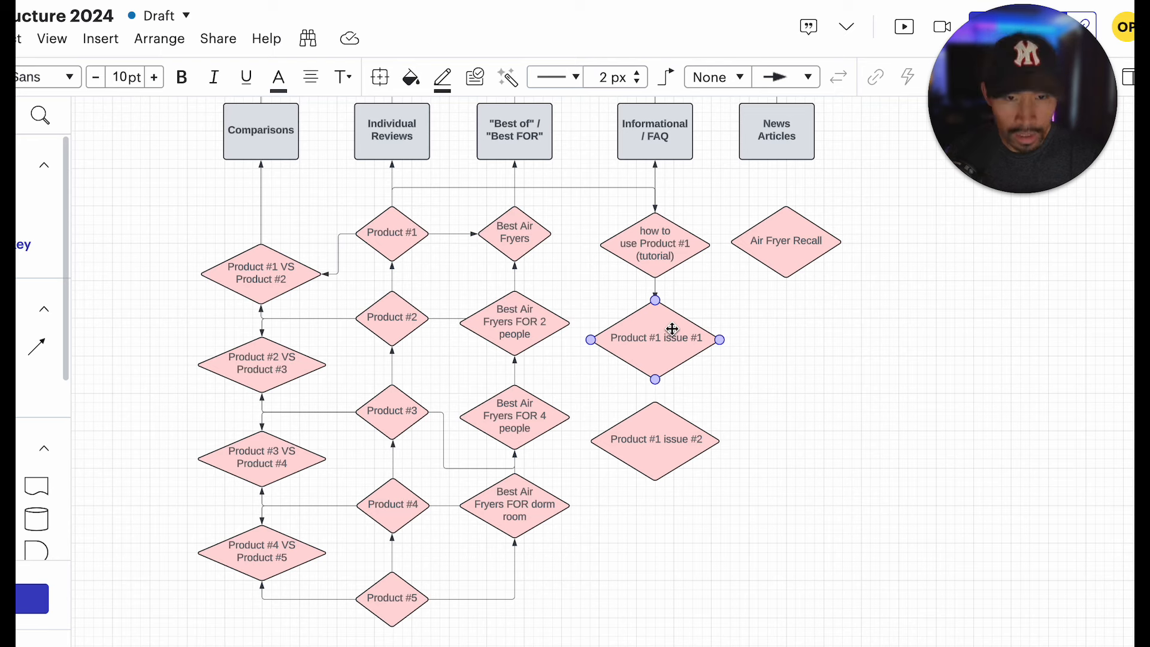
{"action": "left_click", "coordinate": [785, 240]}
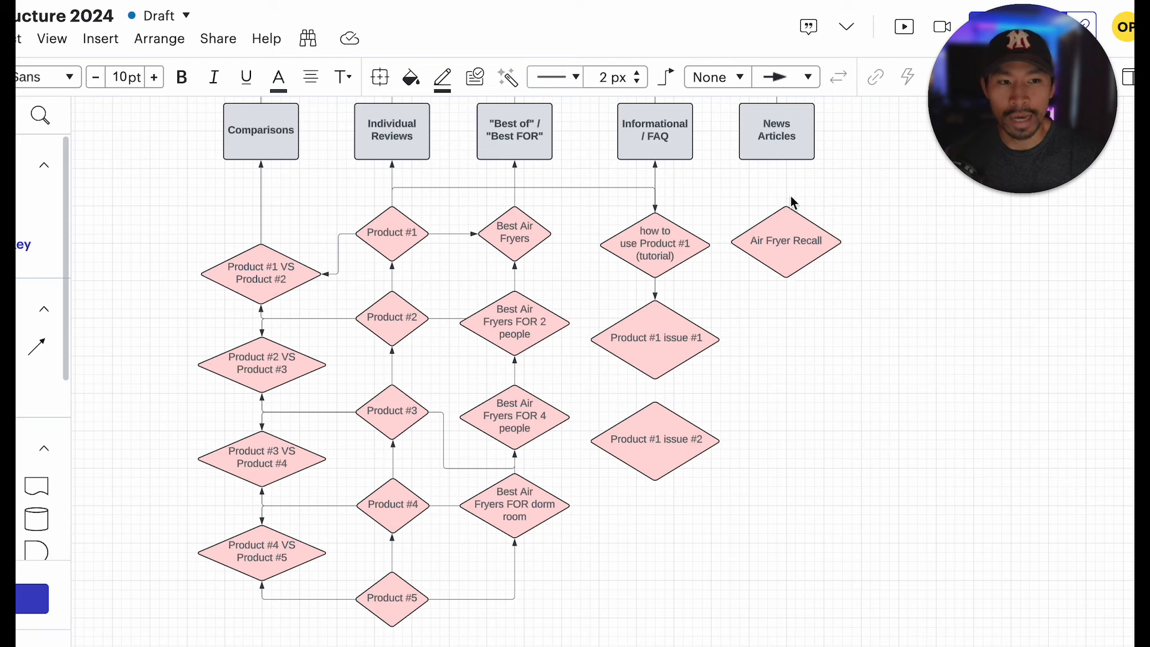
{"action": "left_click", "coordinate": [785, 241]}
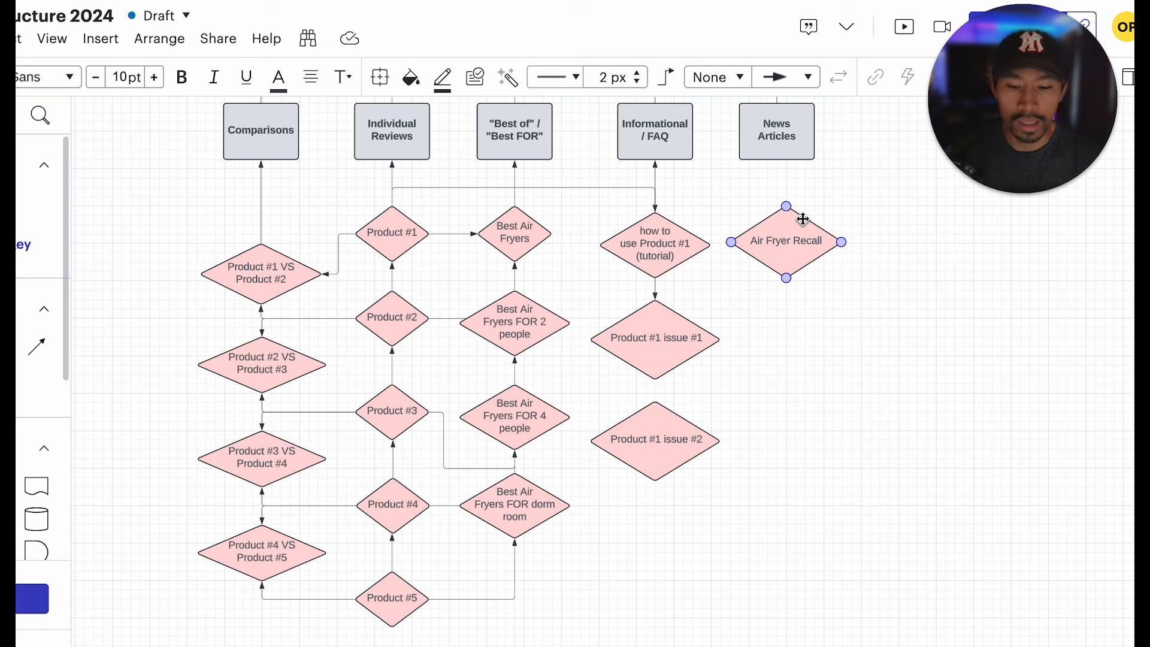
{"action": "left_click", "coordinate": [392, 316]}
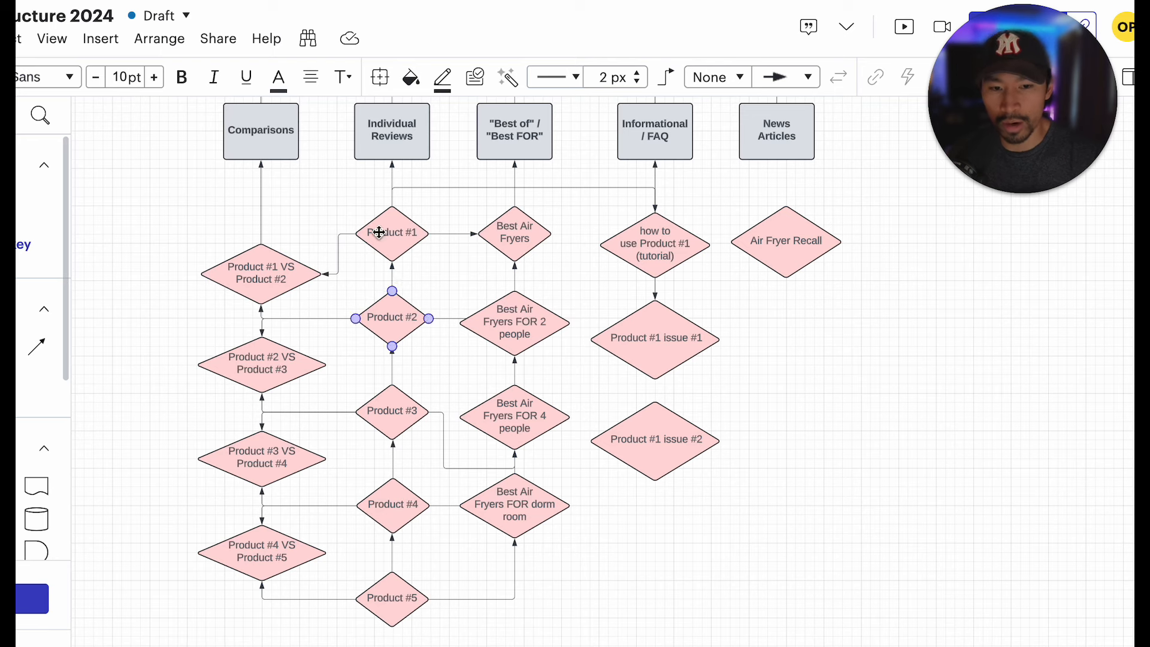
{"action": "left_click", "coordinate": [261, 130]}
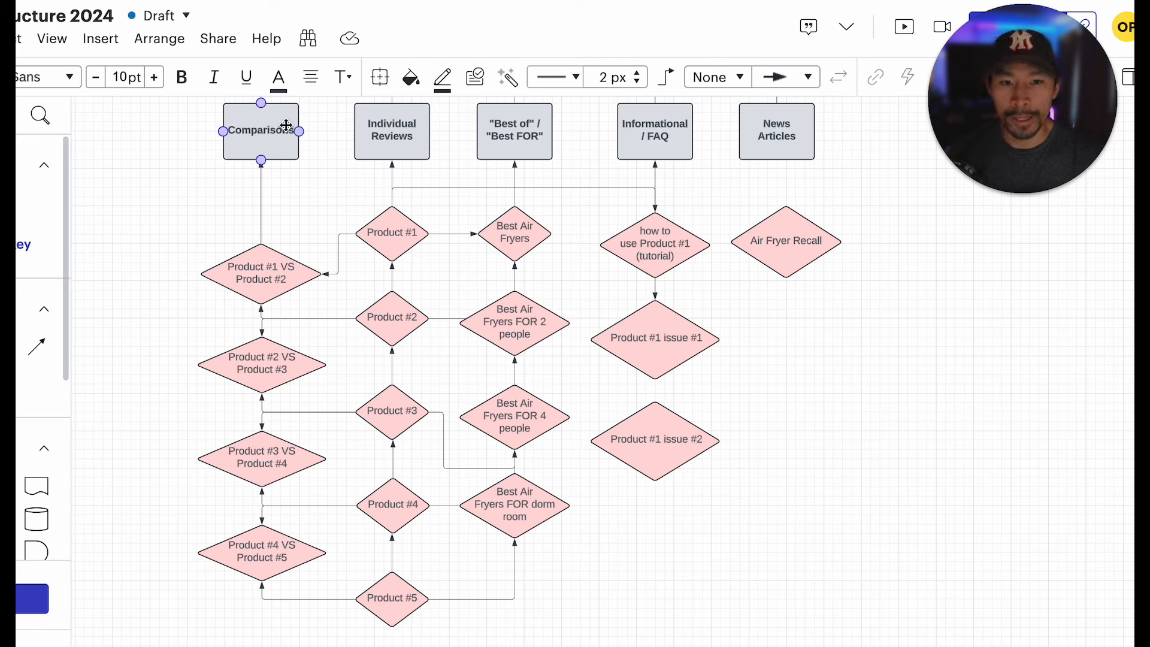
{"action": "left_click", "coordinate": [391, 233]}
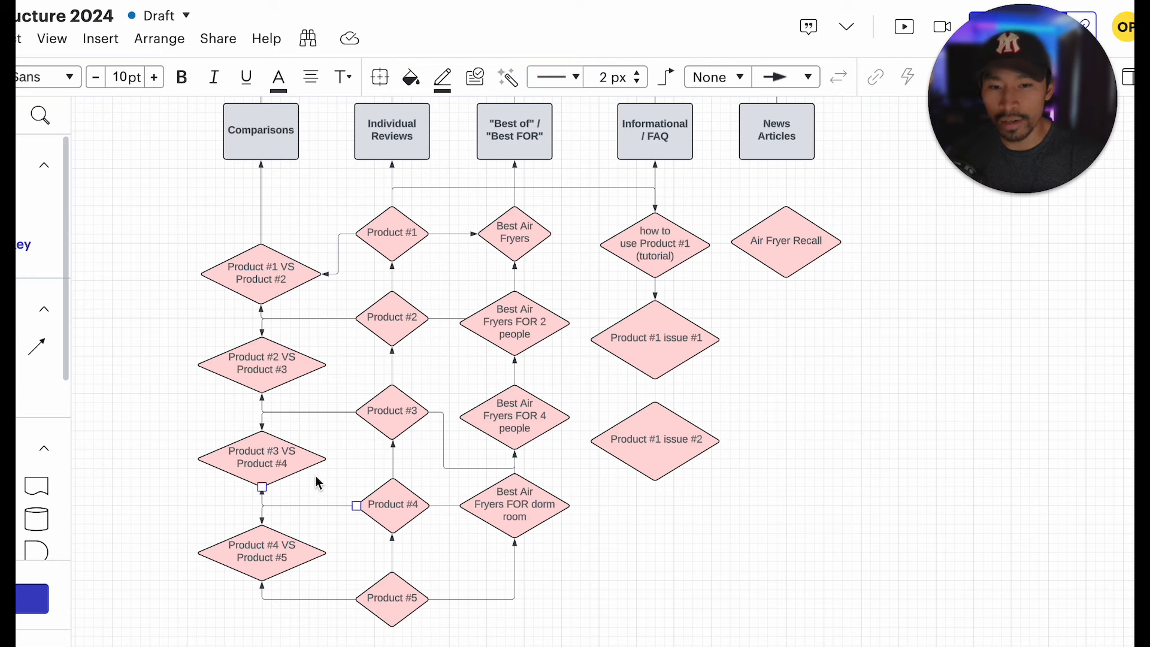
{"action": "left_click", "coordinate": [514, 237]}
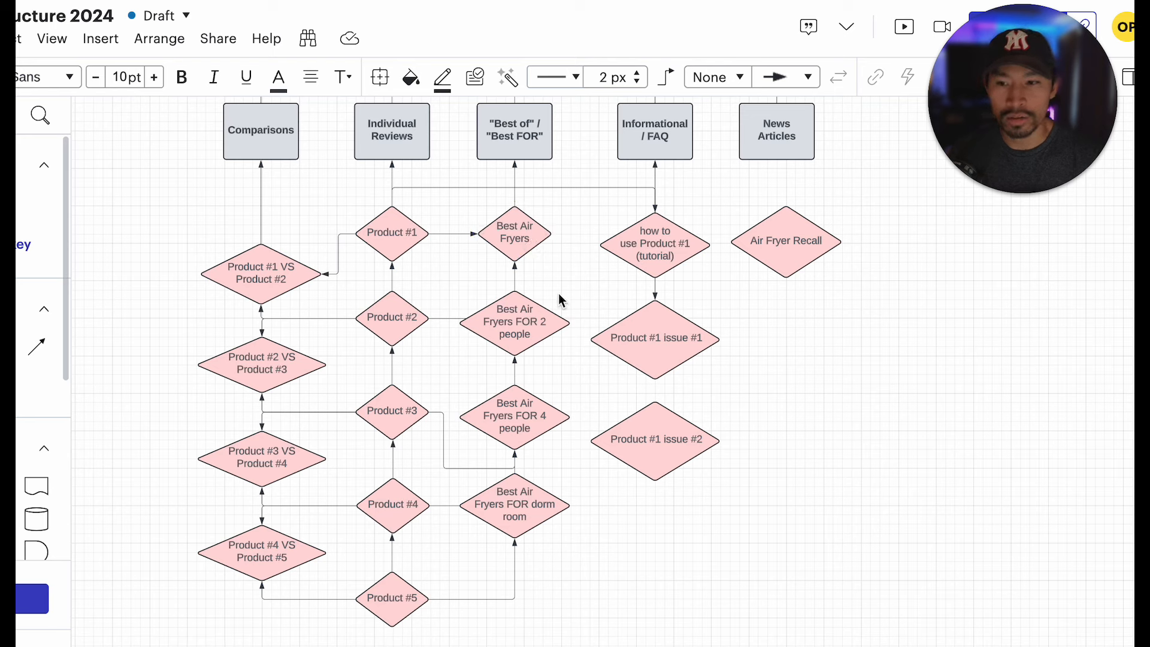
{"action": "left_click", "coordinate": [513, 321]}
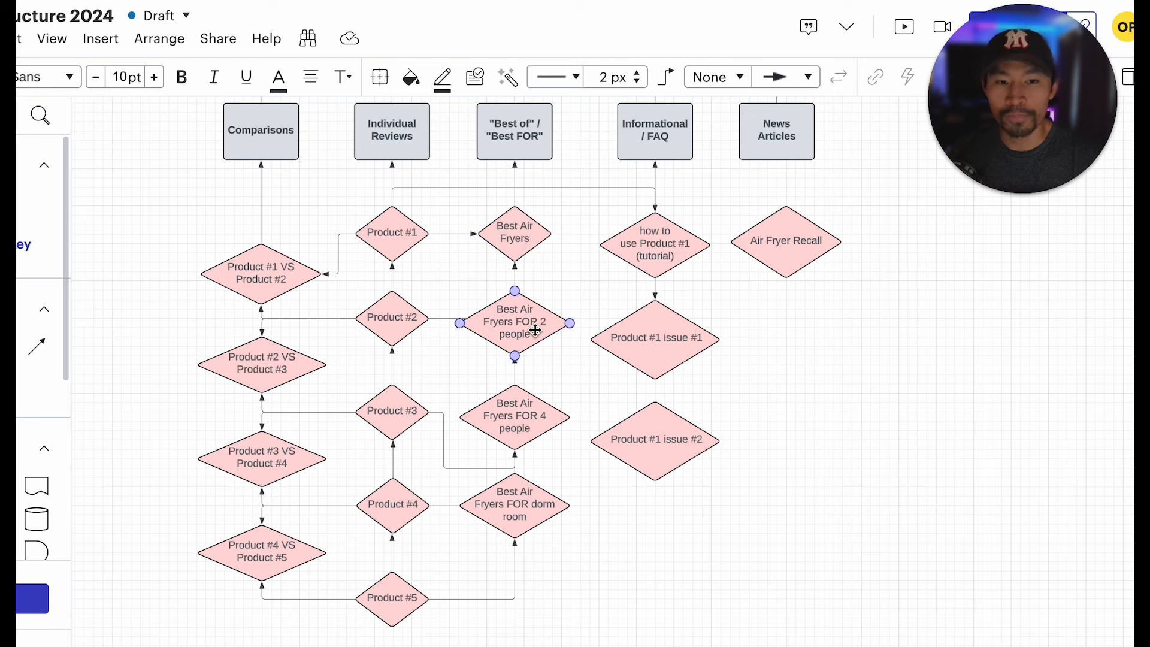
{"action": "mouse_move", "coordinate": [546, 336]}
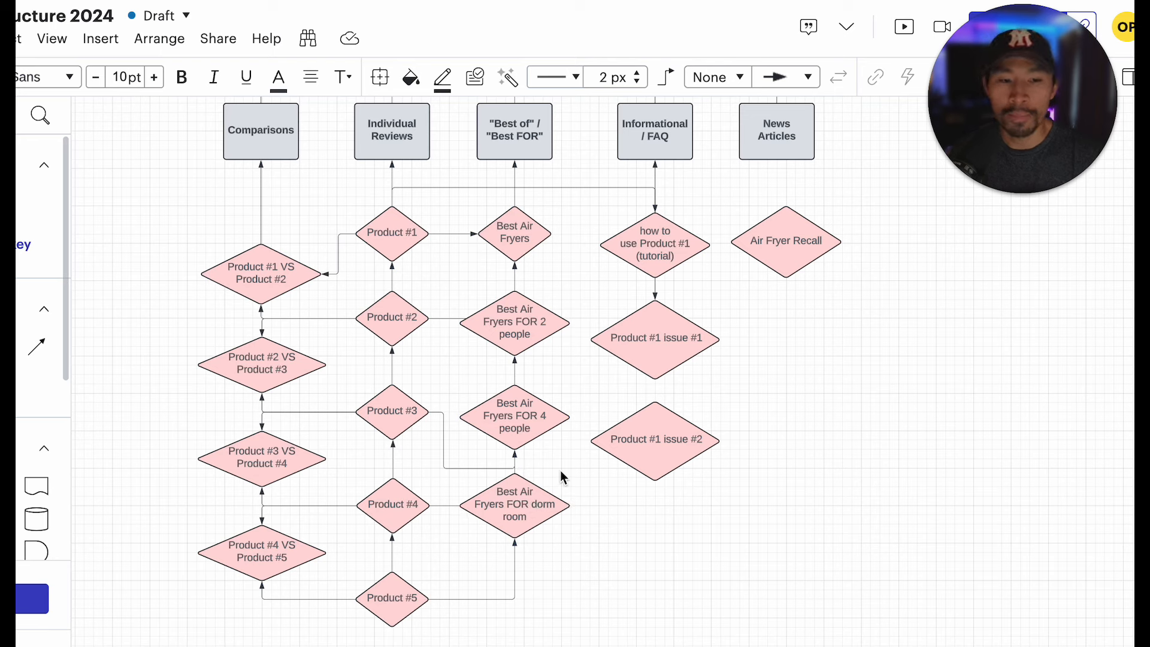
{"action": "left_click", "coordinate": [514, 415]}
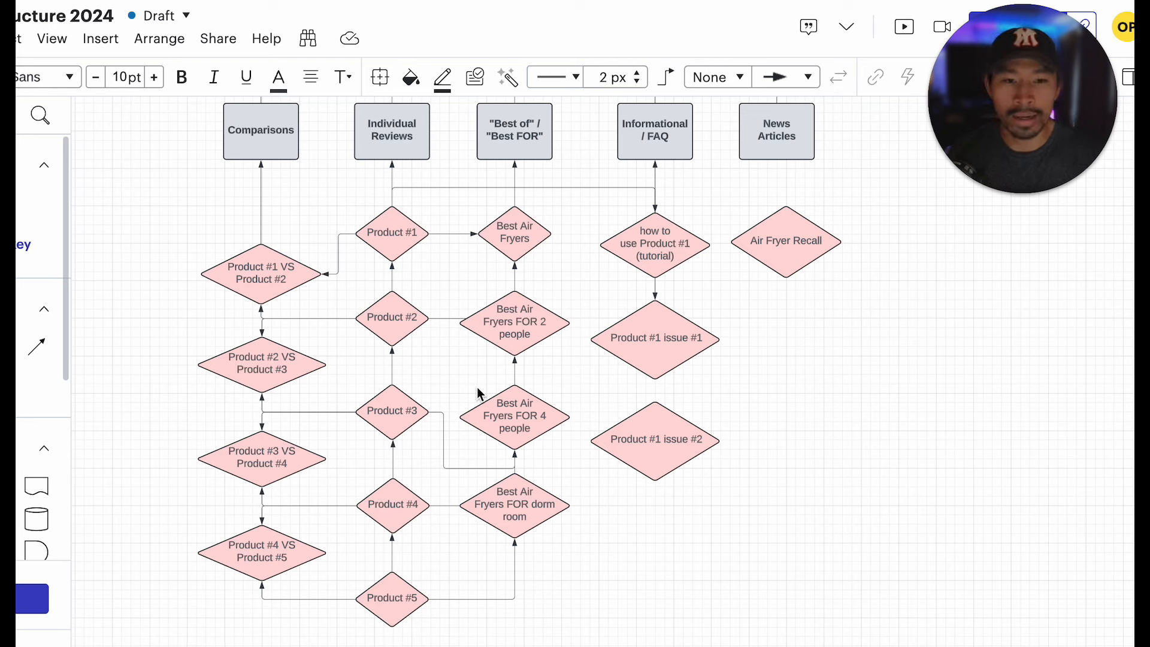
{"action": "mouse_move", "coordinate": [585, 295]}
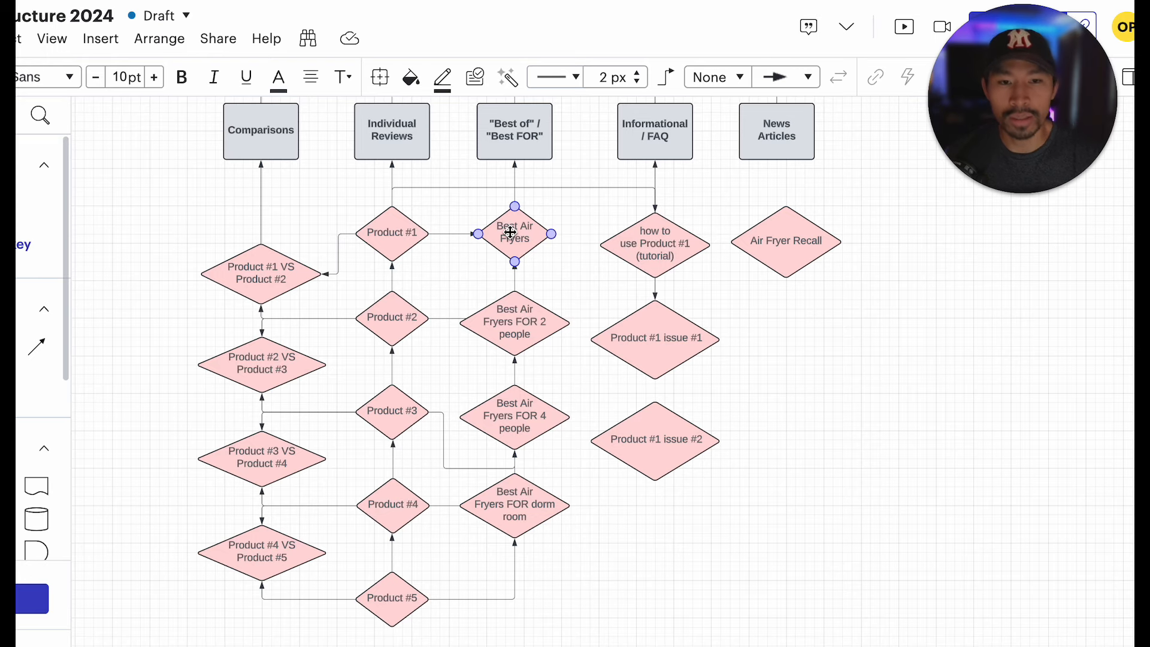
{"action": "scroll", "scroll_direction": "down", "scroll_amount": 3}
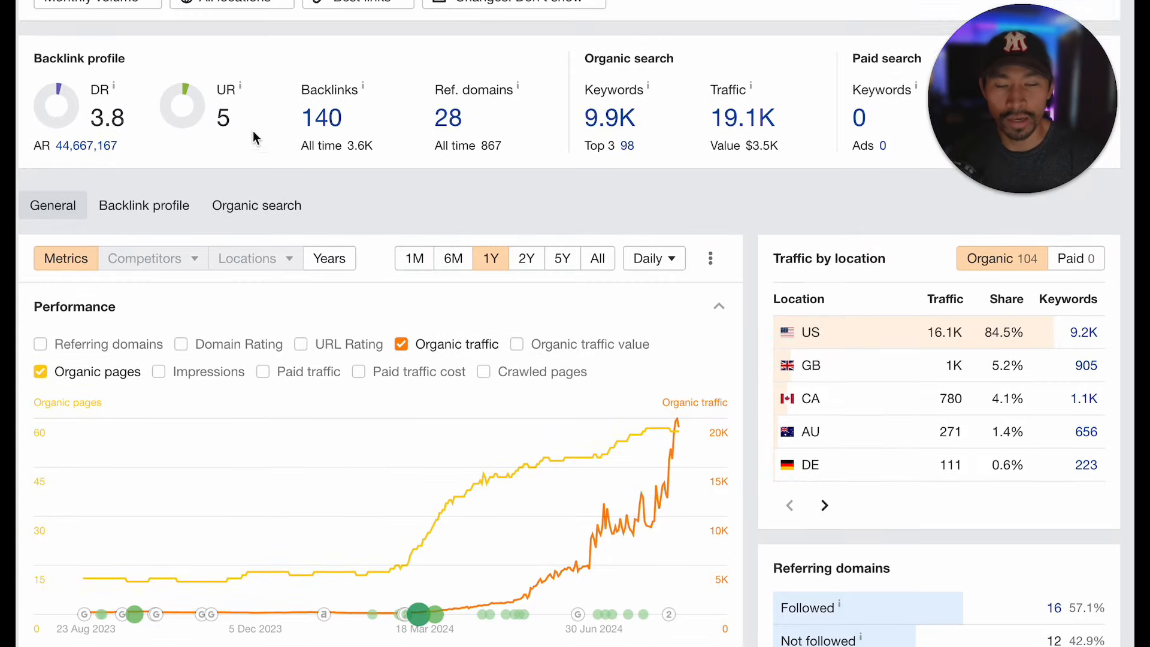
Scroll the Ahrefs site overview down to the backlink profile and traffic chart
{"action": "scroll", "scroll_direction": "down", "scroll_amount": 3}
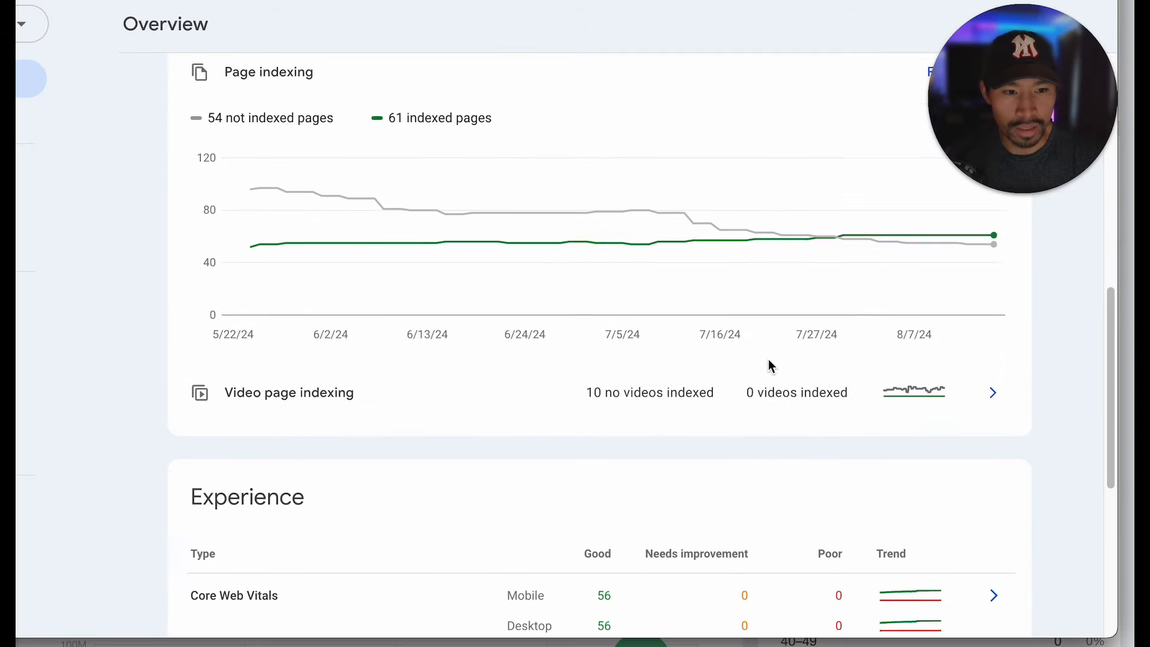
Scroll the Search Console overview past Page indexing to Core Web Vitals
{"action": "scroll", "scroll_direction": "down", "scroll_amount": 3}
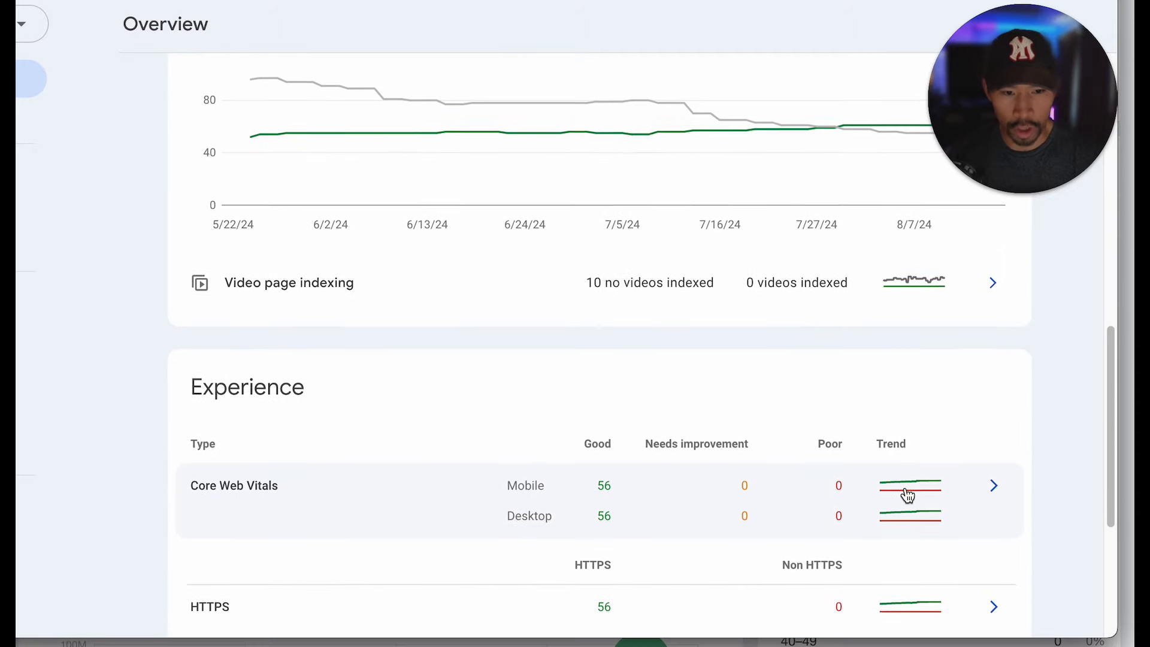
{"action": "scroll", "scroll_direction": "down", "scroll_amount": 3}
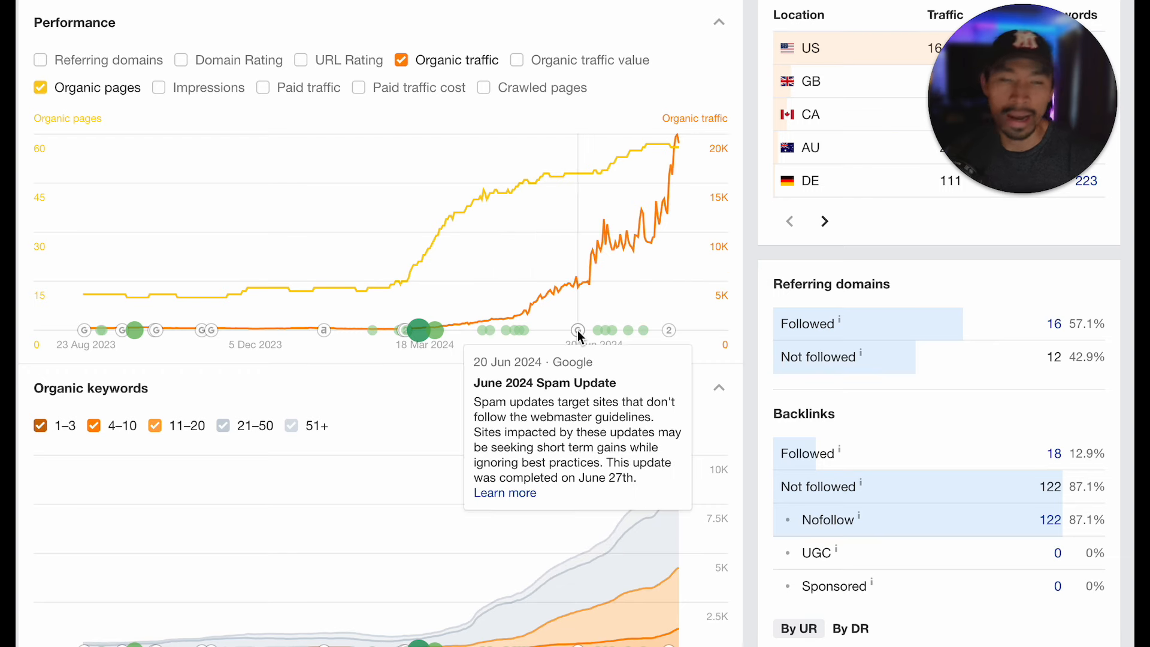
{"action": "mouse_move", "coordinate": [603, 243]}
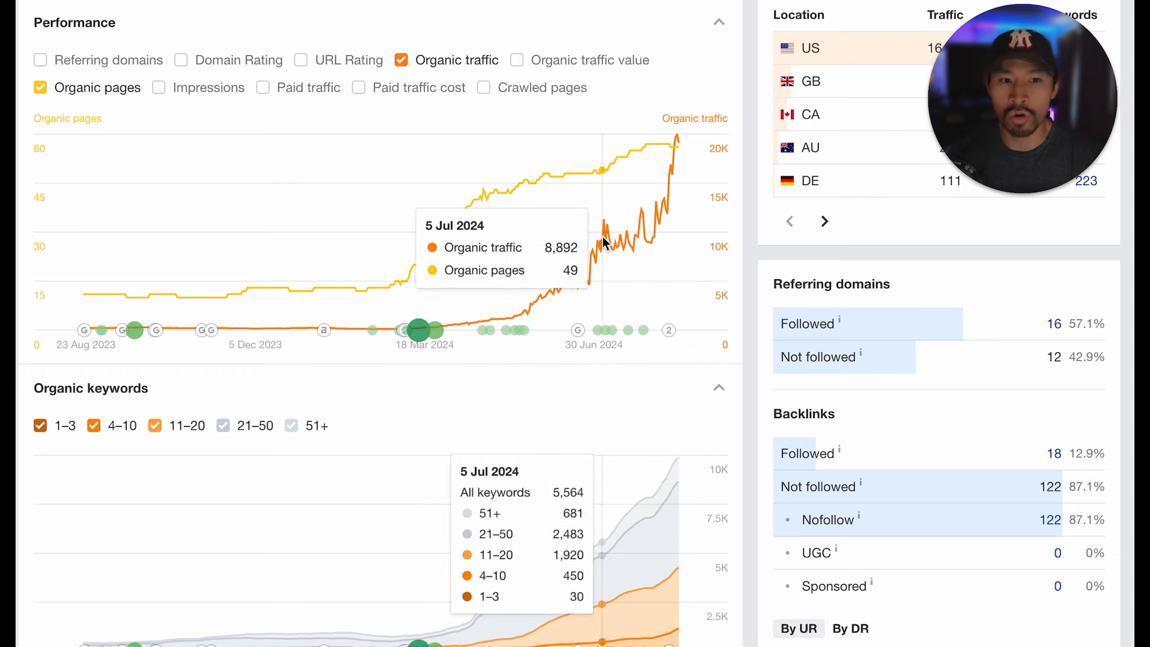
{"action": "mouse_move", "coordinate": [762, 317]}
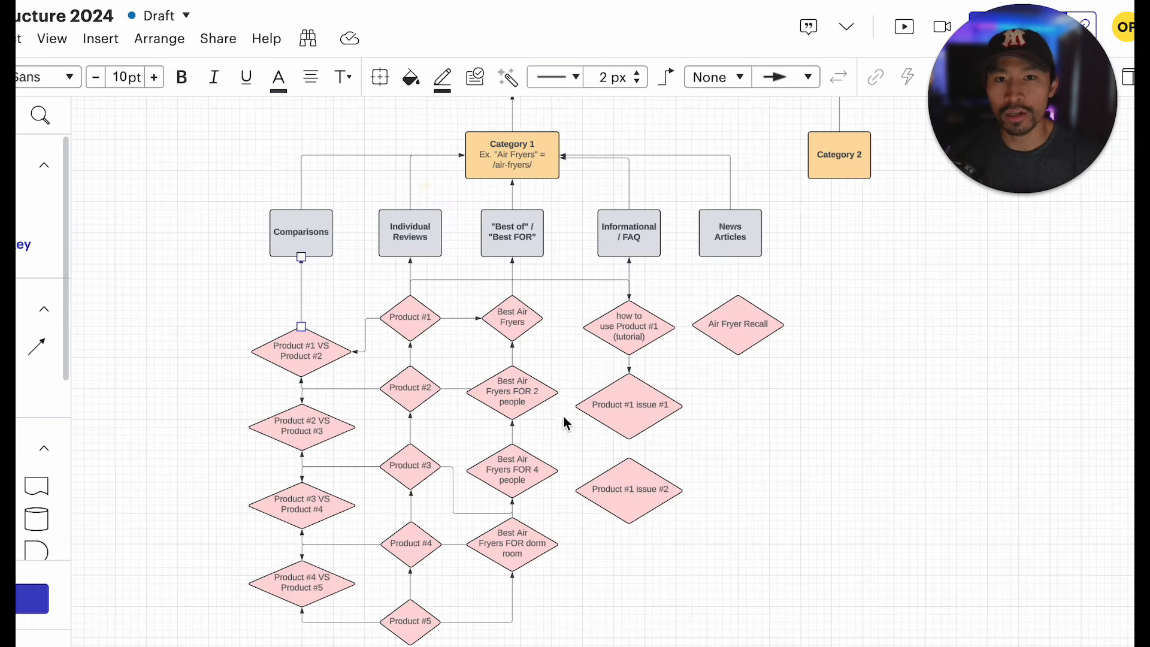
Show the full Lucidchart flowchart with Category 1 and Category 2
{"action": "left_click", "coordinate": [409, 317]}
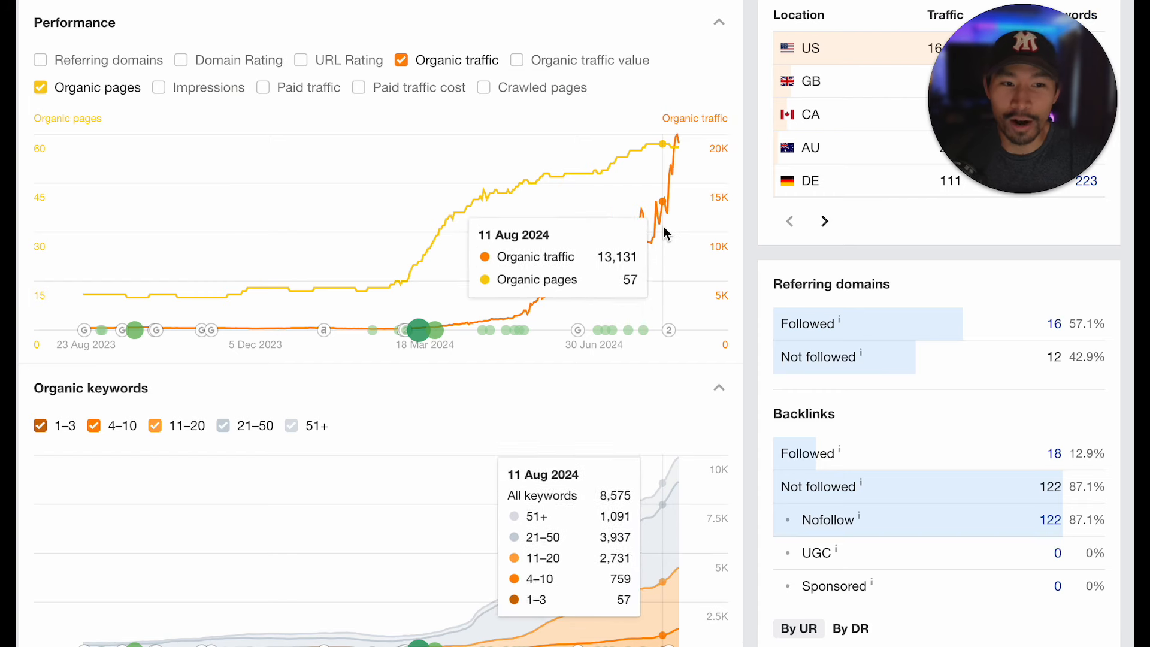
{"action": "mouse_move", "coordinate": [694, 240]}
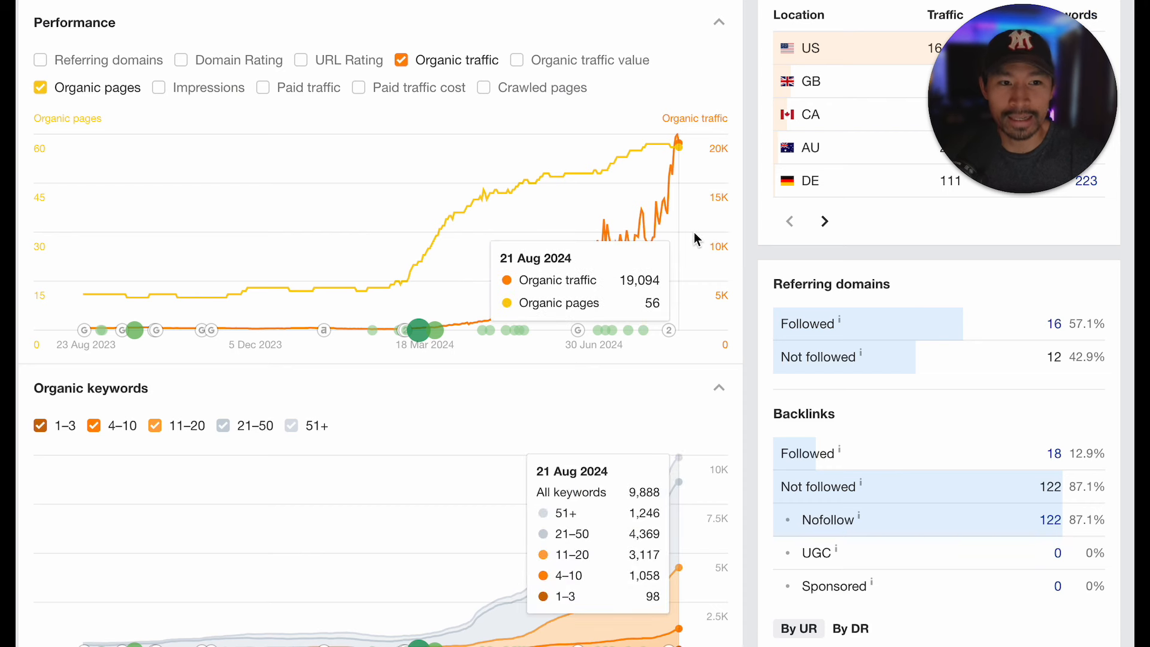